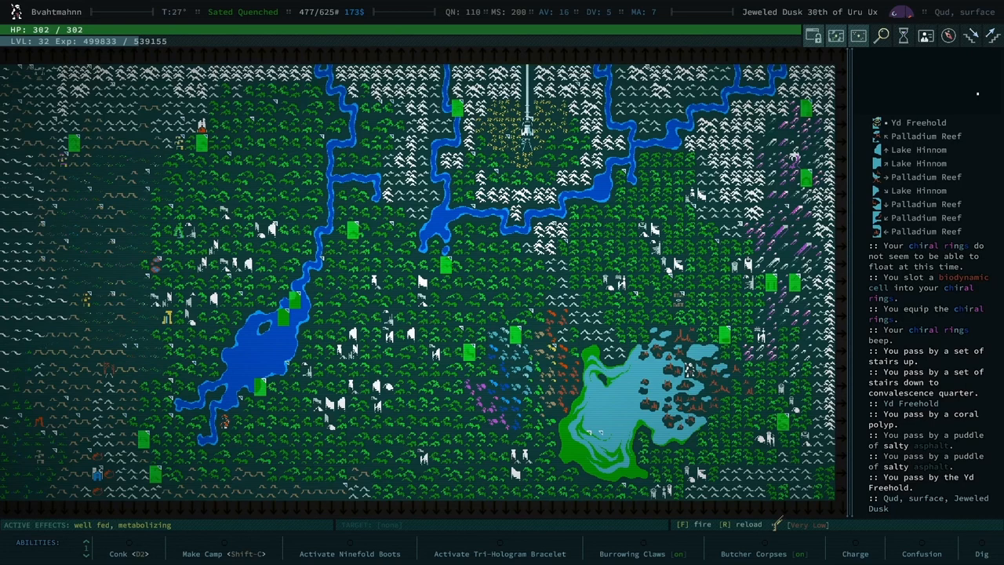
{"action": "mouse_move", "coordinate": [399, 439]}
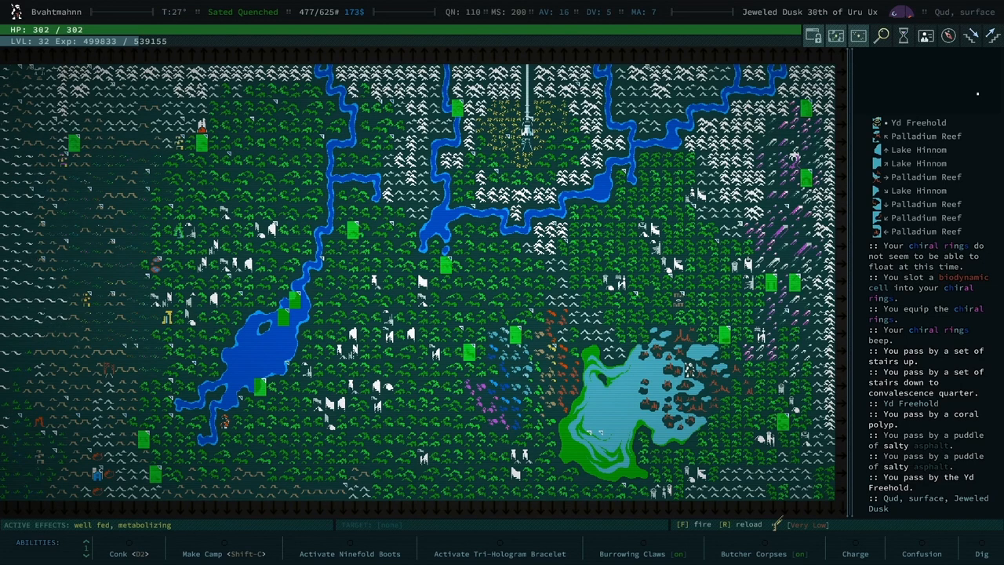
{"action": "mouse_move", "coordinate": [202, 408]}
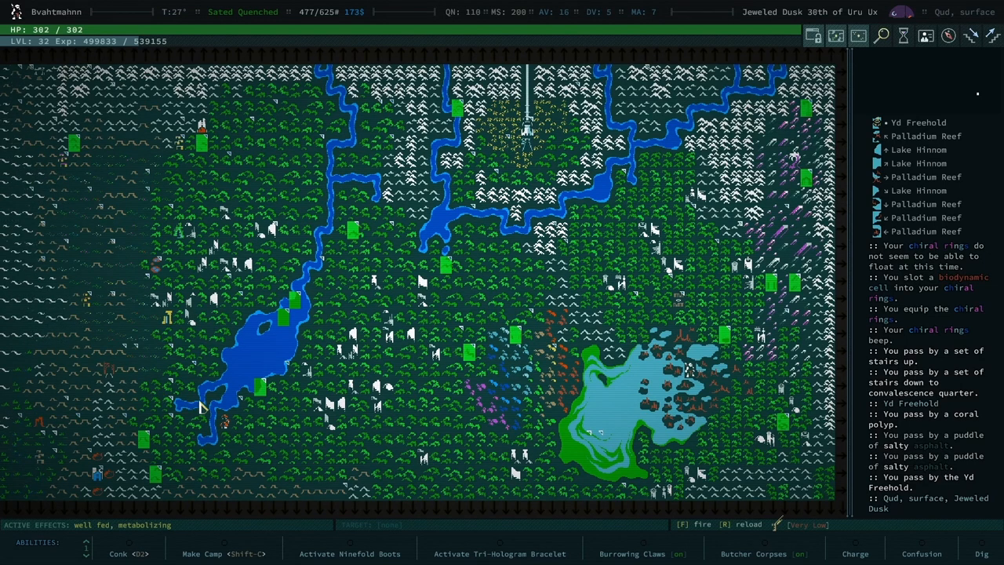
{"action": "mouse_move", "coordinate": [330, 421]}
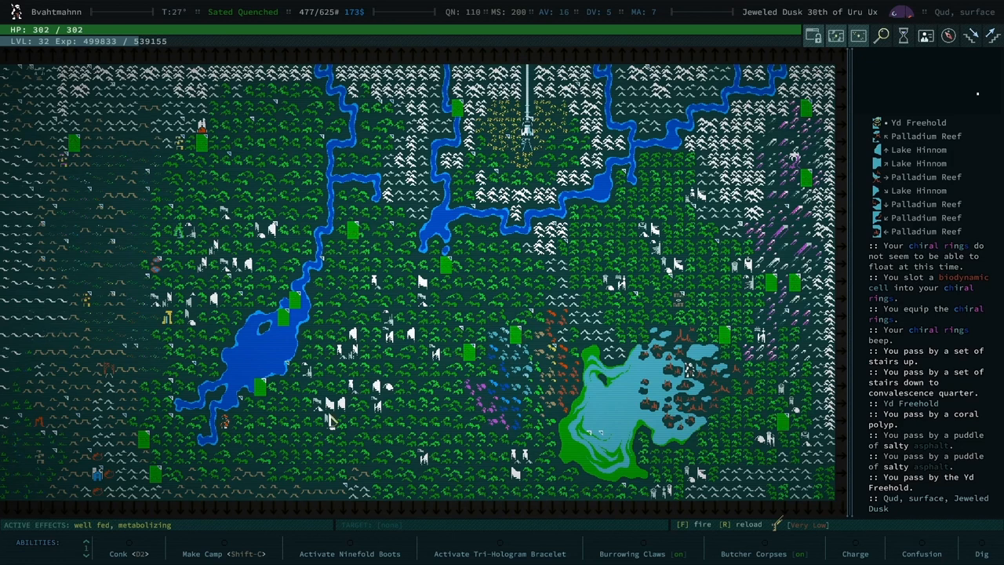
{"action": "mouse_move", "coordinate": [267, 437]}
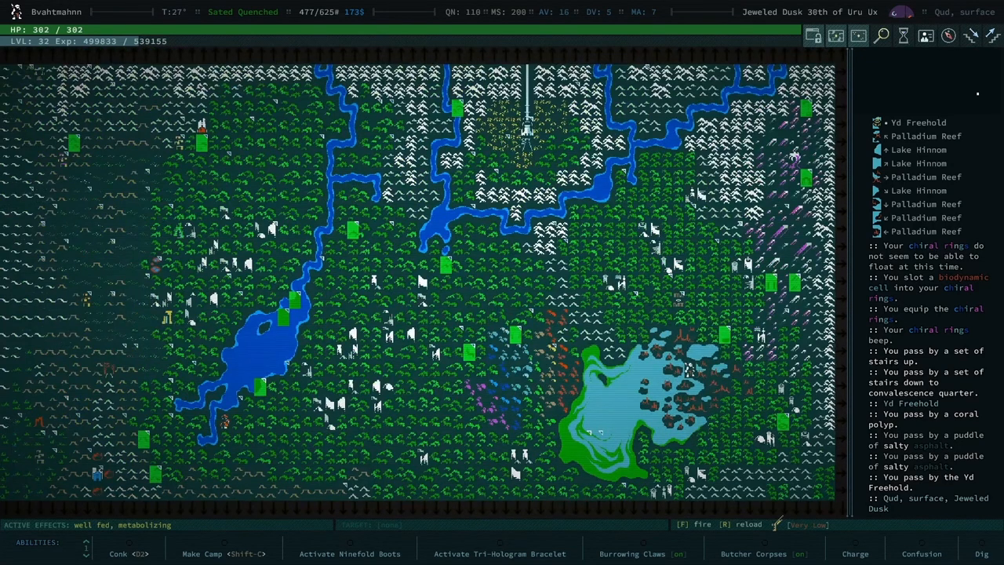
Step: Review the carried items in the inventory, scrolling through the list
{"action": "key", "text": "i"}
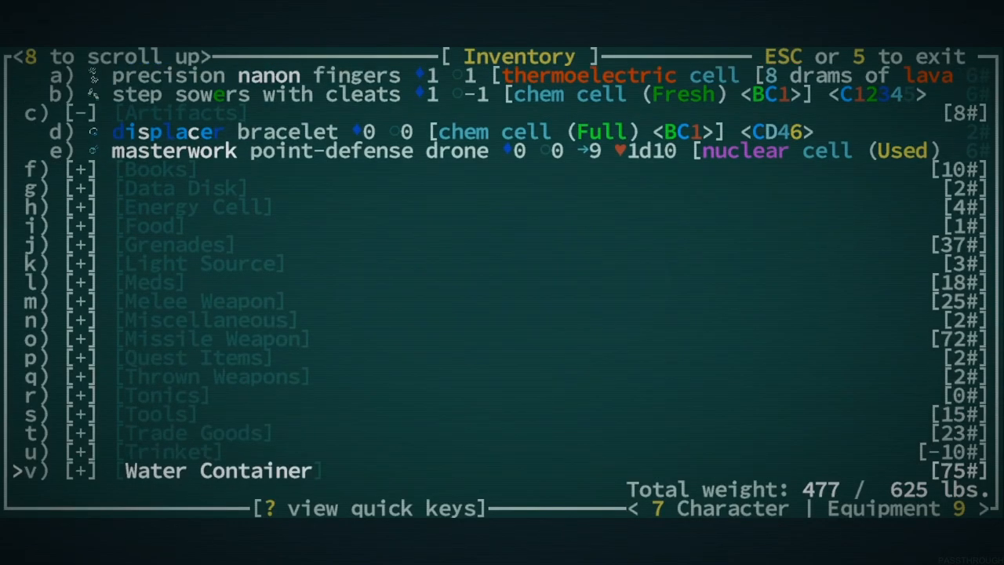
{"action": "scroll", "scroll_direction": "down", "scroll_amount": 3}
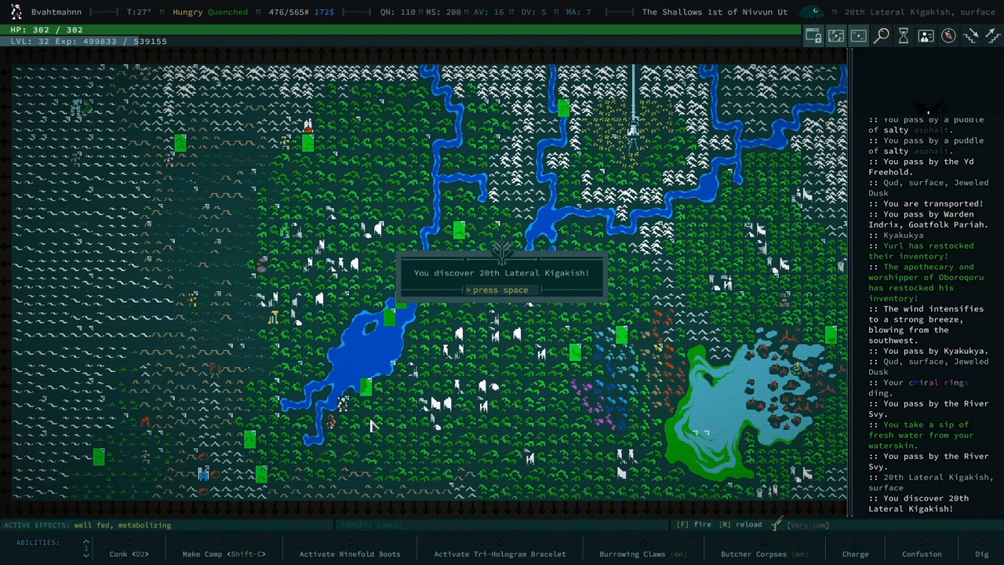
{"action": "mouse_move", "coordinate": [398, 383]}
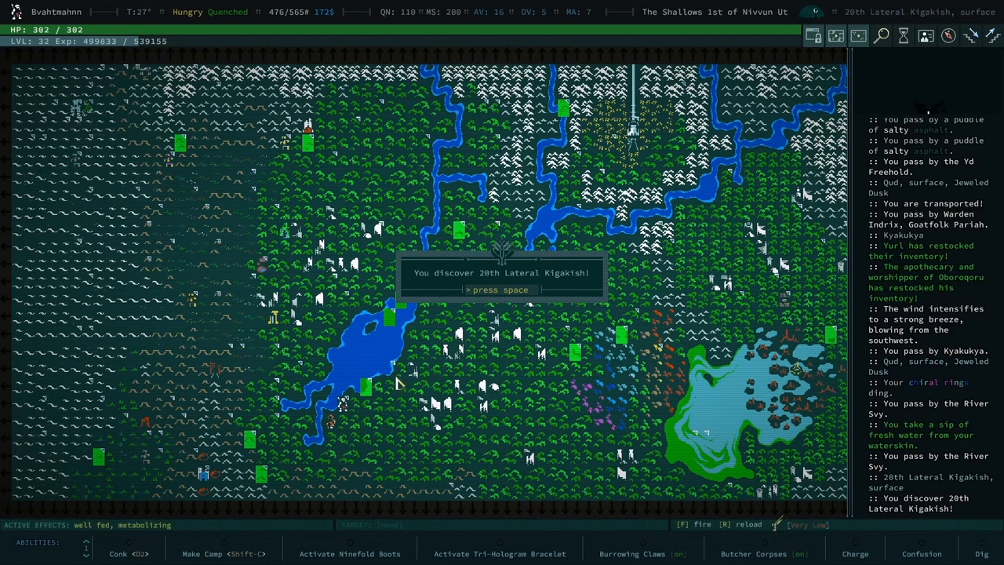
{"action": "mouse_move", "coordinate": [363, 483]}
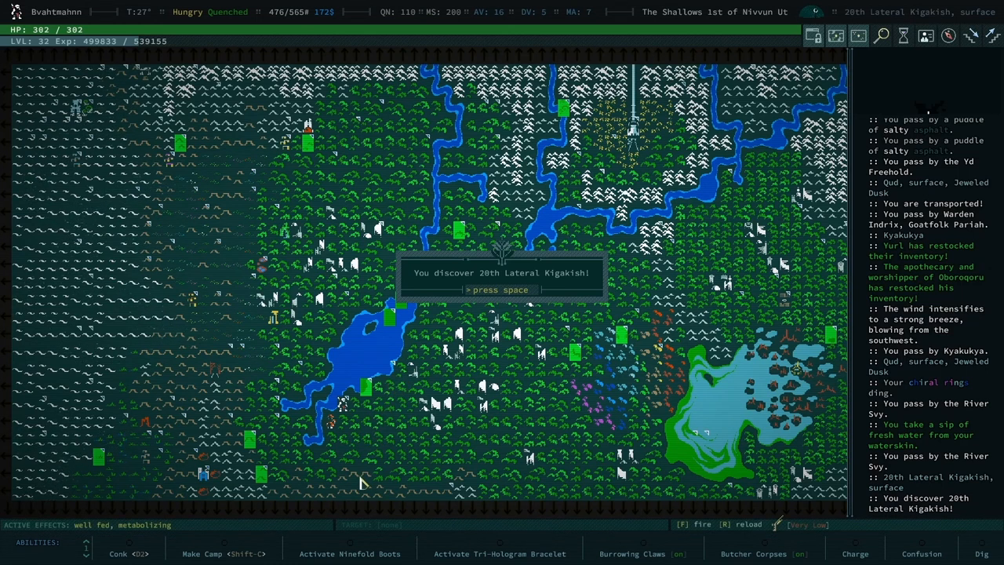
{"action": "mouse_move", "coordinate": [364, 500]}
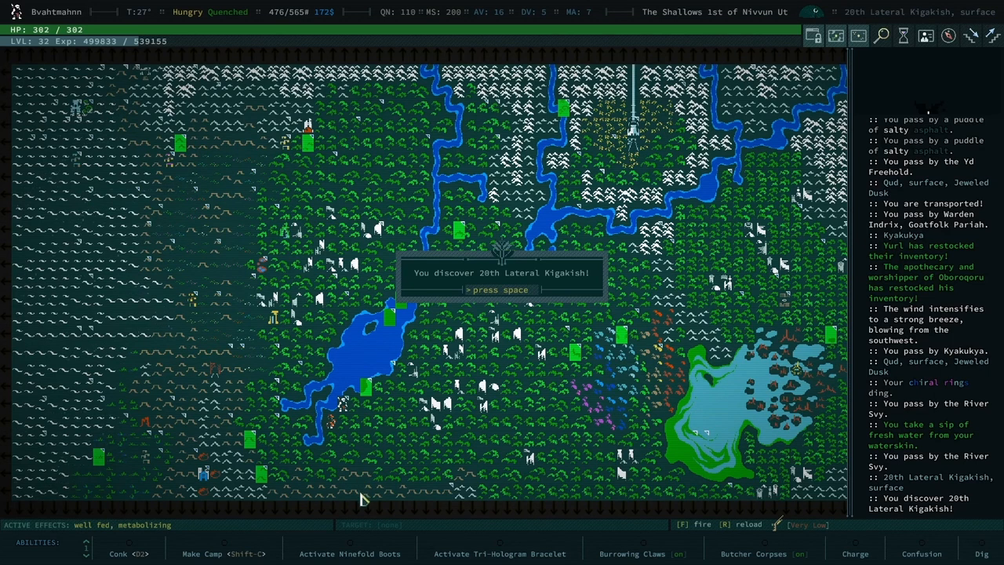
Step: Acknowledge the 20th Lateral Kigakish discovery and its ruins journal note
{"action": "key", "text": "space"}
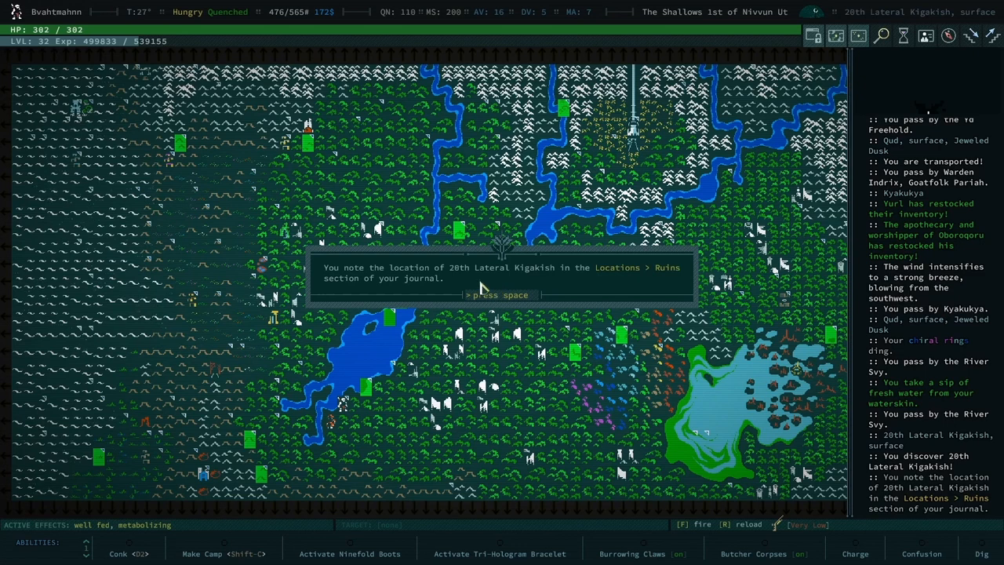
{"action": "key", "text": "space"}
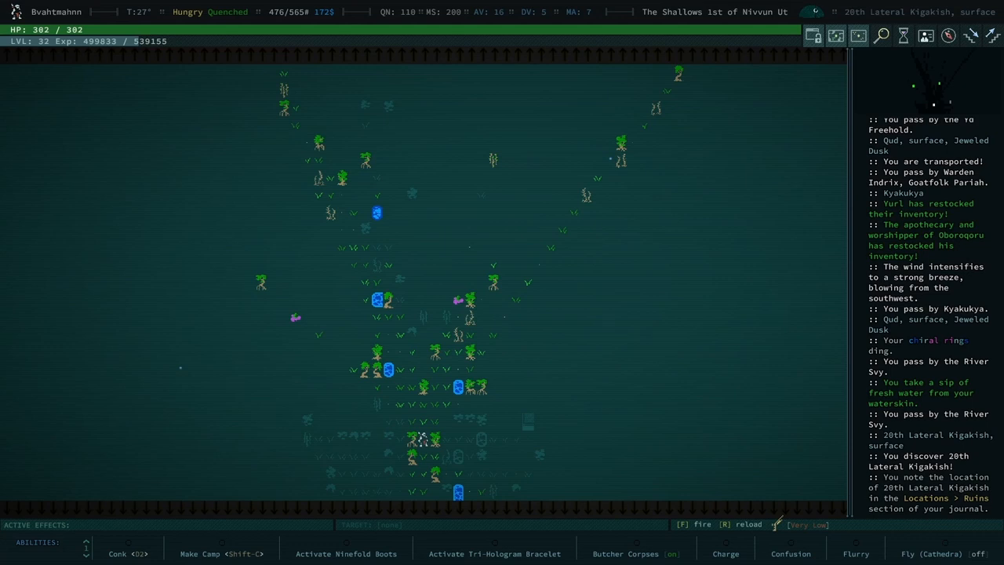
Step: Walk through the ruins and acknowledge the nothing-to-take message before the chest
{"action": "key", "text": "l"}
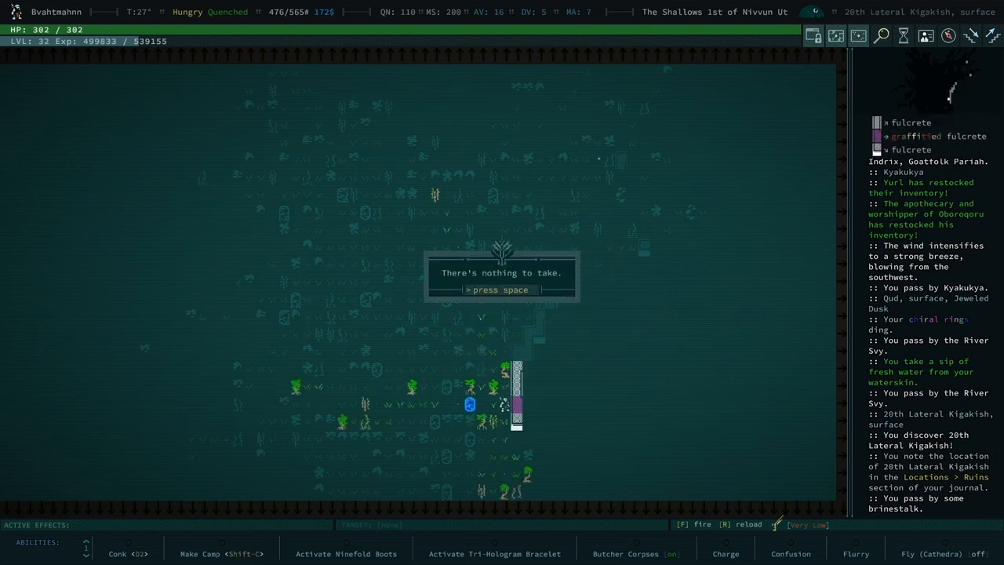
{"action": "key", "text": "space"}
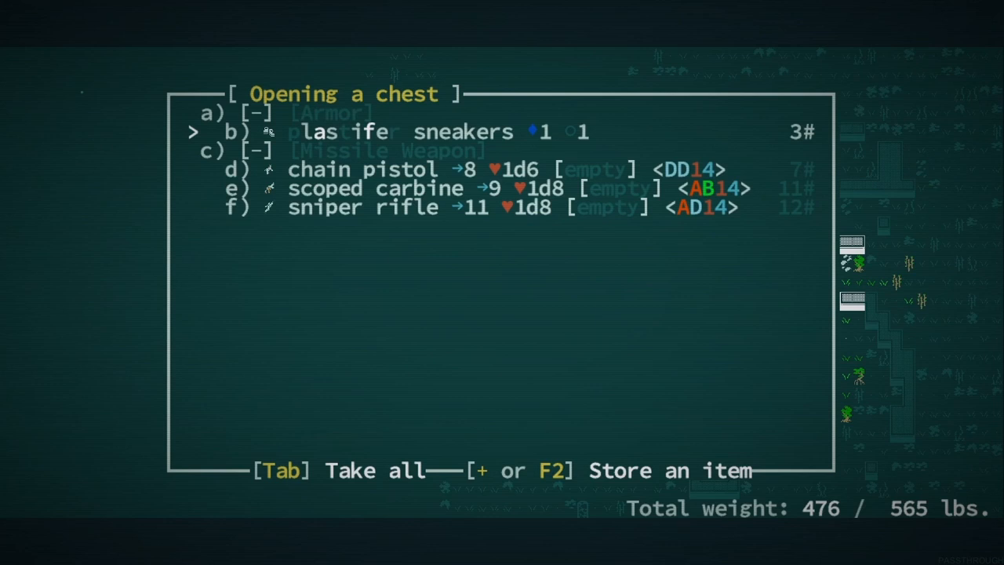
Step: Leave the chest, take the high explosive grenade mk II and head back to the world map
{"action": "key", "text": "down"}
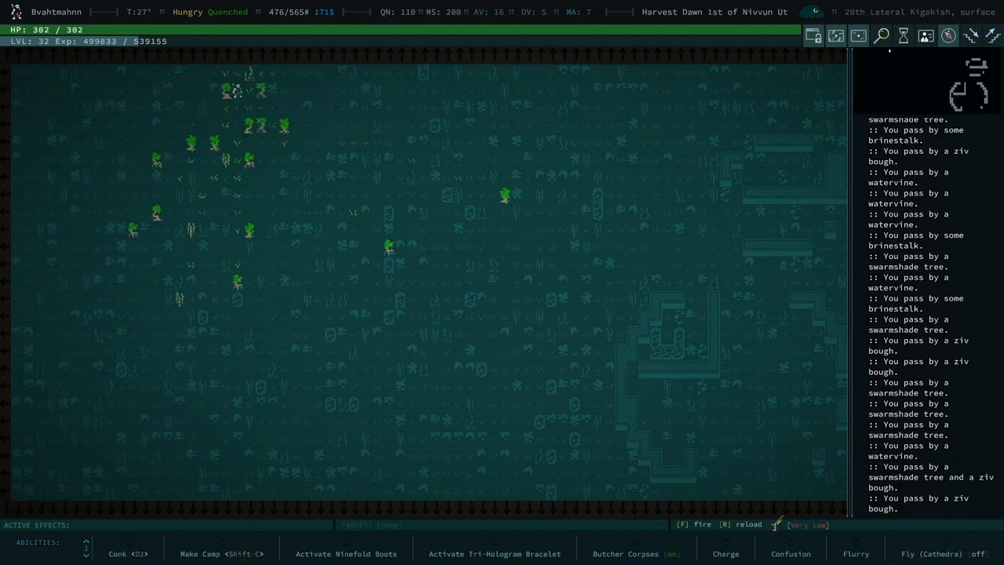
{"action": "key", "text": "Up"}
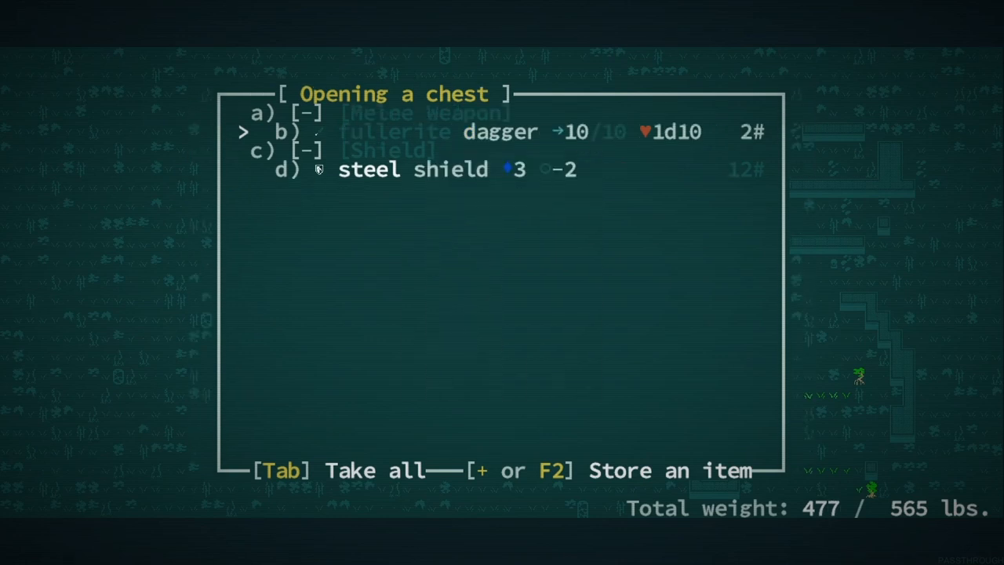
{"action": "key", "text": "Tab"}
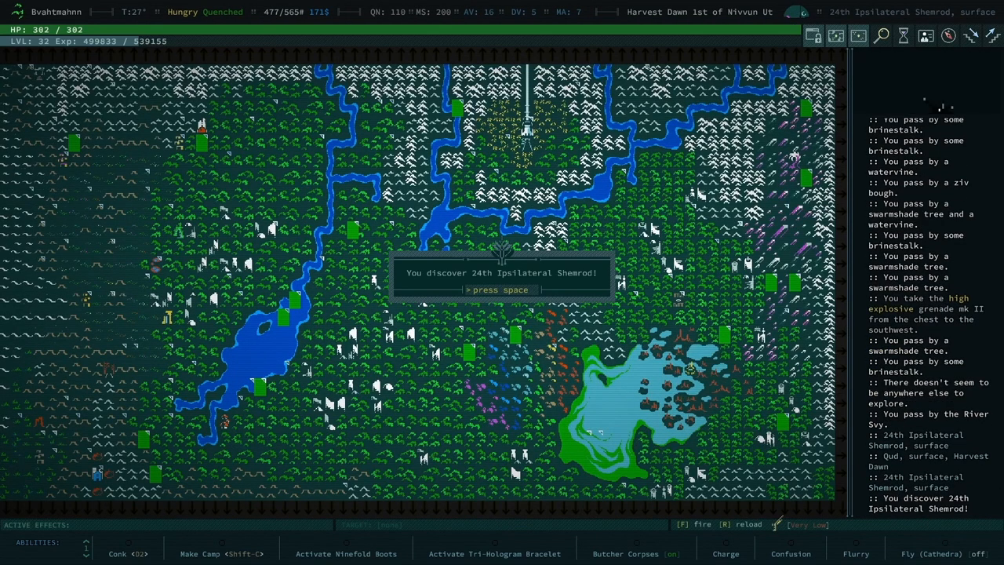
Step: Acknowledge the 24th Ipsilateral Shemrod discovery and its ruins journal note
{"action": "key", "text": "space"}
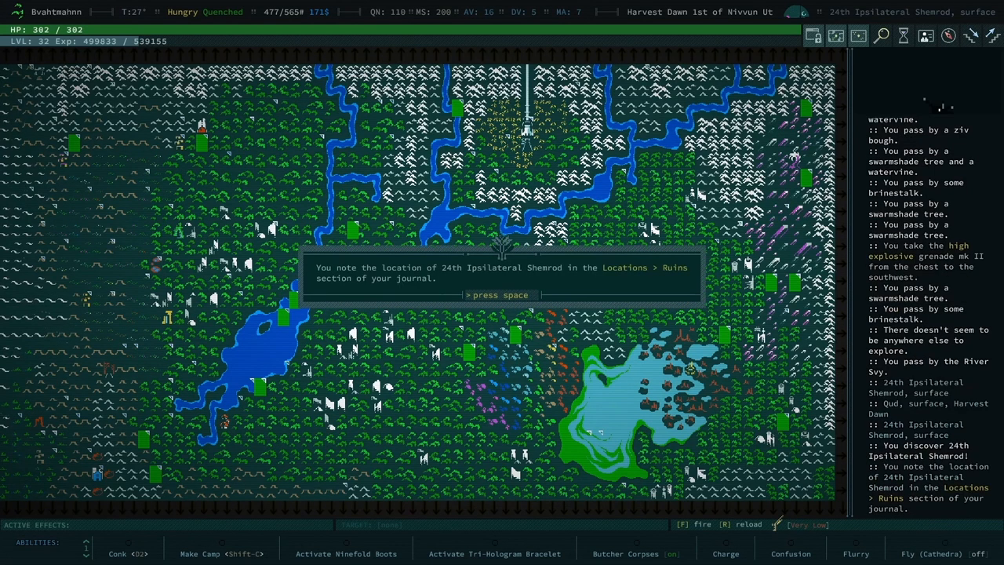
{"action": "key", "text": "space"}
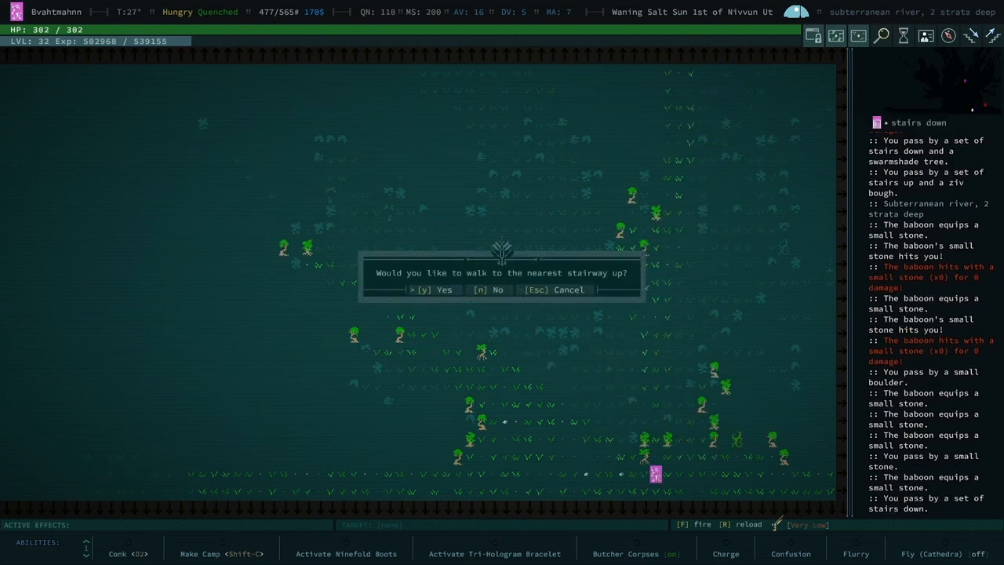
{"action": "key", "text": "y"}
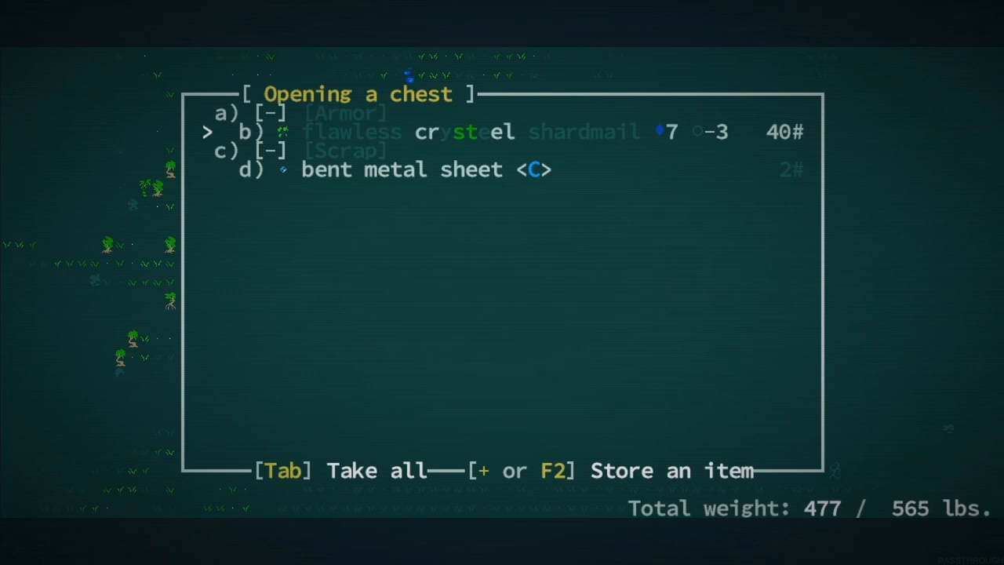
Step: Leave the chest untouched and dismiss the cooking inspiration message
{"action": "key", "text": "Escape"}
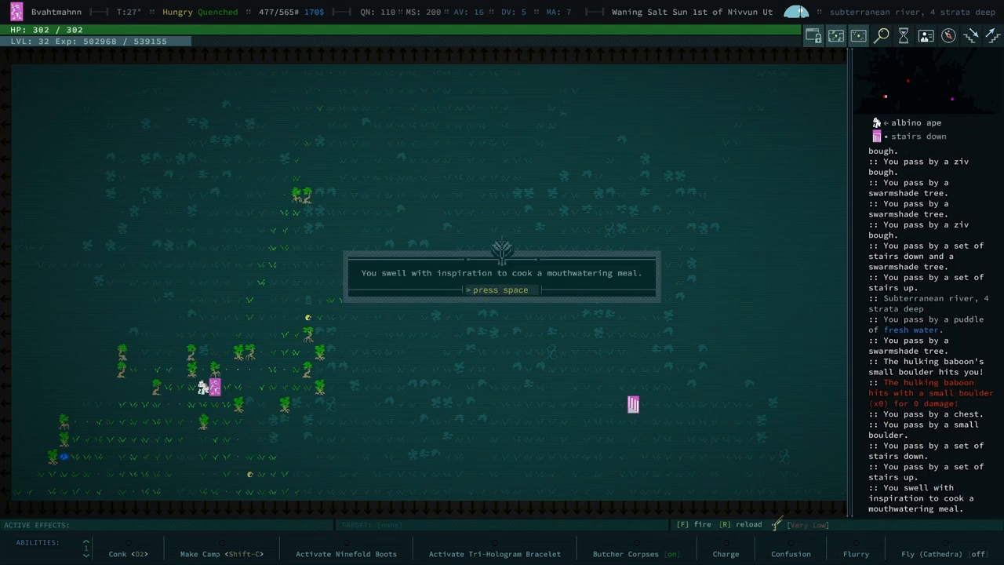
{"action": "key", "text": "space"}
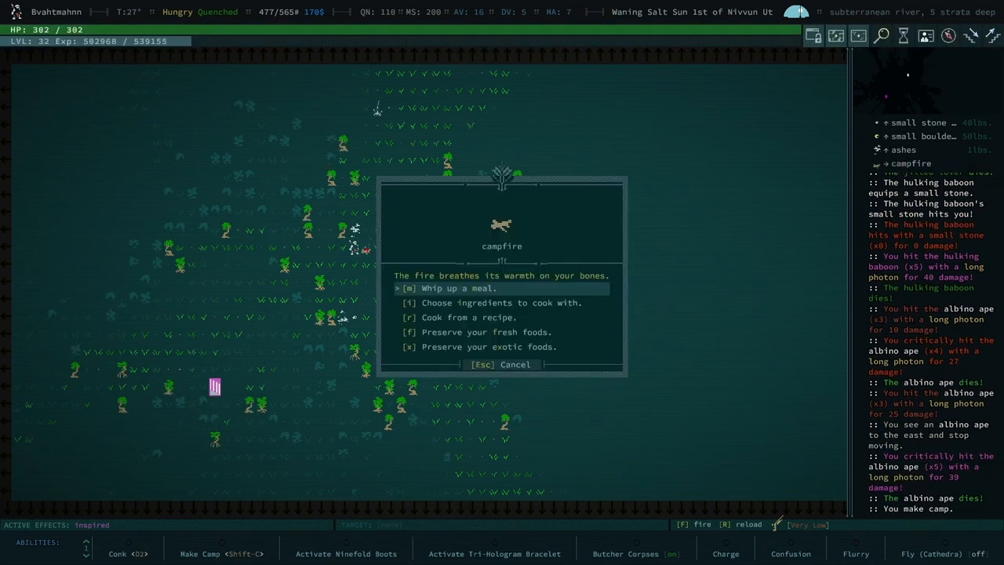
Step: Preserve the fresh foods at the campfire, then browse the ingredient list for the meal
{"action": "left_click", "coordinate": [487, 333]}
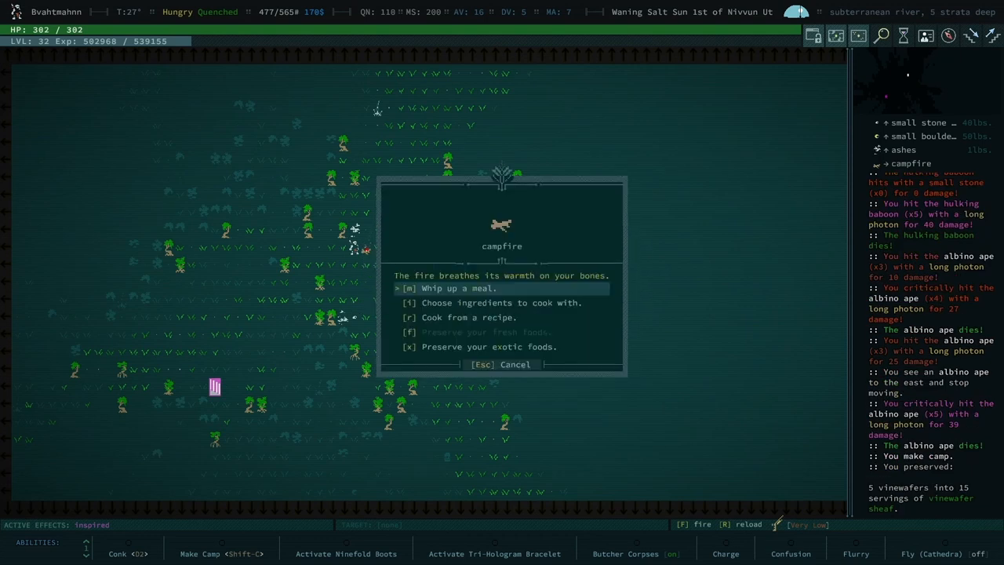
{"action": "key", "text": "Down"}
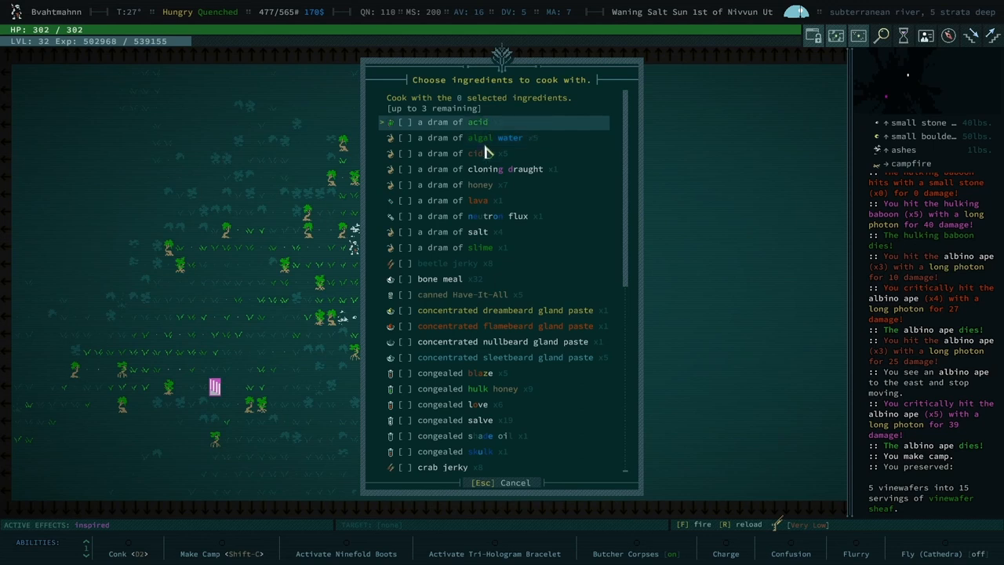
{"action": "scroll", "scroll_direction": "down", "scroll_amount": 3}
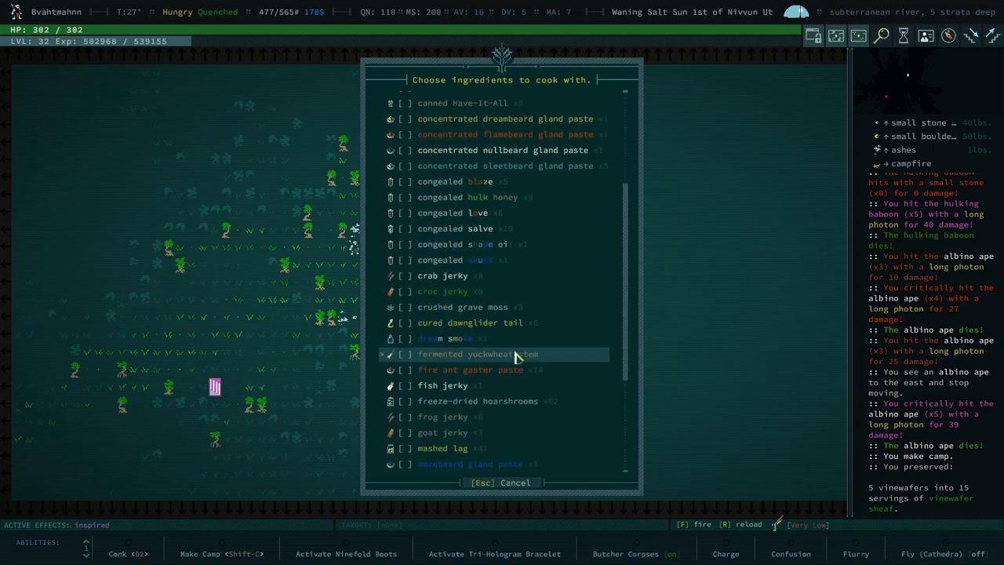
{"action": "scroll", "scroll_direction": "down", "scroll_amount": 3}
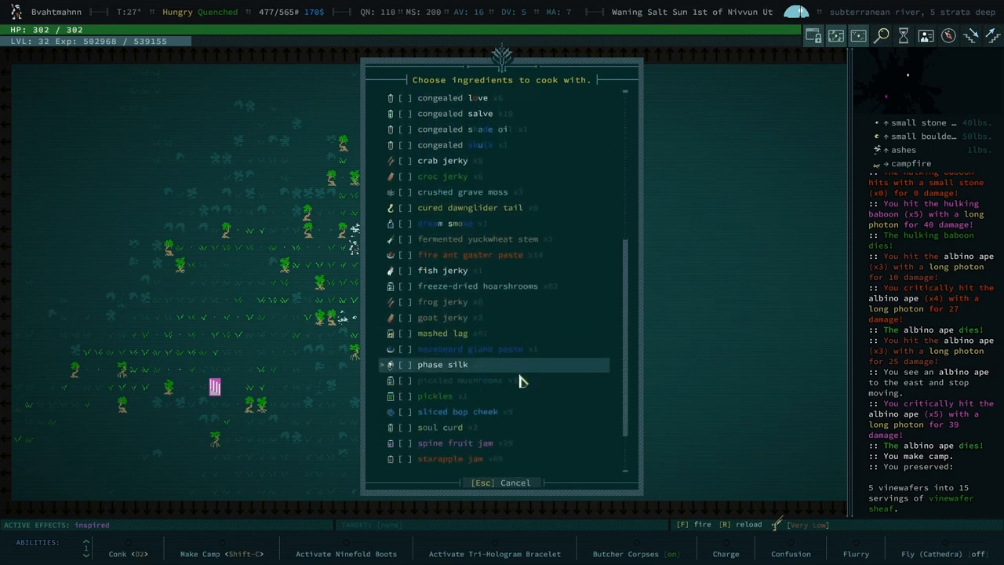
{"action": "scroll", "scroll_direction": "down", "scroll_amount": 3}
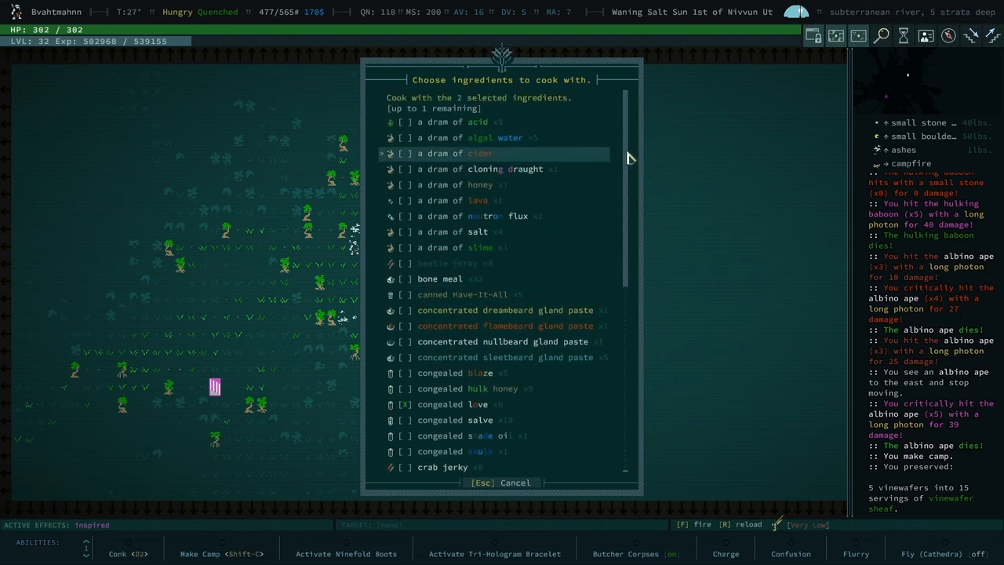
{"action": "mouse_move", "coordinate": [580, 125]}
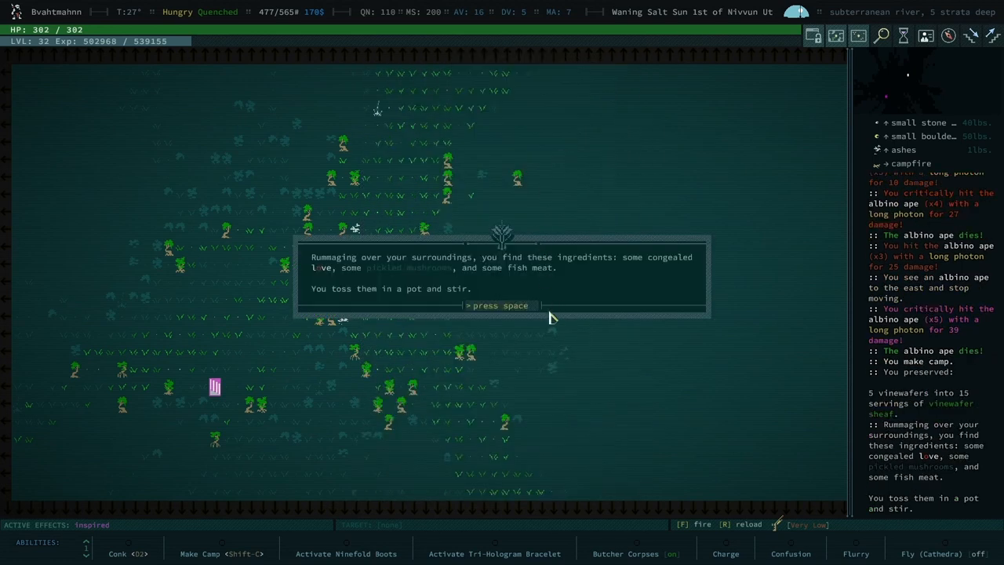
Step: Eat the meal for +30 hit points and learn the mushroom-triggered Beguiling recipe
{"action": "key", "text": "space"}
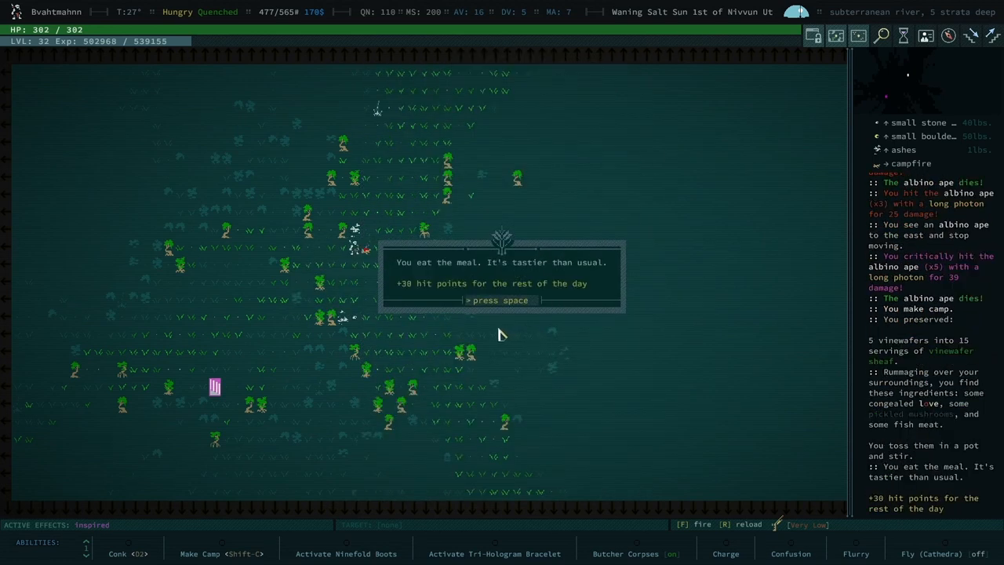
{"action": "mouse_move", "coordinate": [546, 291]}
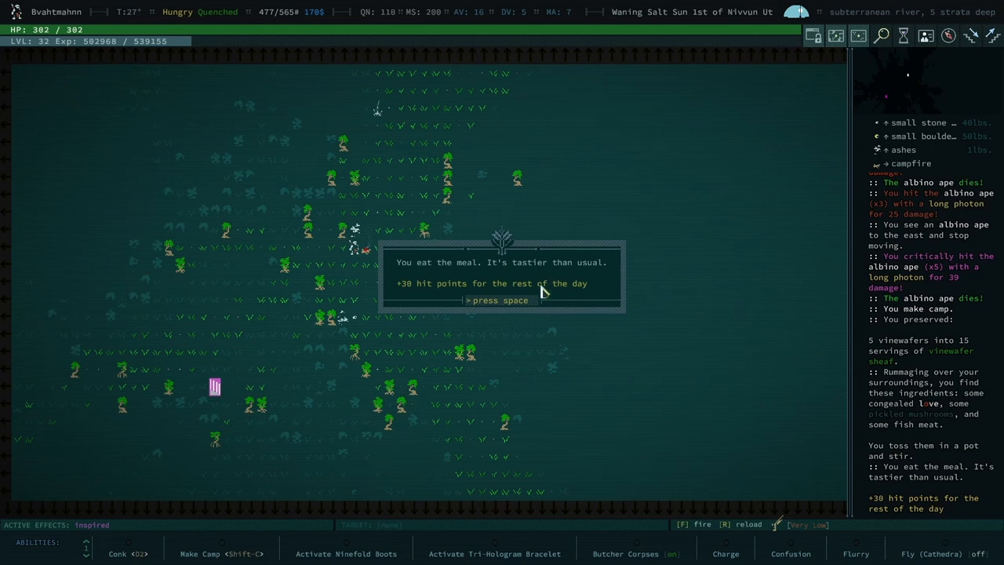
{"action": "key", "text": "space"}
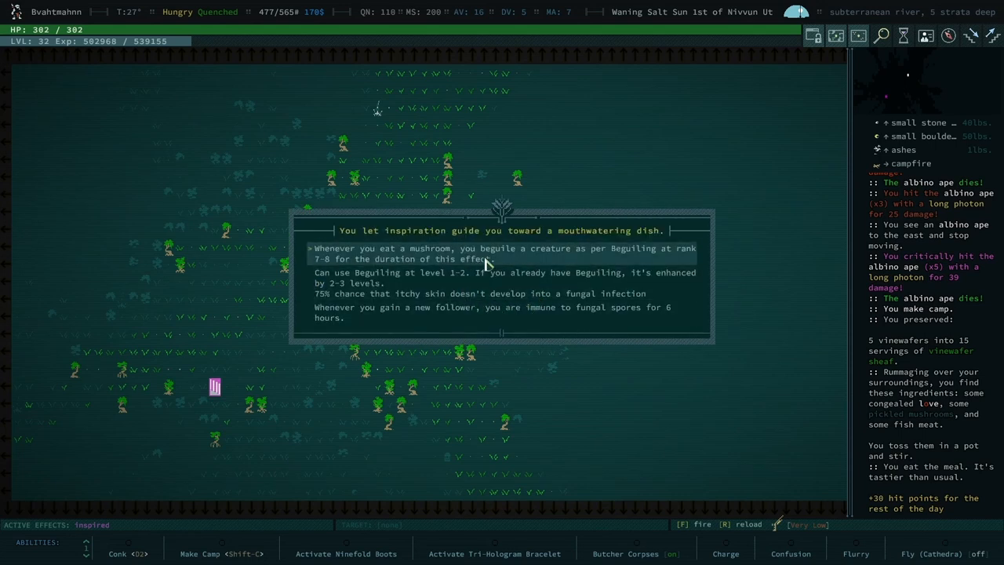
{"action": "mouse_move", "coordinate": [502, 259]}
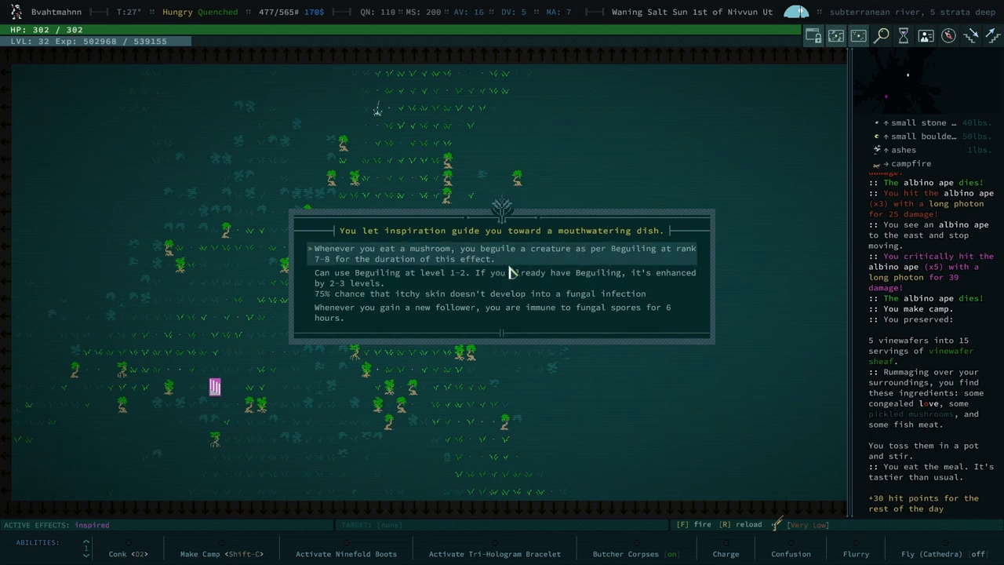
{"action": "mouse_move", "coordinate": [514, 273]}
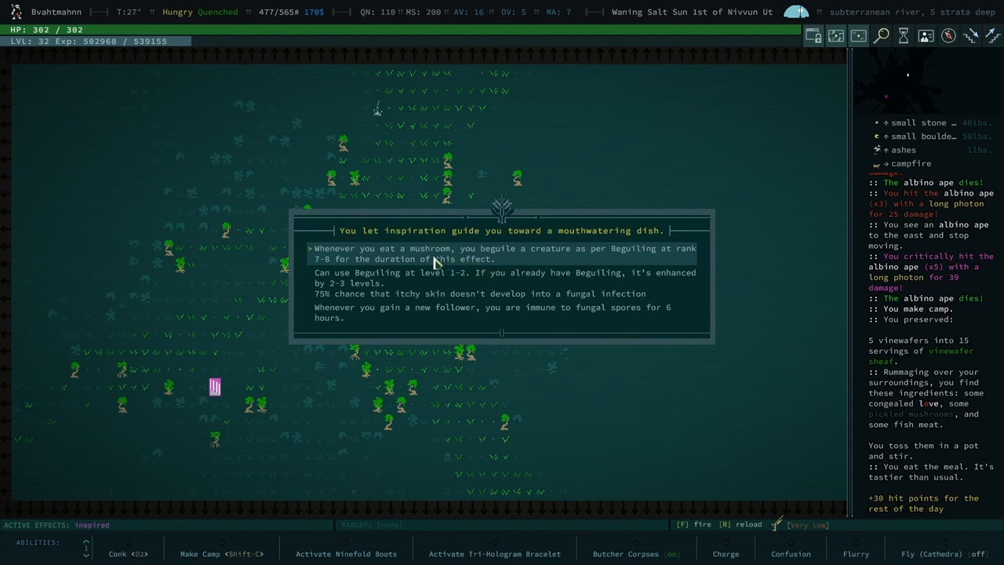
{"action": "mouse_move", "coordinate": [442, 258]}
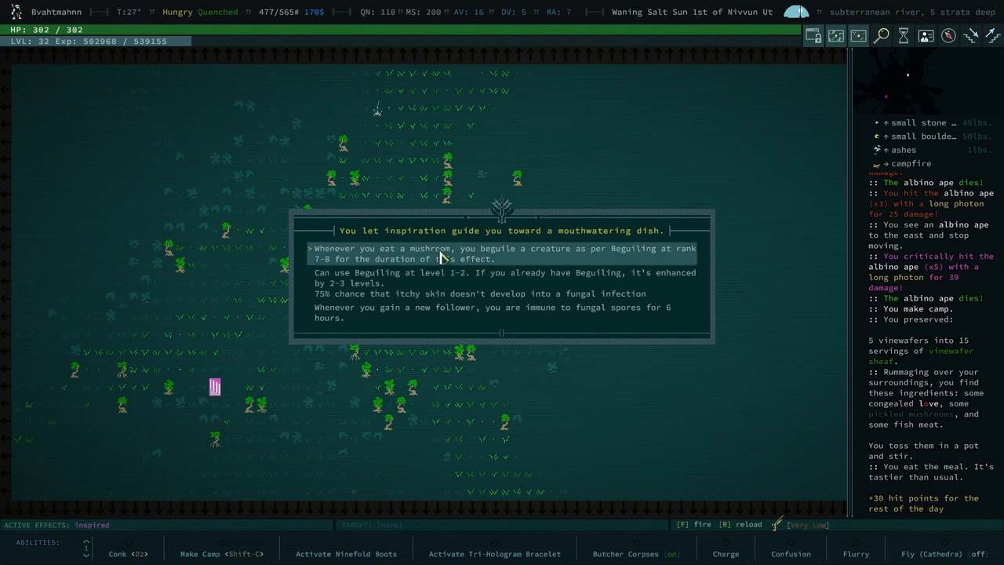
{"action": "key", "text": "space"}
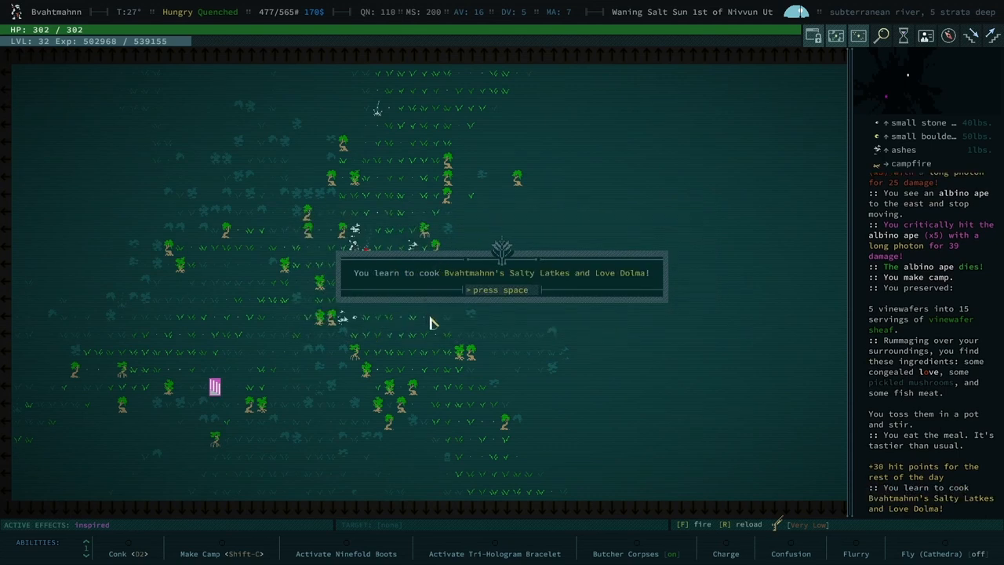
{"action": "mouse_move", "coordinate": [438, 325]}
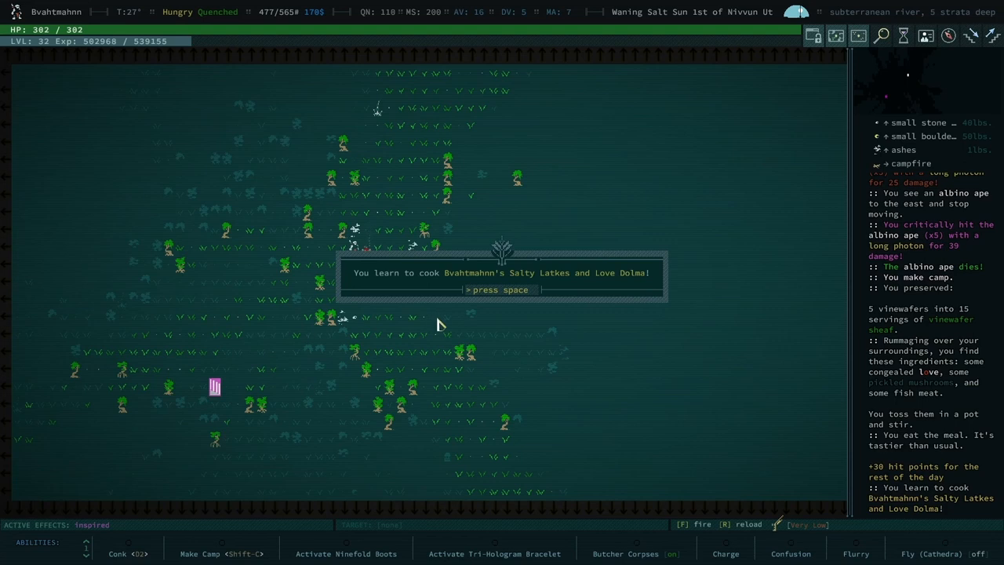
{"action": "key", "text": "space"}
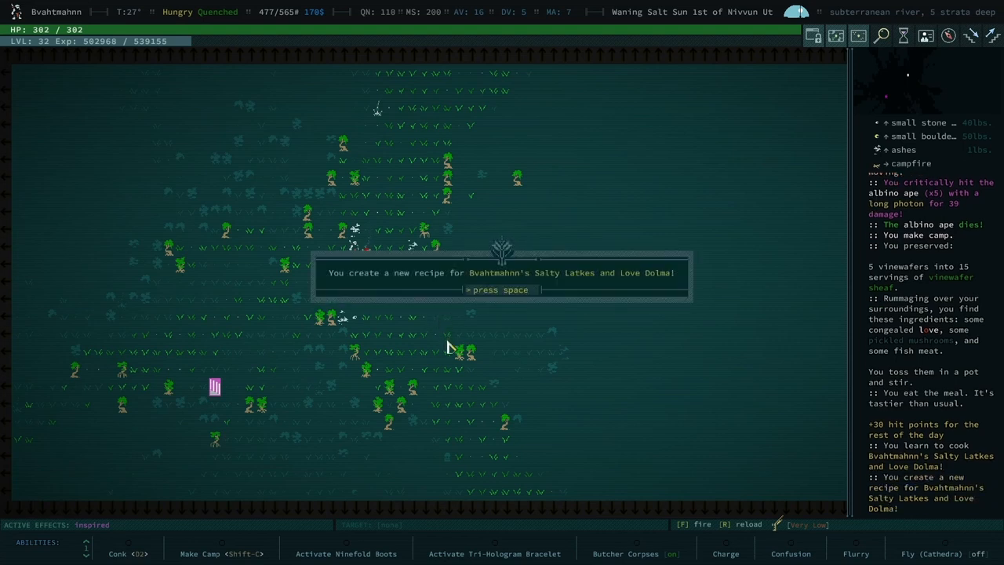
{"action": "key", "text": "space"}
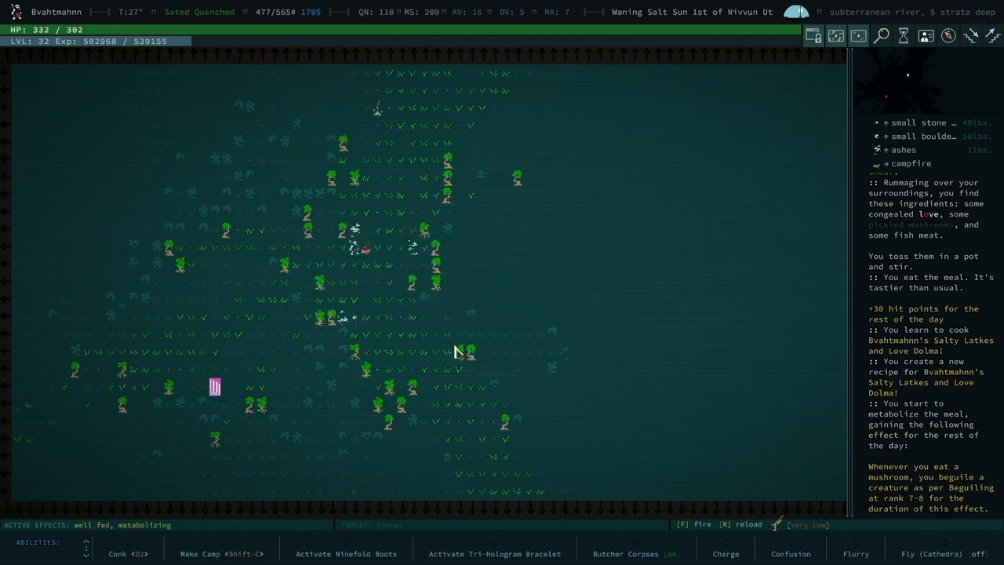
{"action": "mouse_move", "coordinate": [436, 364]}
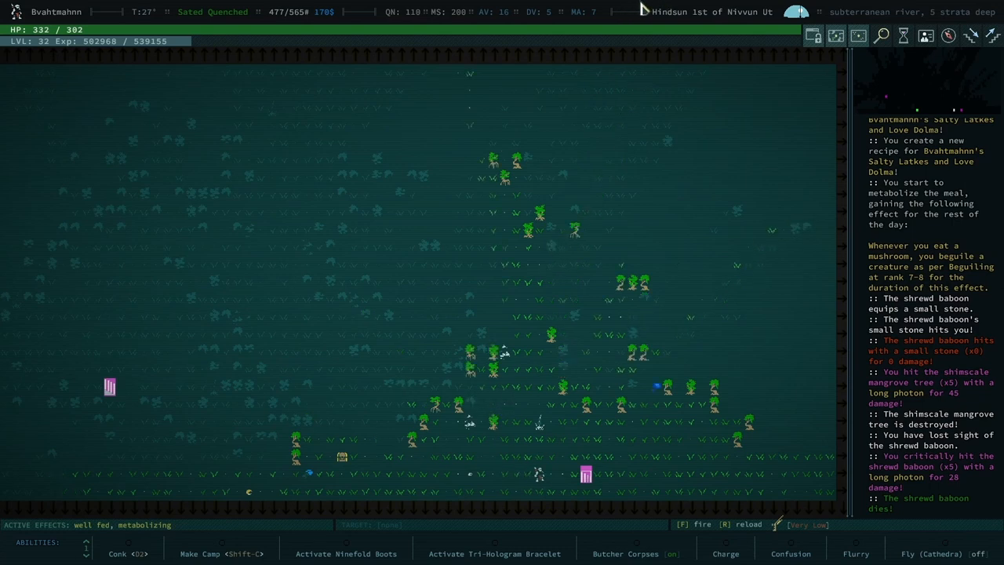
{"action": "mouse_move", "coordinate": [393, 153]}
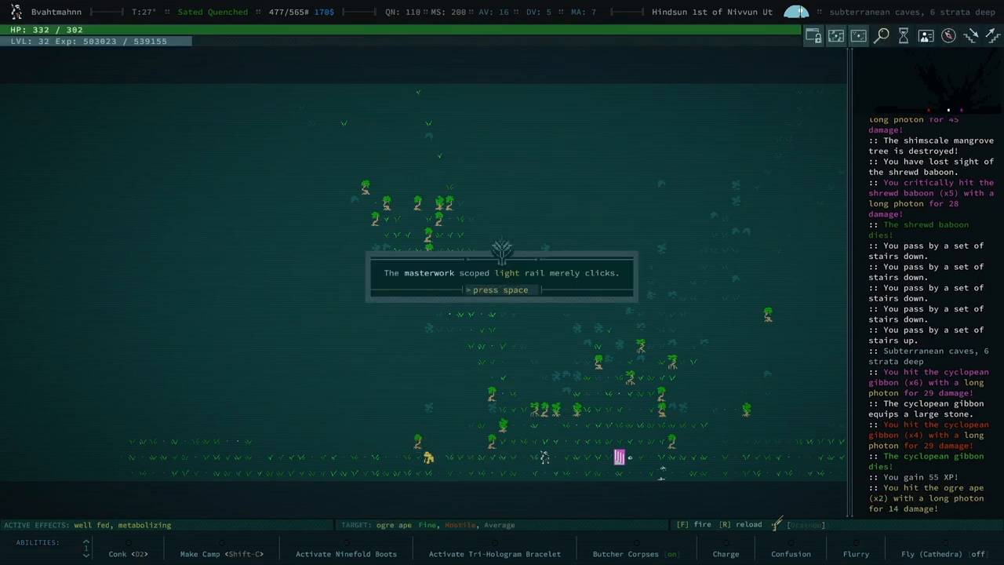
Step: Check the empty scoped light rail's equipment options, then leave the equipment list
{"action": "key", "text": "space"}
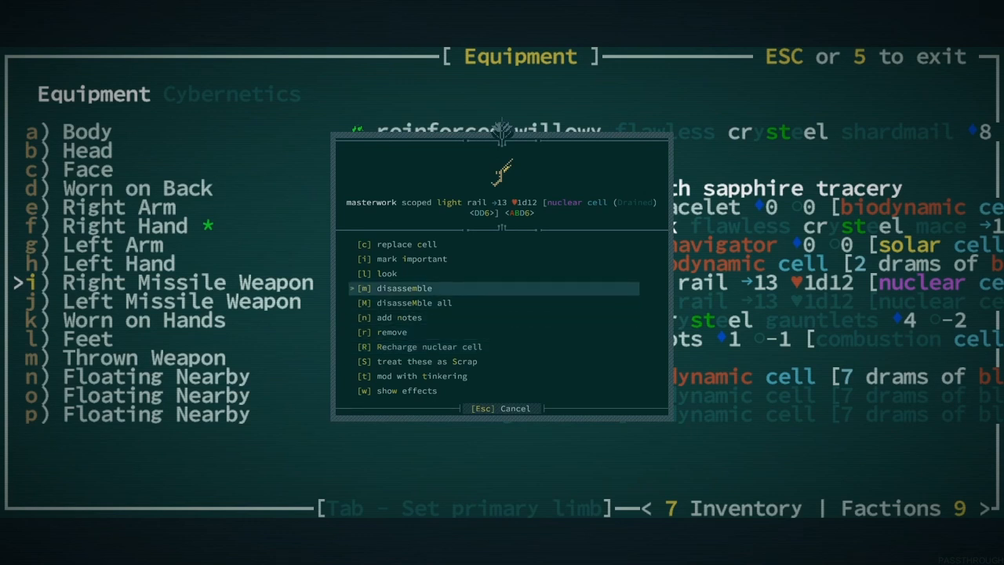
{"action": "left_click", "coordinate": [406, 245]}
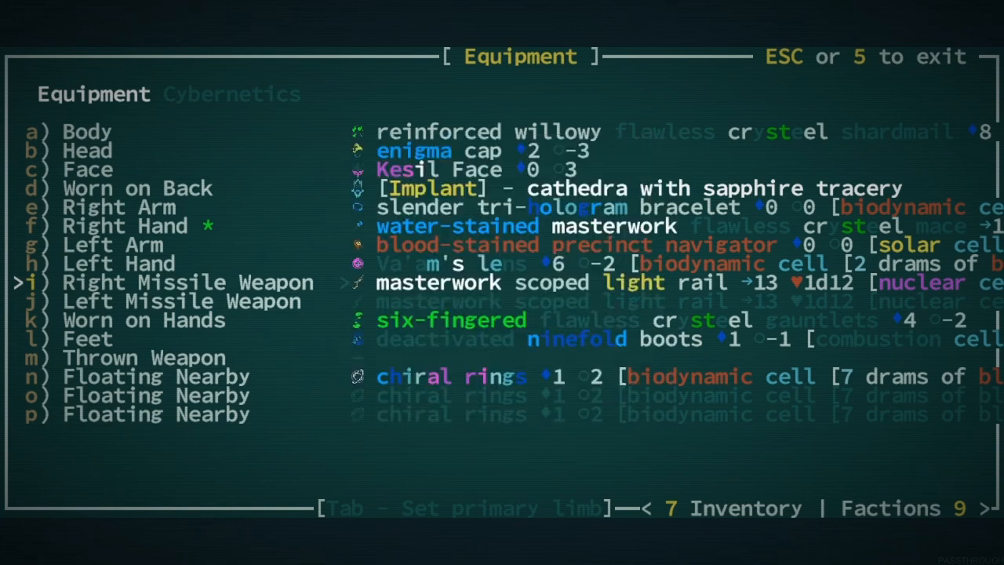
{"action": "key", "text": "Escape"}
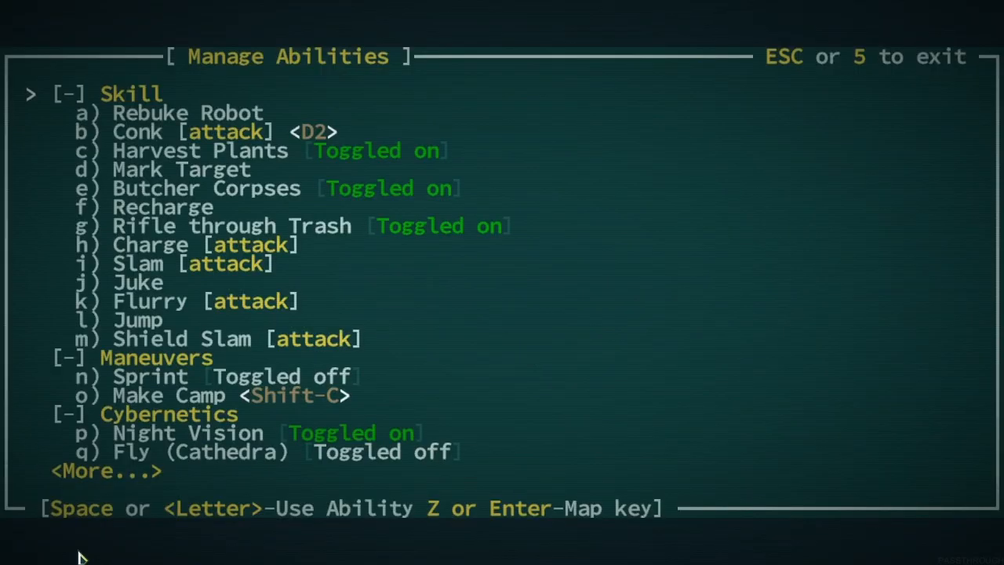
Step: Read the ogre ape with telepathy and switch to the other abilities page
{"action": "key", "text": "Escape"}
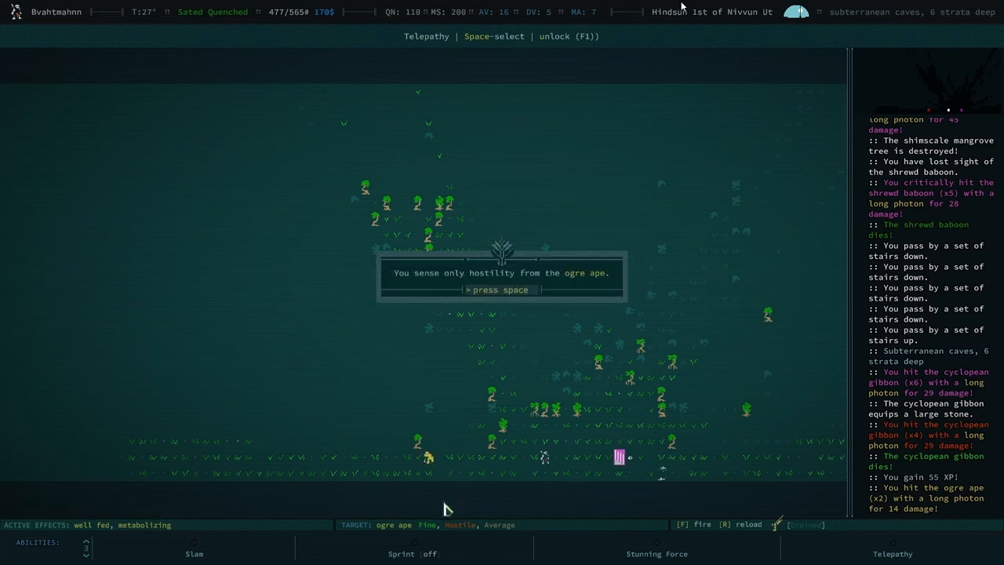
{"action": "key", "text": "space"}
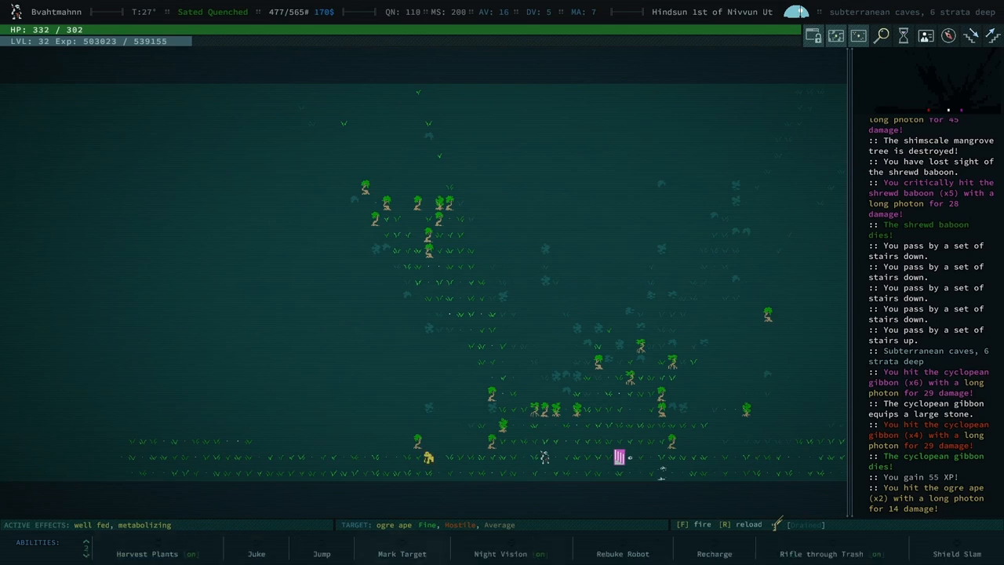
{"action": "mouse_move", "coordinate": [343, 556]}
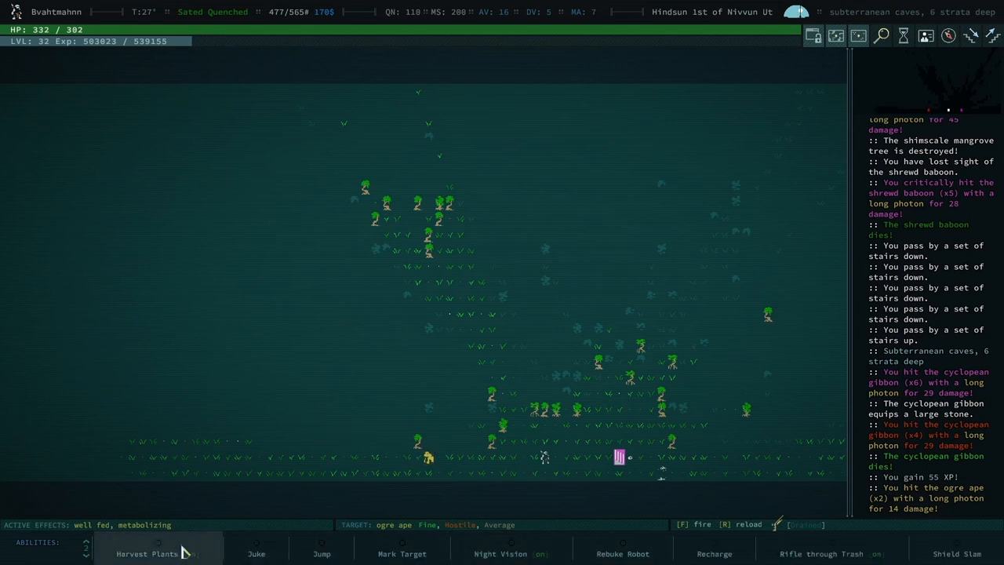
{"action": "left_click", "coordinate": [84, 549]}
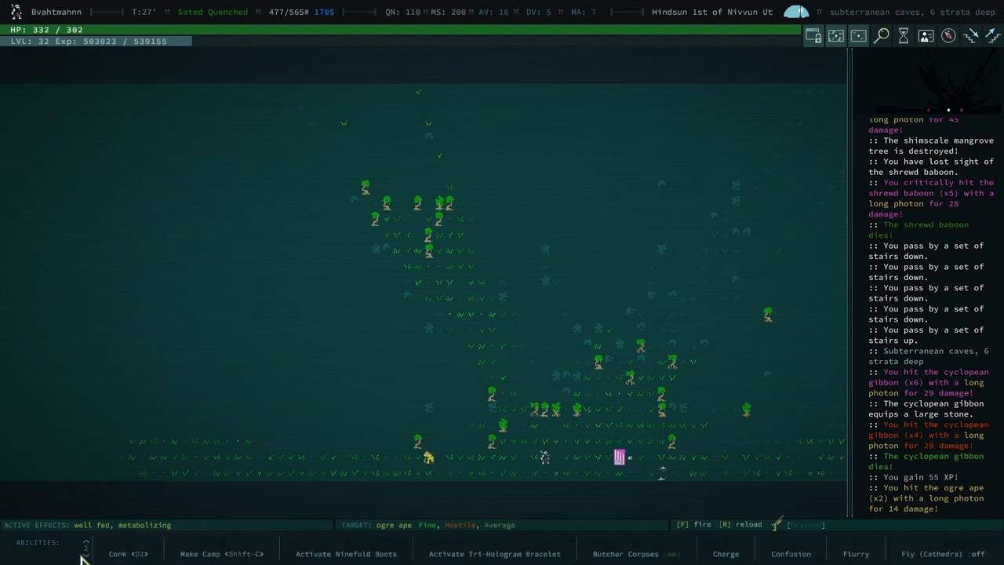
Step: Charge the ogre ape after the range warning and beat it prone, bleeding and stunned
{"action": "left_click", "coordinate": [725, 552]}
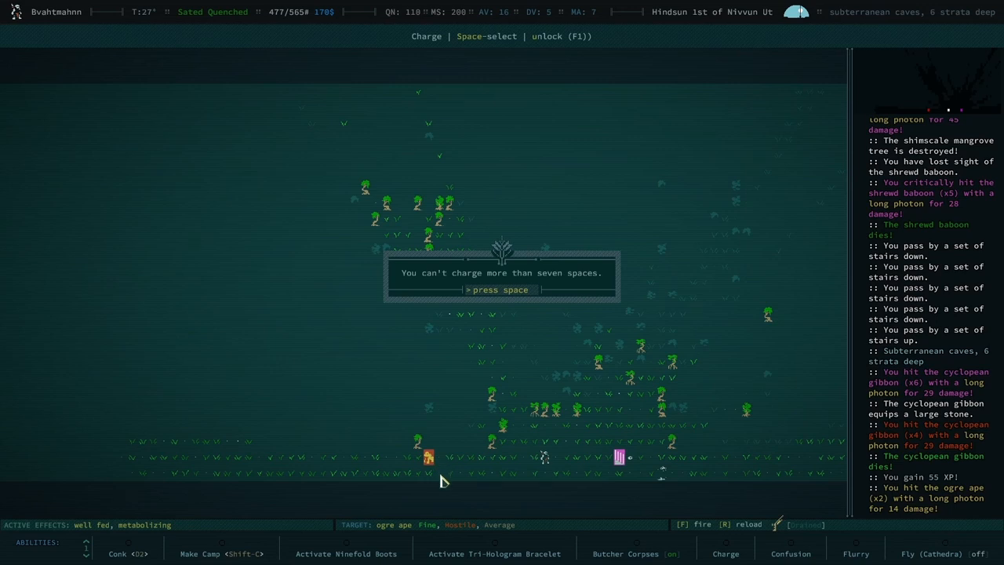
{"action": "key", "text": "space"}
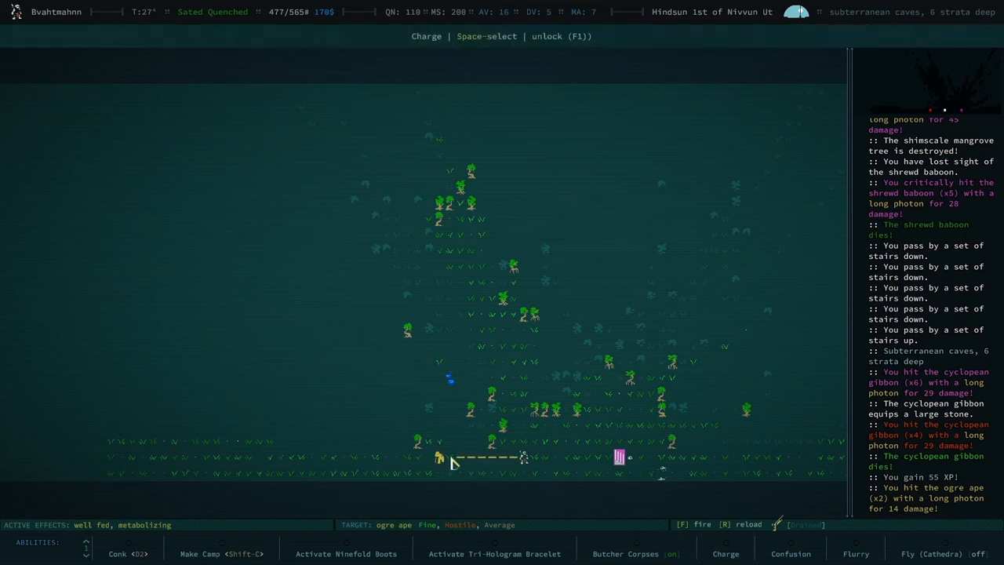
{"action": "left_click", "coordinate": [725, 553]}
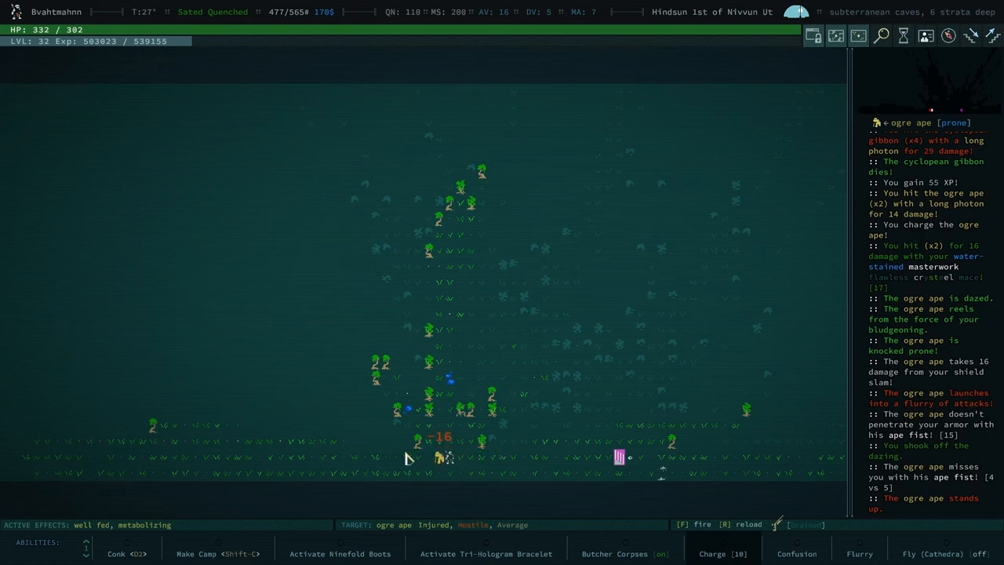
{"action": "left_click", "coordinate": [126, 553]}
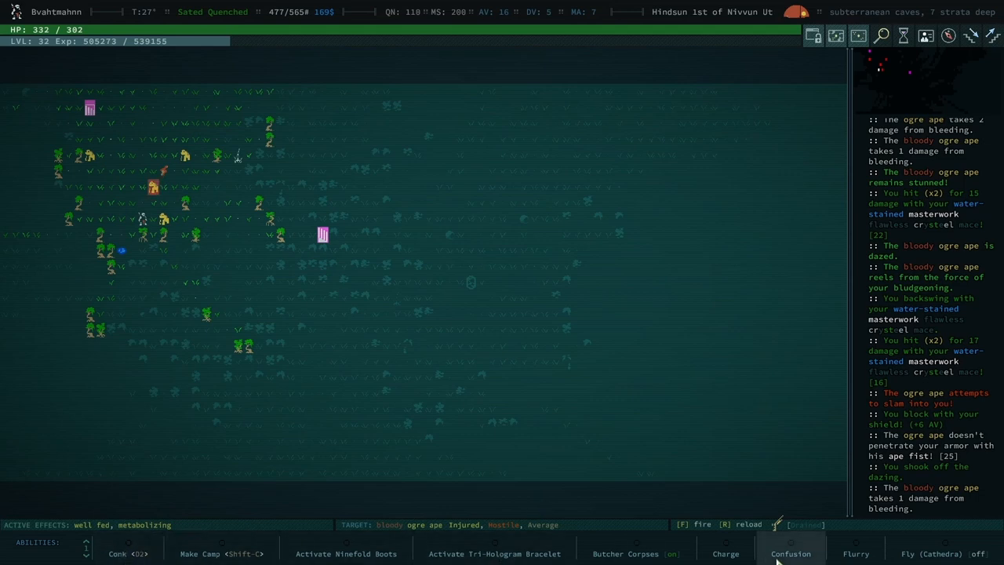
{"action": "mouse_move", "coordinate": [279, 207]}
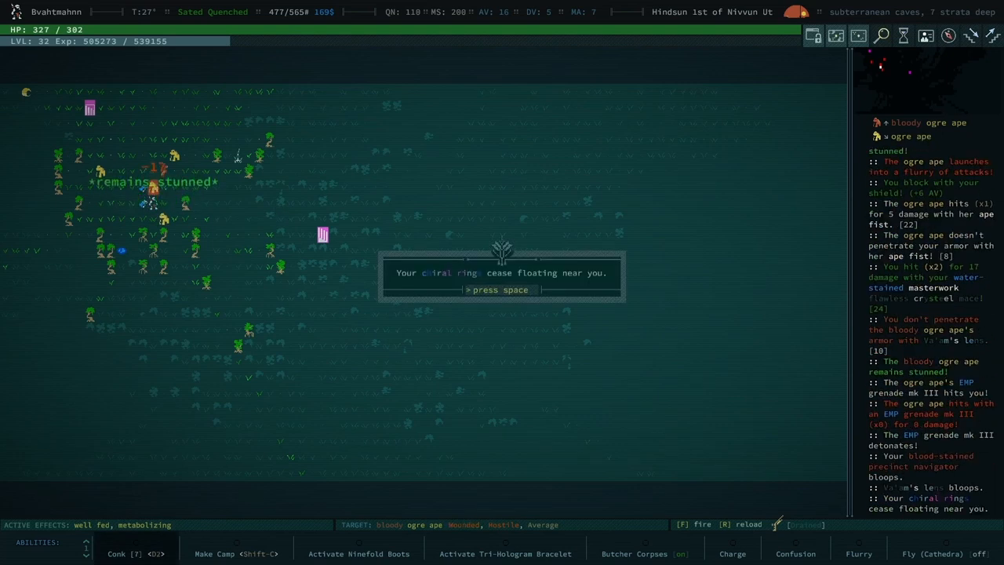
Step: Dismiss the coral ring message and keep pressing the stunned ogre ape
{"action": "key", "text": "space"}
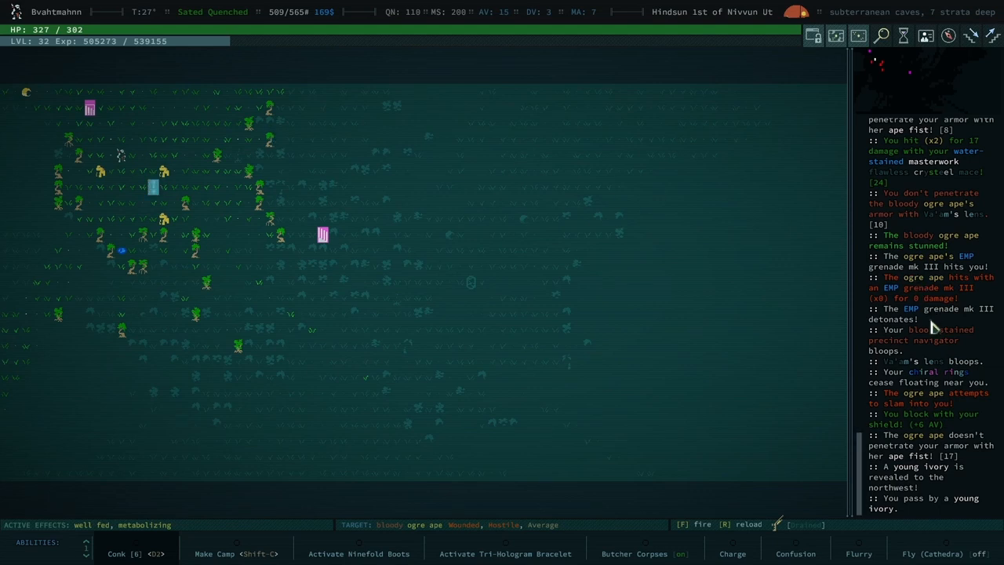
{"action": "mouse_move", "coordinate": [960, 270]}
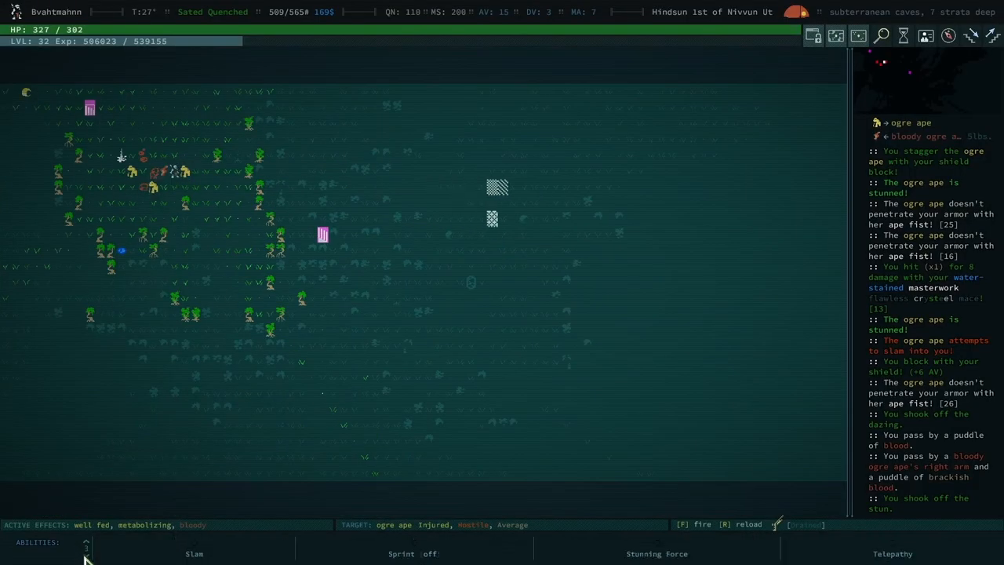
Step: Slam into the stunned ogre ape and finish it off for 750 XP
{"action": "left_click", "coordinate": [195, 552]}
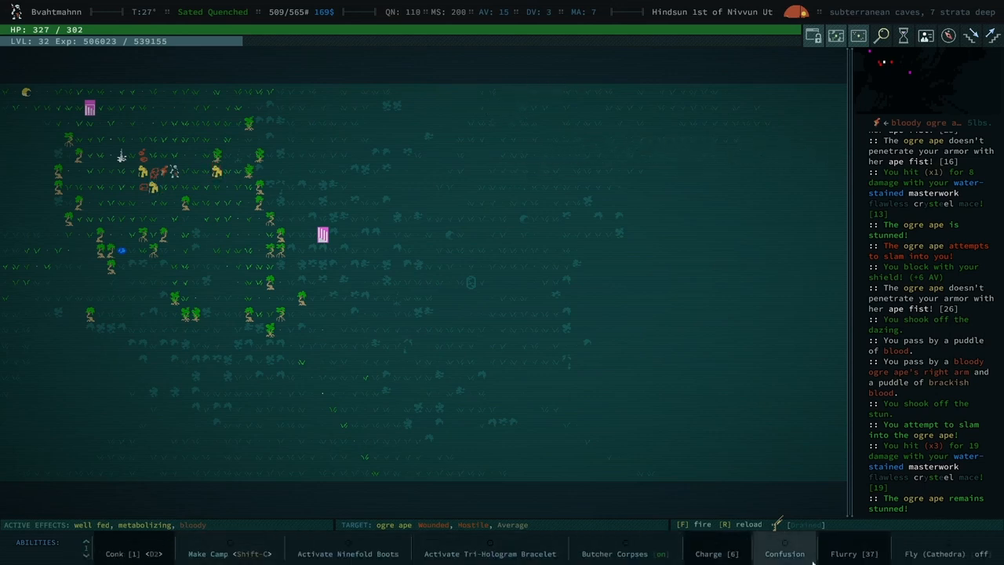
{"action": "left_click", "coordinate": [784, 552]}
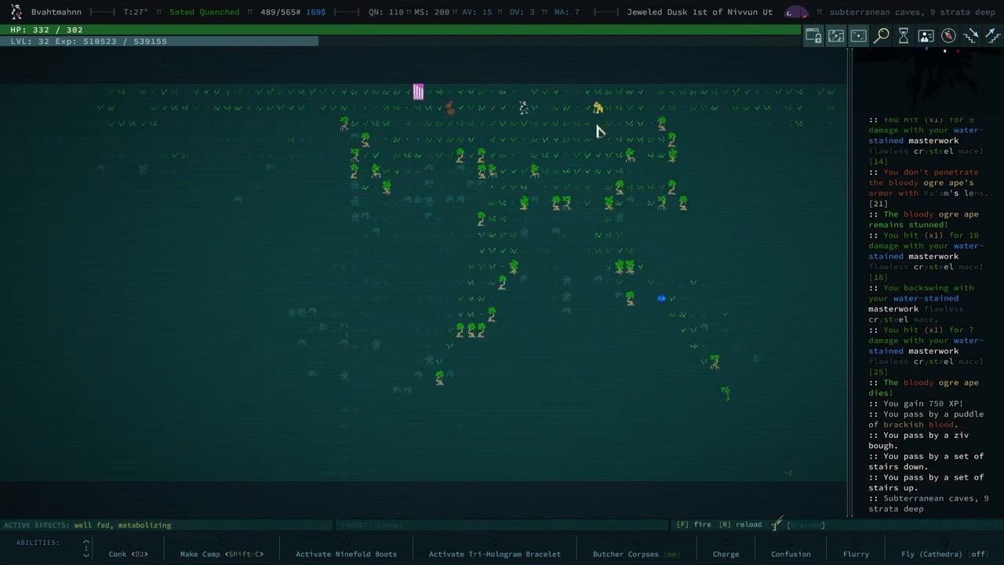
Step: Blast the cyclopean gibbons with Stunning Force twice, then look at Oboroqoru, Ape God
{"action": "left_click", "coordinate": [725, 553]}
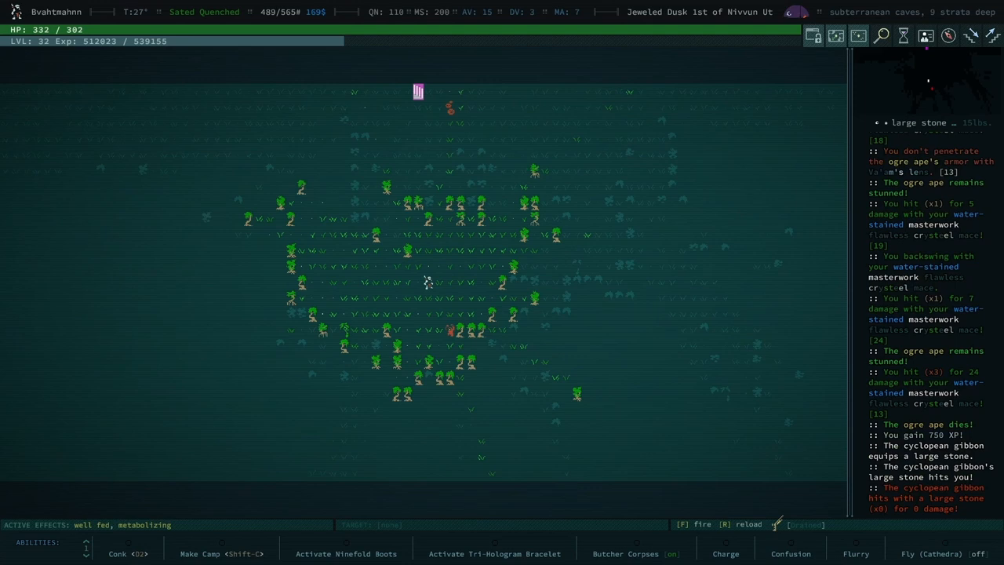
{"action": "mouse_move", "coordinate": [659, 490]}
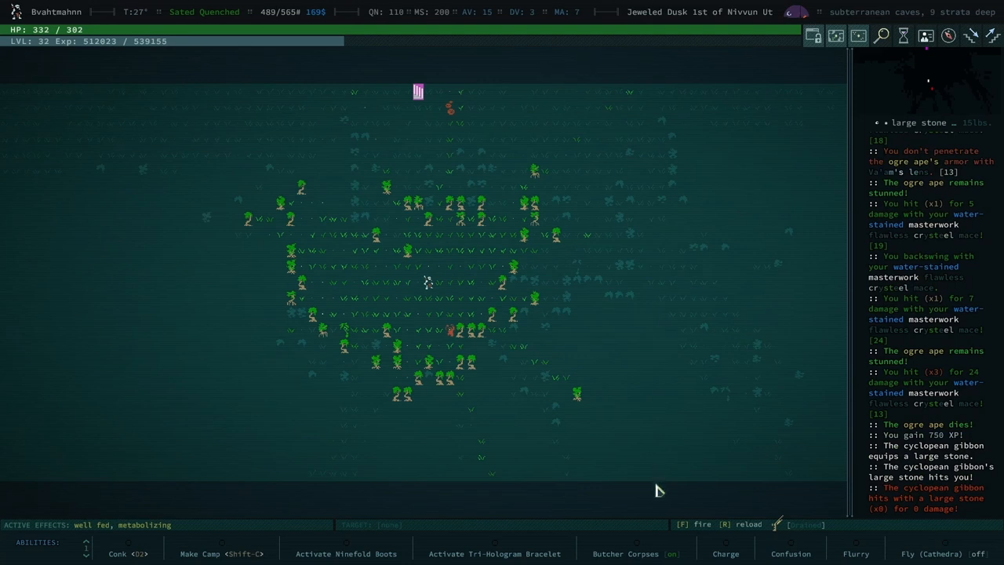
{"action": "left_click", "coordinate": [725, 553]}
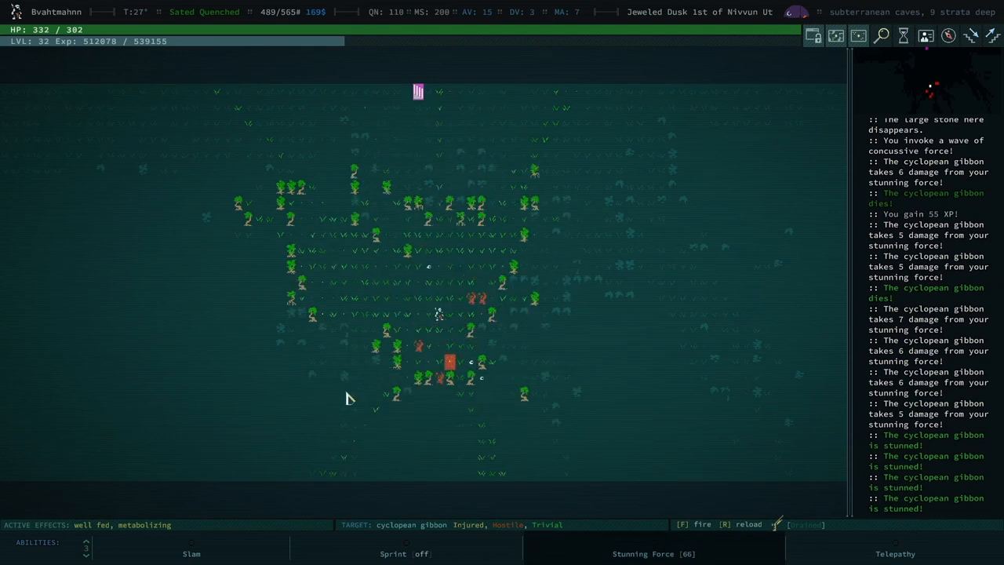
{"action": "left_click", "coordinate": [191, 546]}
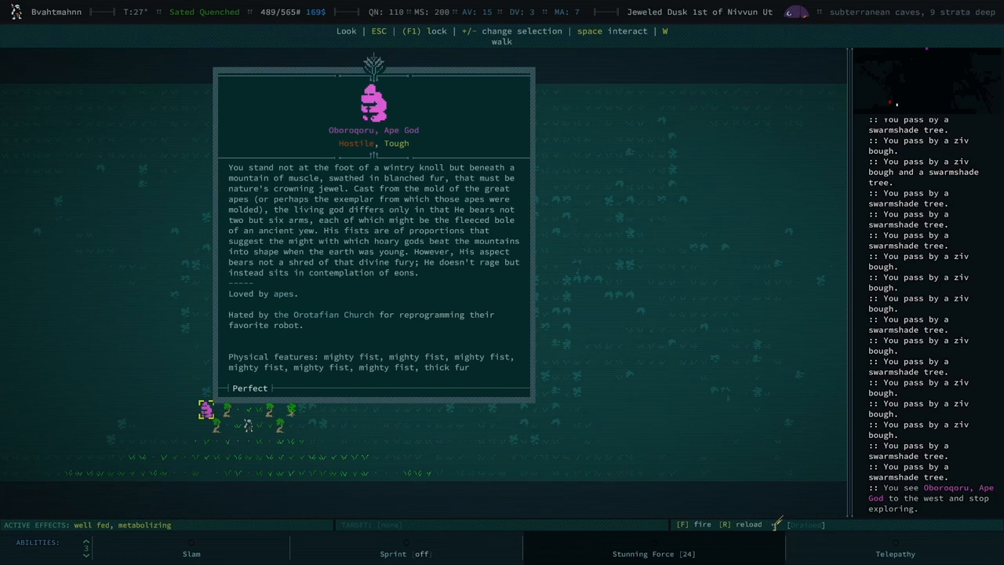
Step: Close Oboroqoru's description and return to the cave map
{"action": "key", "text": "Escape"}
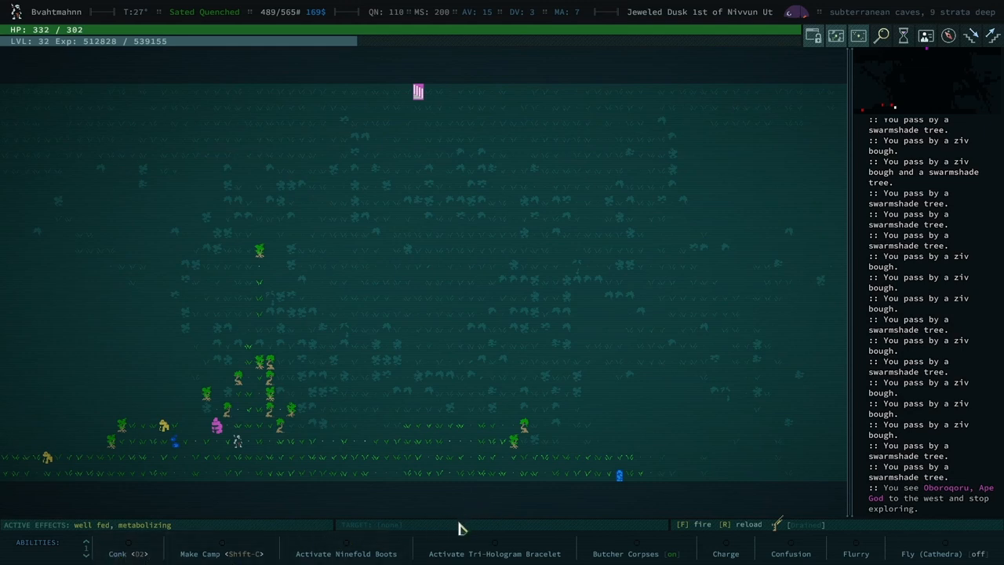
{"action": "mouse_move", "coordinate": [229, 456]}
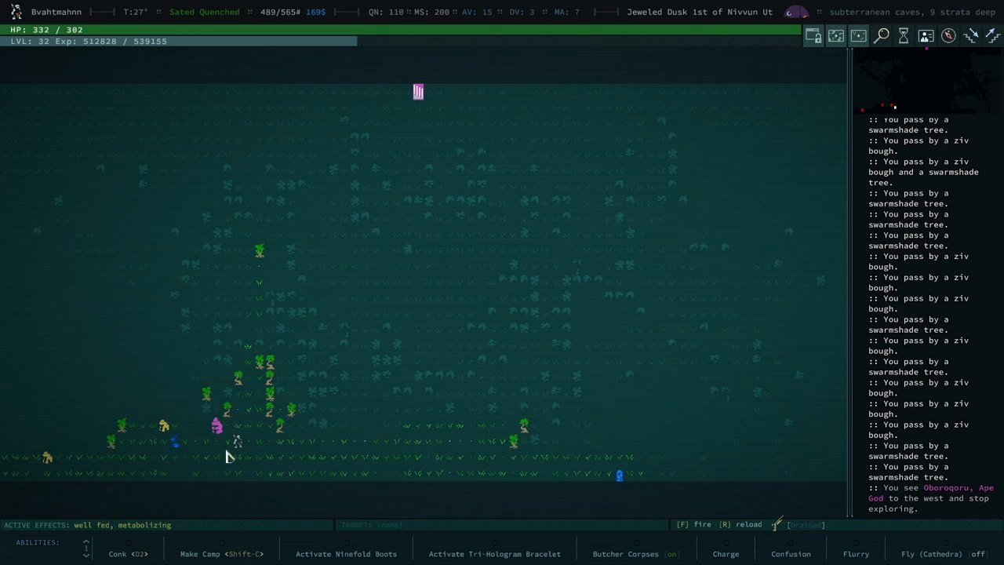
{"action": "mouse_move", "coordinate": [239, 466]}
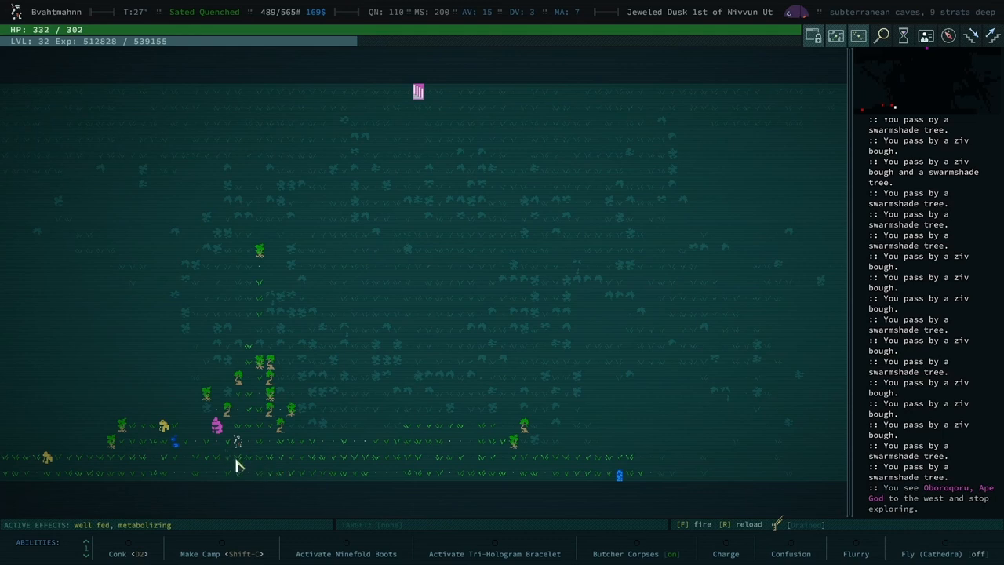
{"action": "mouse_move", "coordinate": [243, 487]}
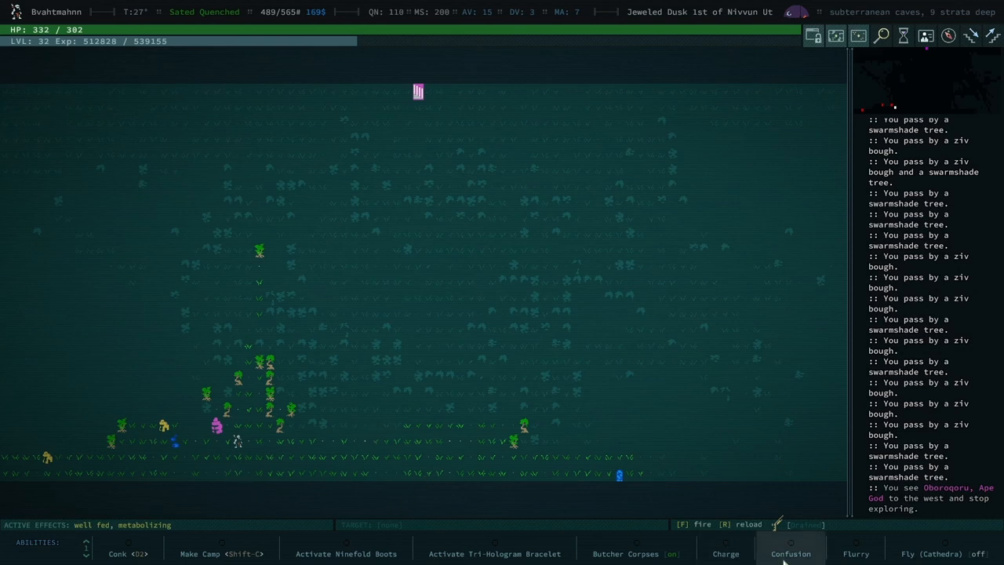
Step: Confuse Oboroqoru and the ogre ape, then charge, flurry and slam into the Ape God
{"action": "left_click", "coordinate": [791, 552]}
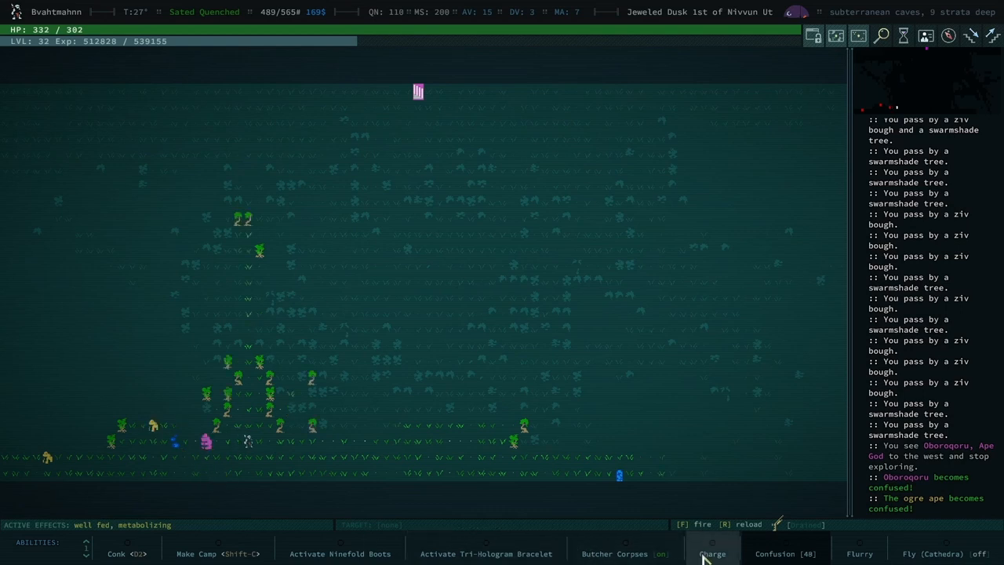
{"action": "left_click", "coordinate": [712, 553]}
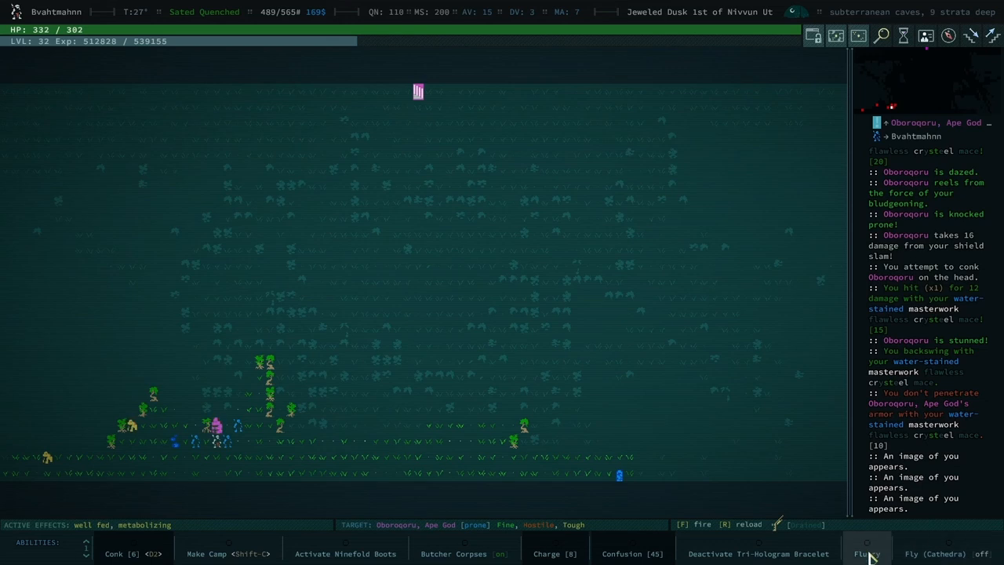
{"action": "left_click", "coordinate": [867, 552]}
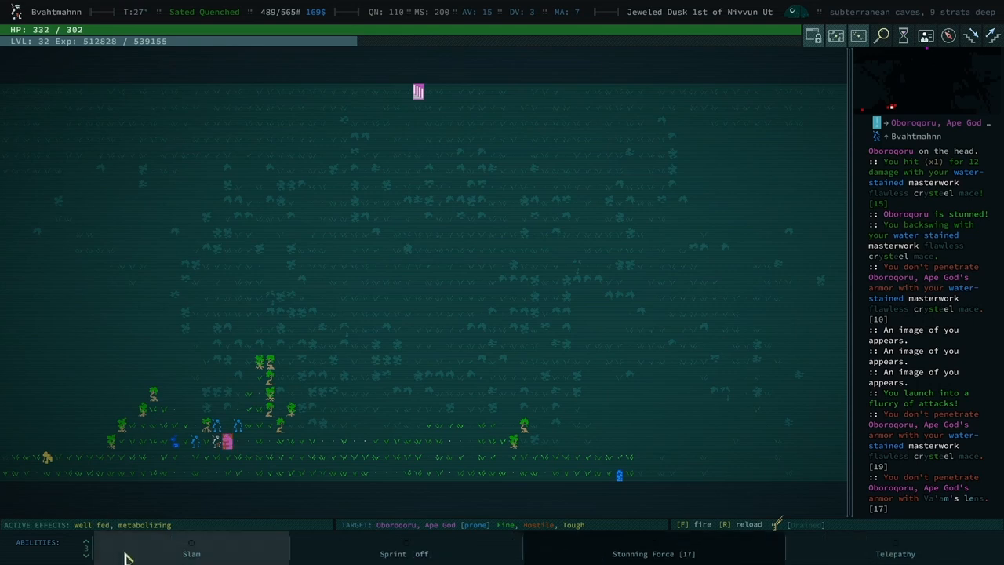
{"action": "left_click", "coordinate": [191, 550]}
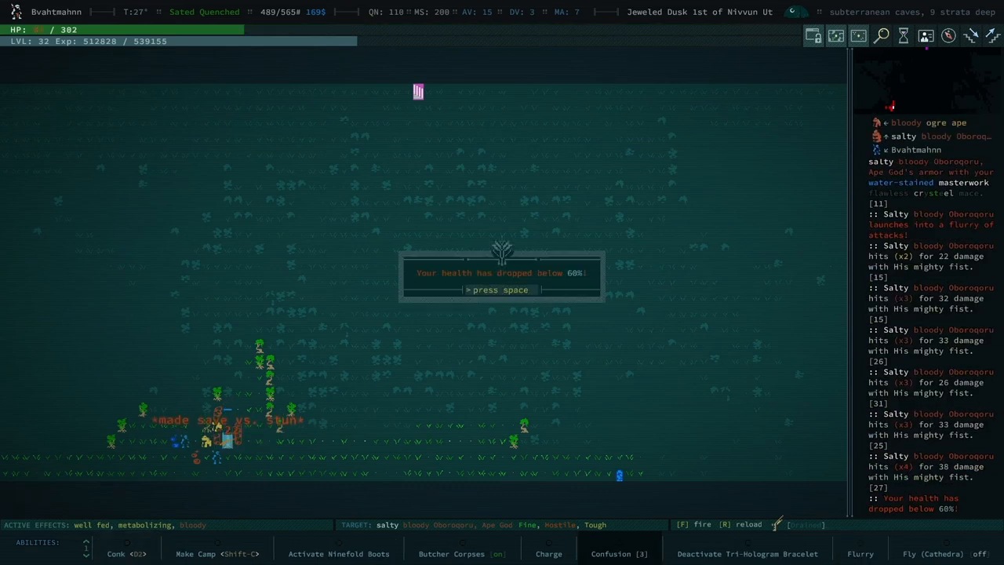
Step: Dismiss the low-health warning and eat an urberry to become Sated and Quenched
{"action": "key", "text": "space"}
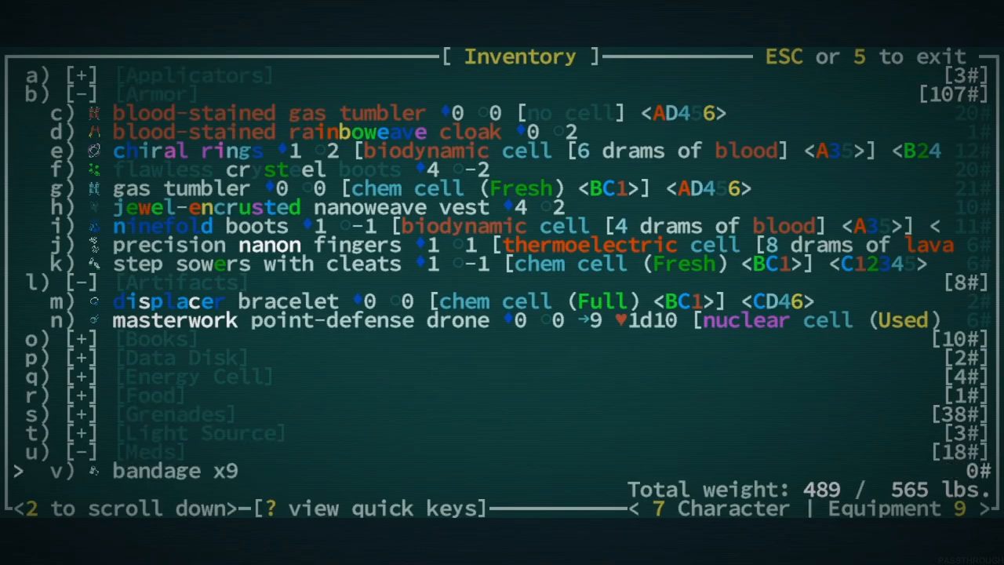
{"action": "scroll", "scroll_direction": "down", "scroll_amount": 3}
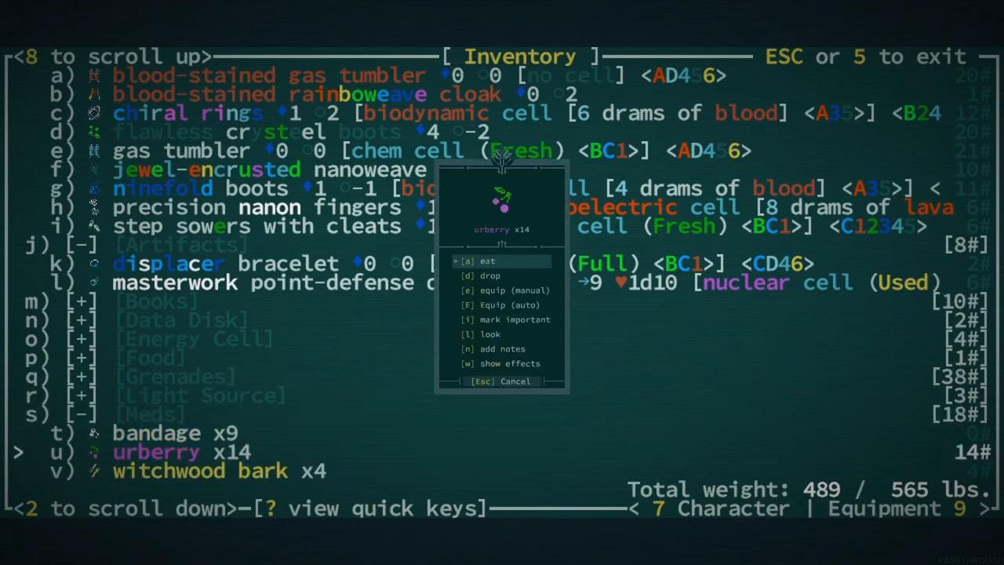
{"action": "left_click", "coordinate": [487, 260]}
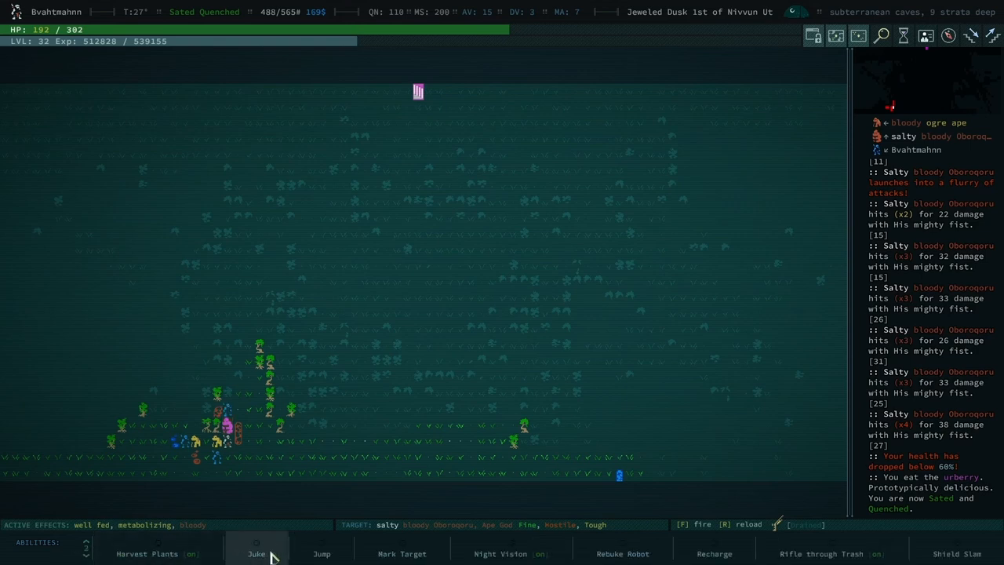
Step: Stun Oboroqoru and the ogre ape with Stunning Force, then bring up the equipped gear
{"action": "left_click", "coordinate": [258, 549]}
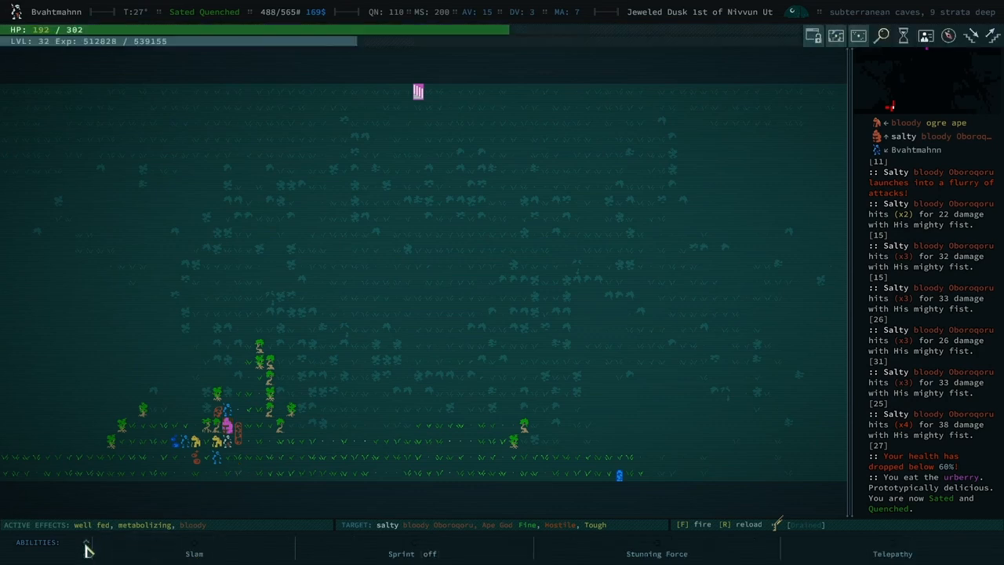
{"action": "left_click", "coordinate": [656, 553]}
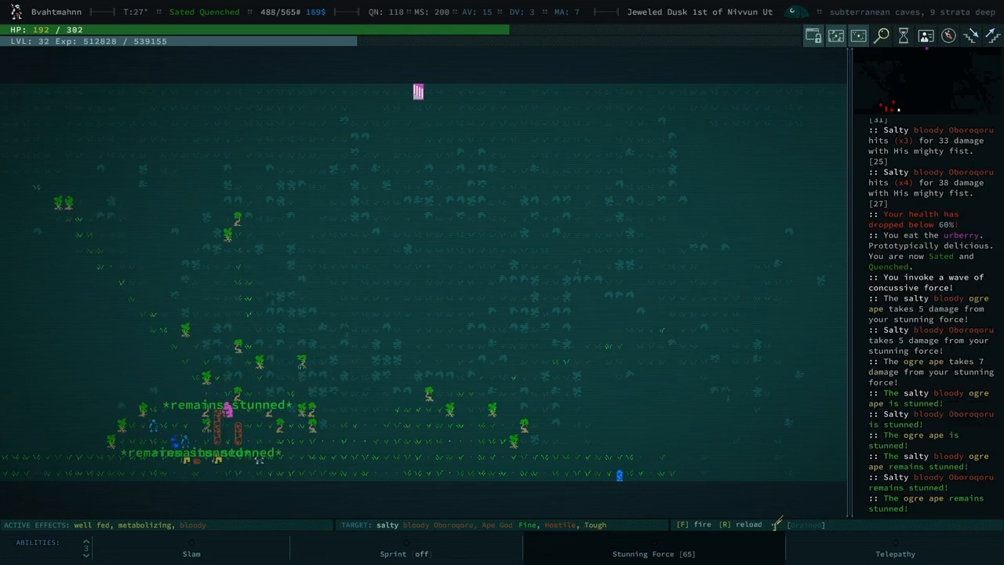
{"action": "key", "text": "i"}
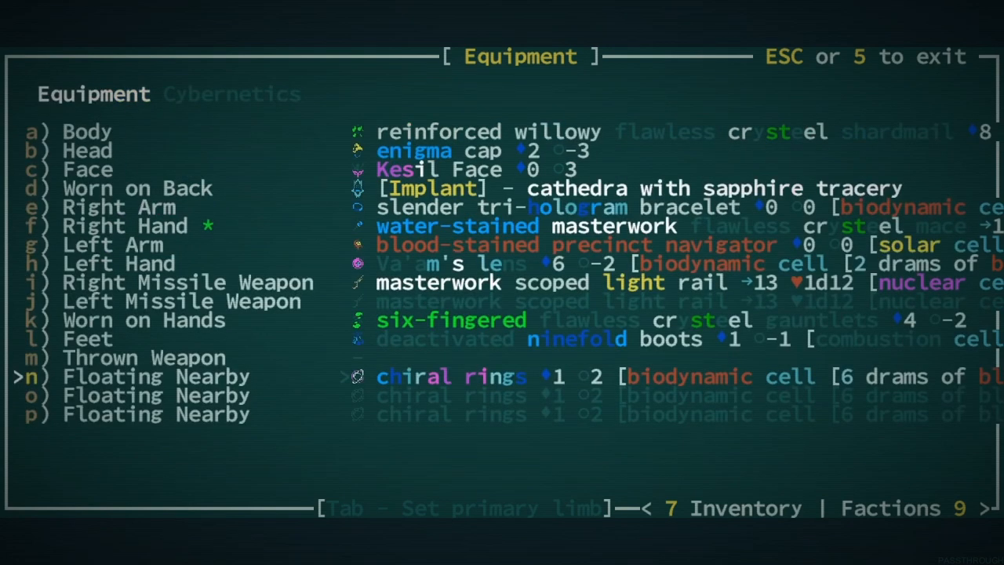
Step: Equip the chiral ring and geomagnetic disc in the Floating Nearby slots
{"action": "key", "text": "up"}
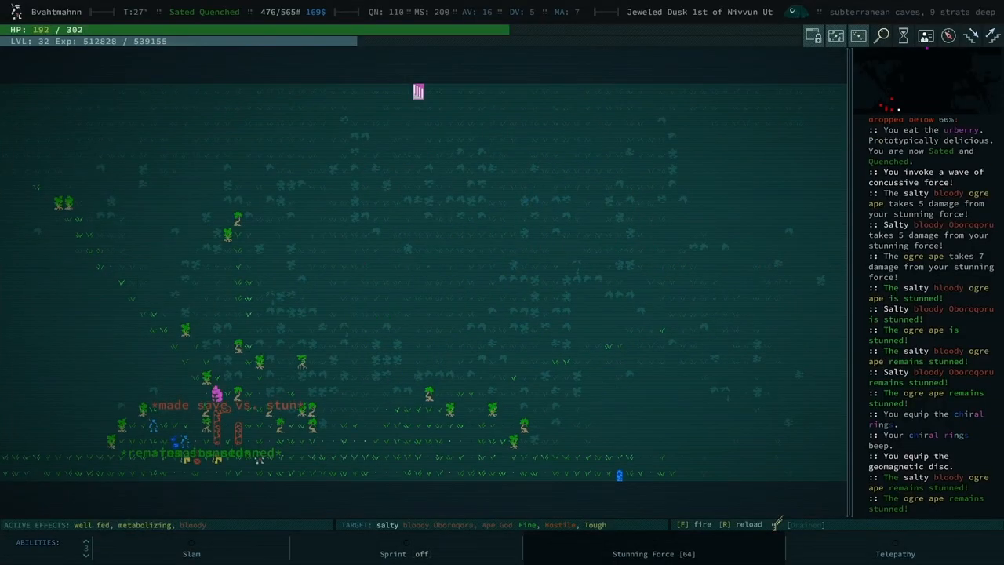
{"action": "key", "text": "f"}
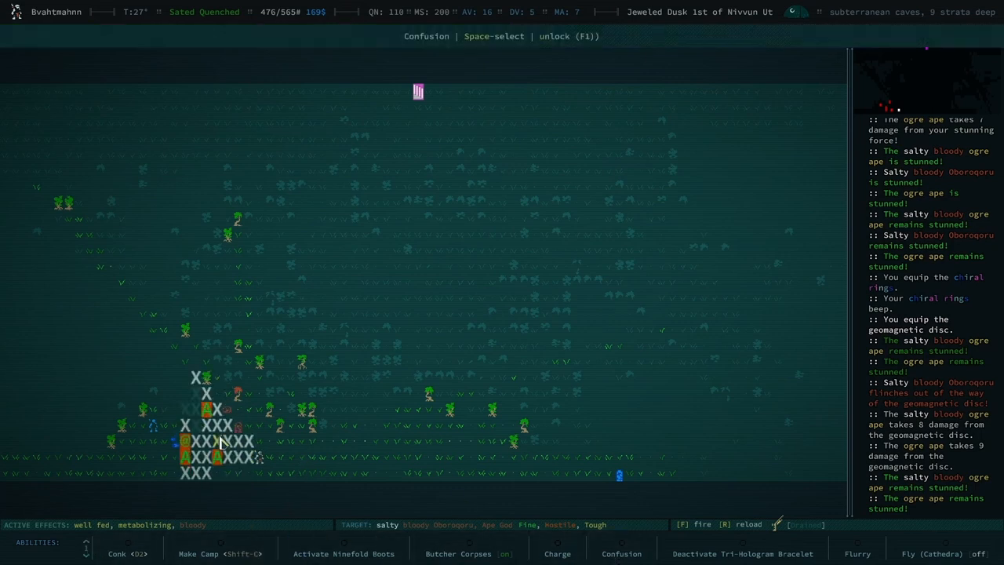
Step: Confuse the ogre ape, charge into Oboroqoru and dismiss the low-health warning
{"action": "left_click", "coordinate": [622, 552]}
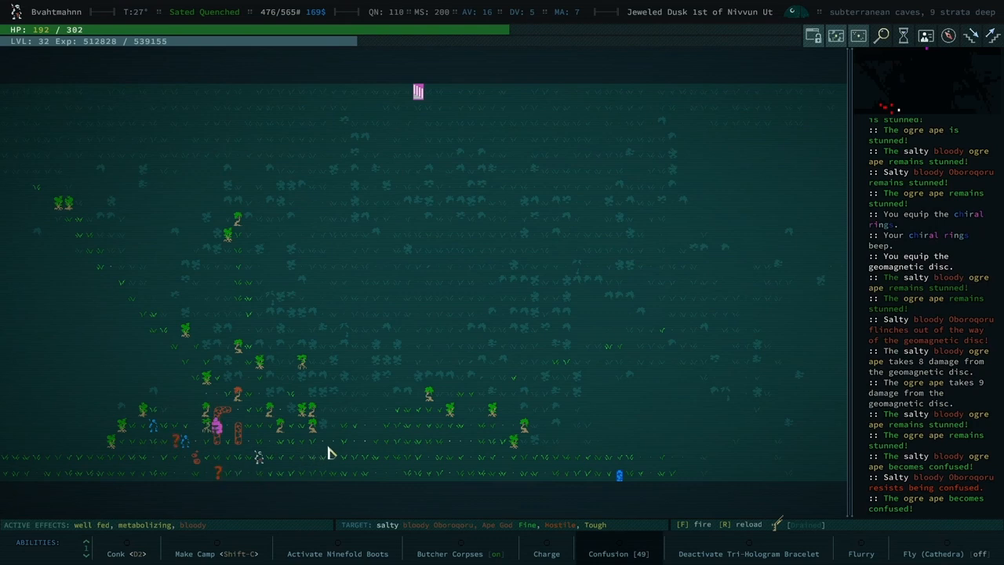
{"action": "mouse_move", "coordinate": [291, 502]}
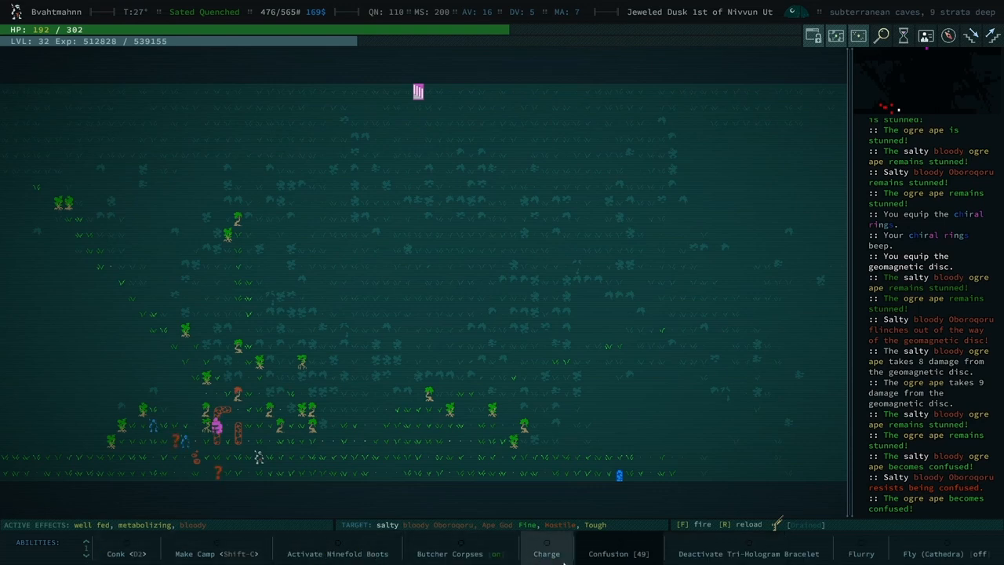
{"action": "left_click", "coordinate": [546, 553]}
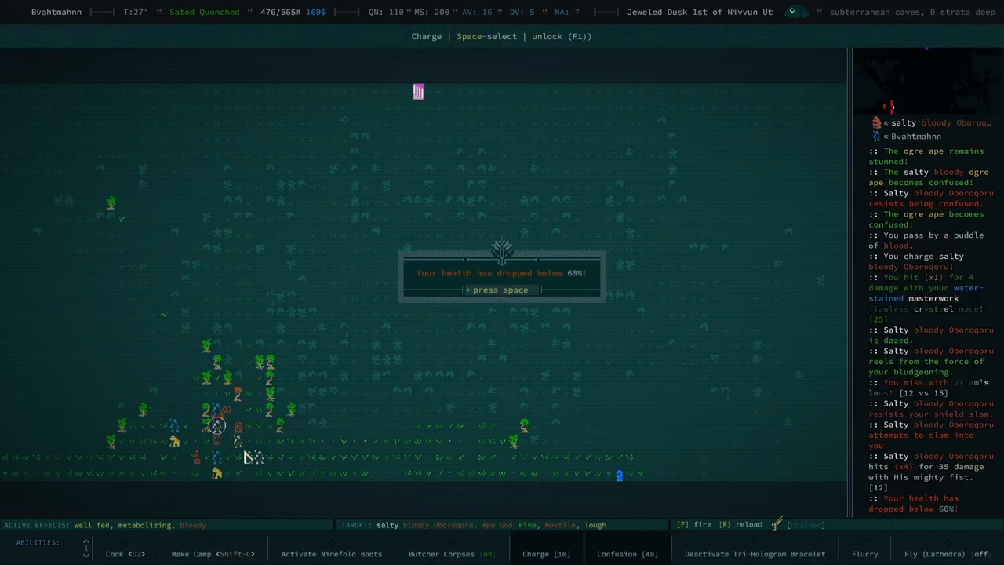
{"action": "key", "text": "space"}
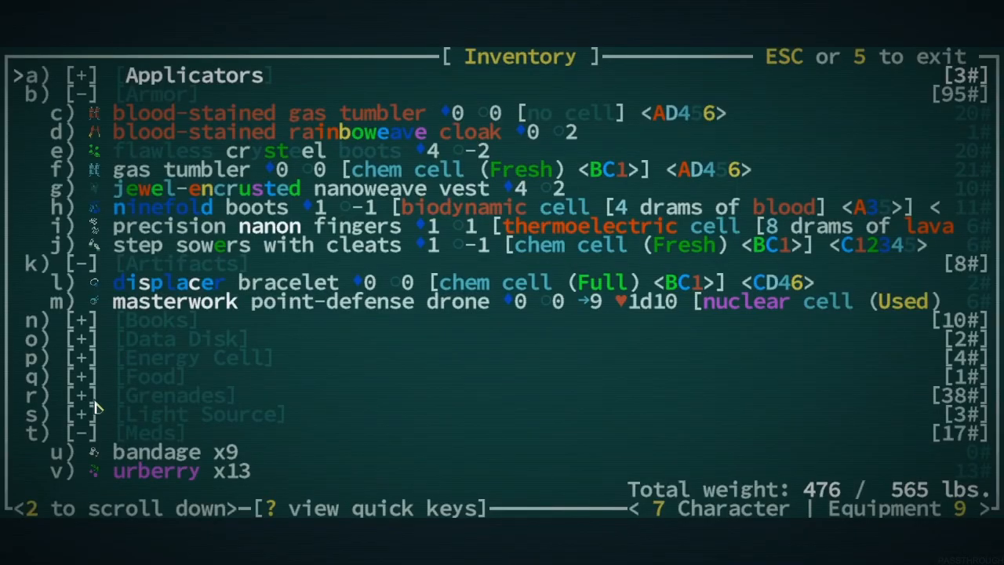
{"action": "mouse_move", "coordinate": [191, 338]}
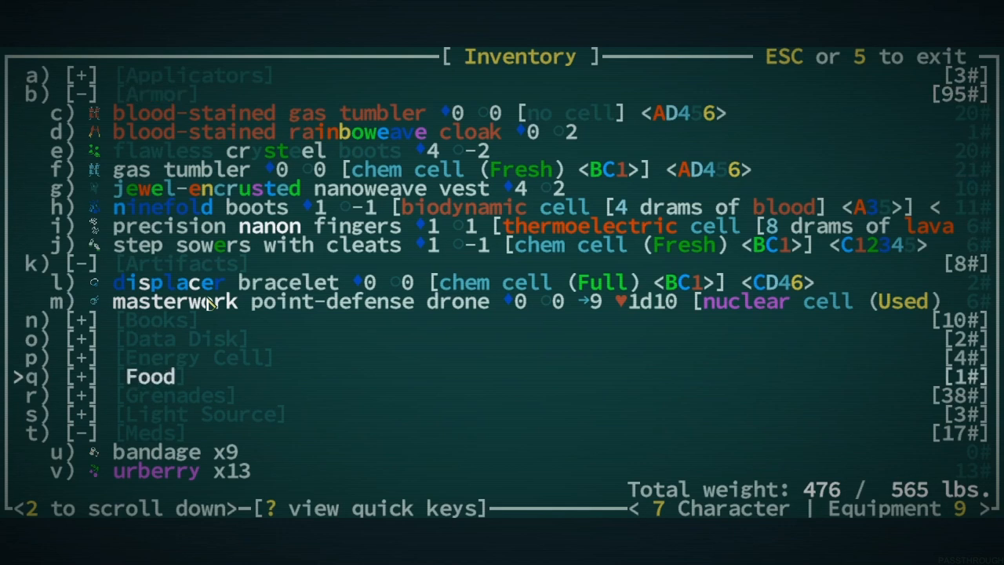
Step: Expand the inventory categories and scroll to the Tonics to apply the salve injector
{"action": "key", "text": "down"}
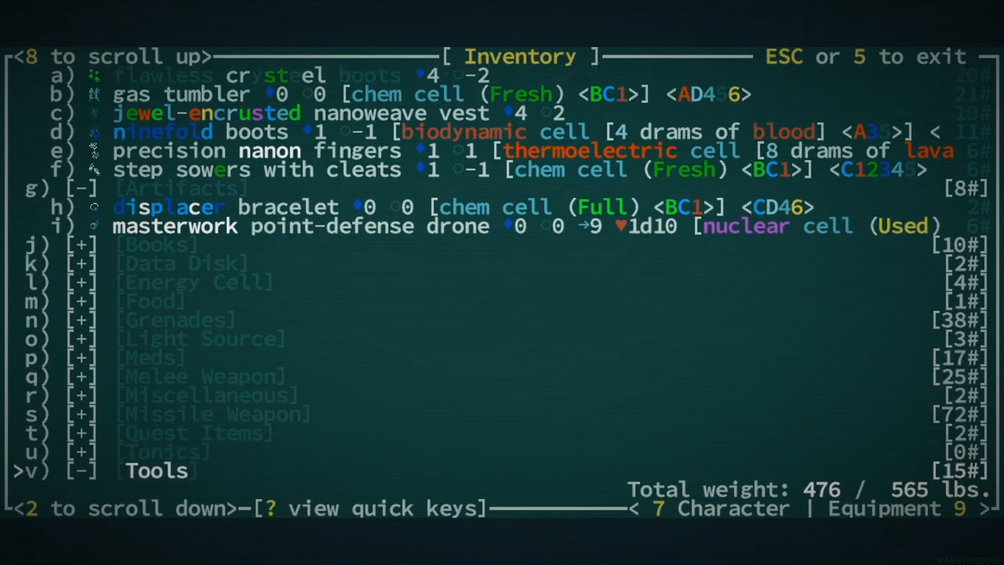
{"action": "scroll", "scroll_direction": "down", "scroll_amount": 3}
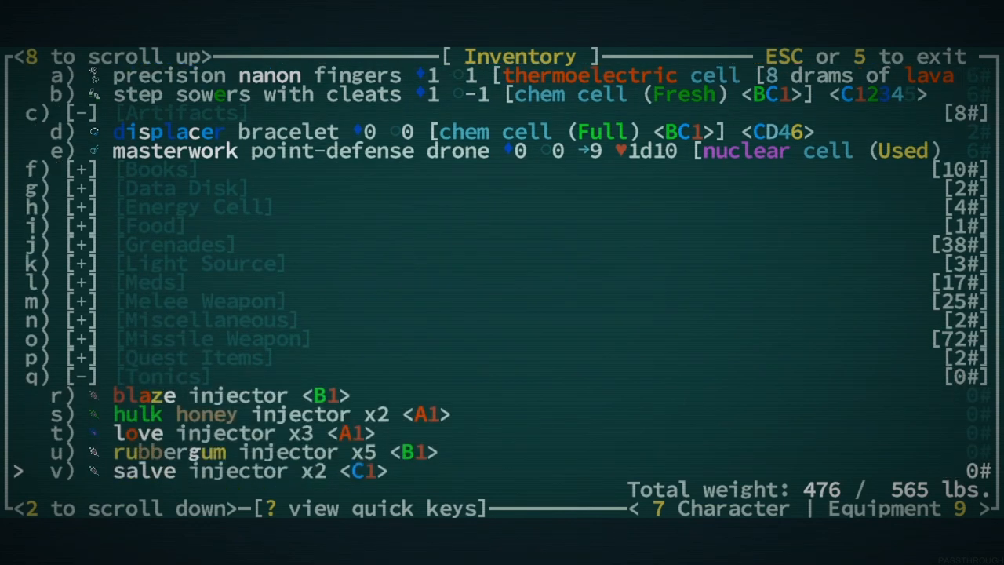
{"action": "scroll", "scroll_direction": "down", "scroll_amount": 3}
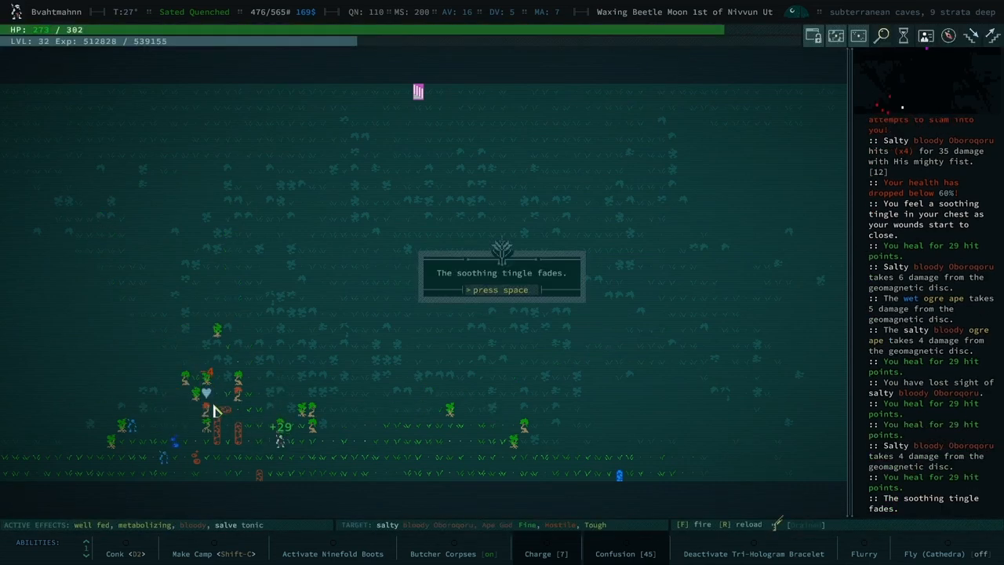
Step: Dismiss the tingle-fades message and keep wearing down the ogre ape
{"action": "key", "text": "space"}
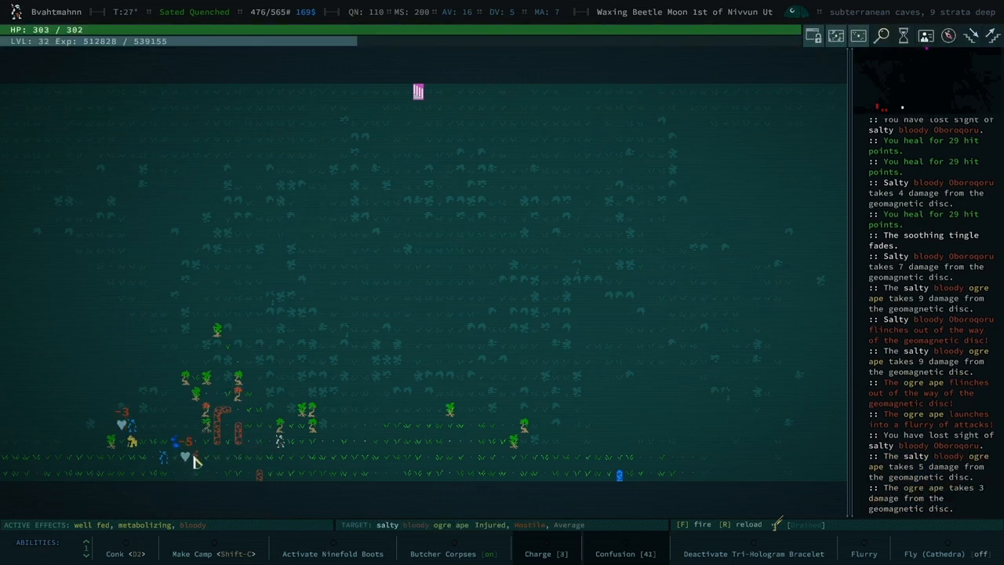
{"action": "mouse_move", "coordinate": [364, 480]}
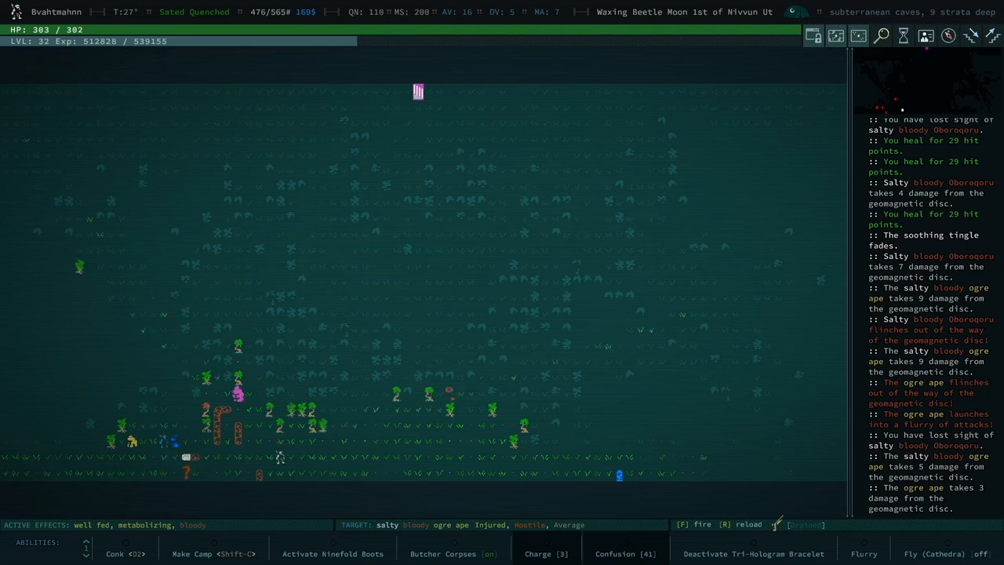
{"action": "mouse_move", "coordinate": [467, 538]}
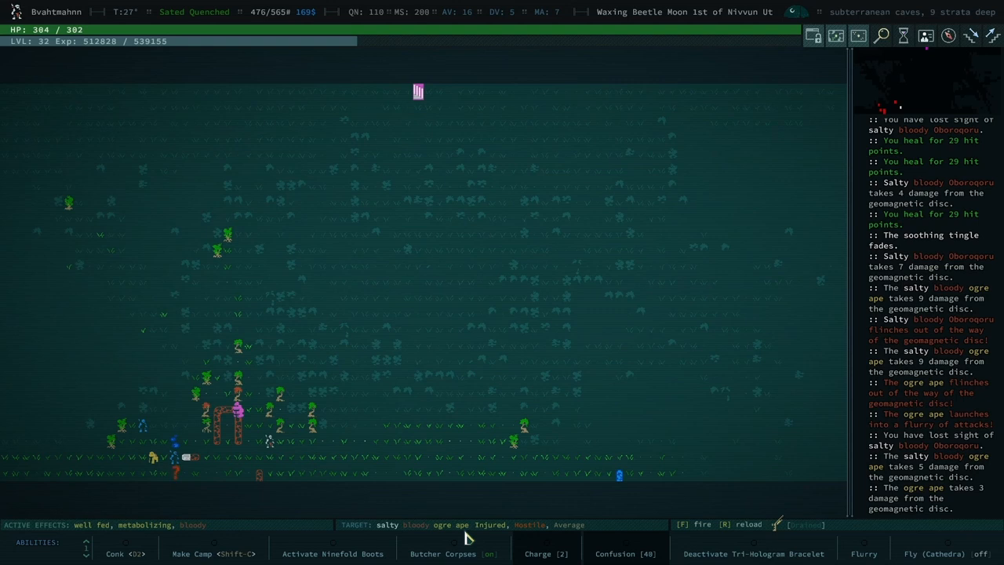
{"action": "mouse_move", "coordinate": [94, 546]}
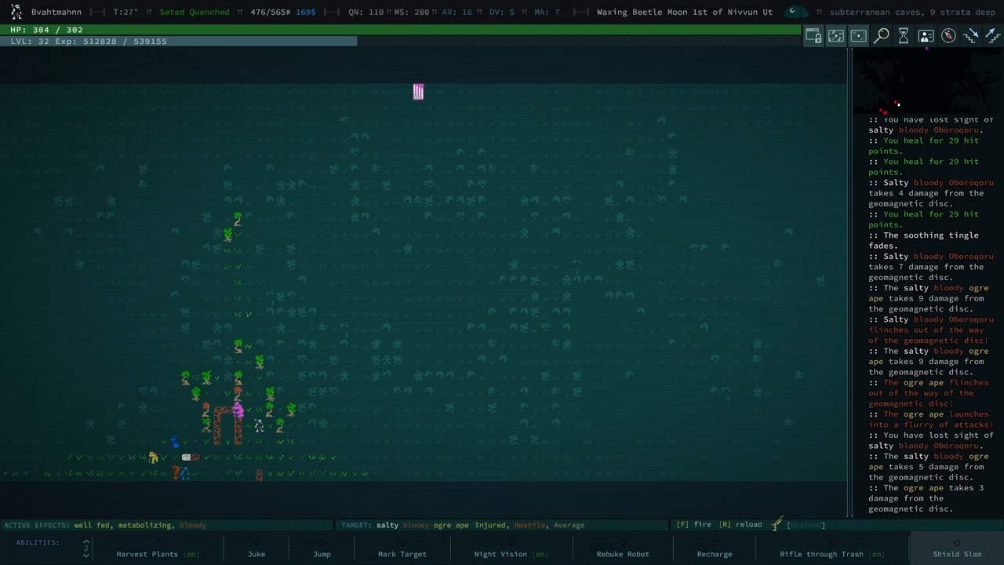
{"action": "mouse_move", "coordinate": [87, 543]}
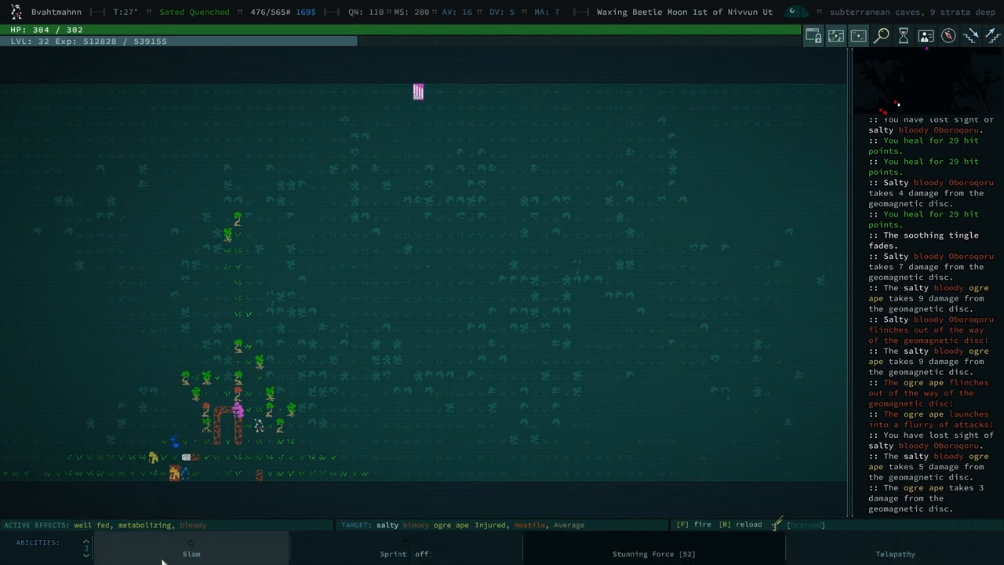
{"action": "mouse_move", "coordinate": [101, 546]}
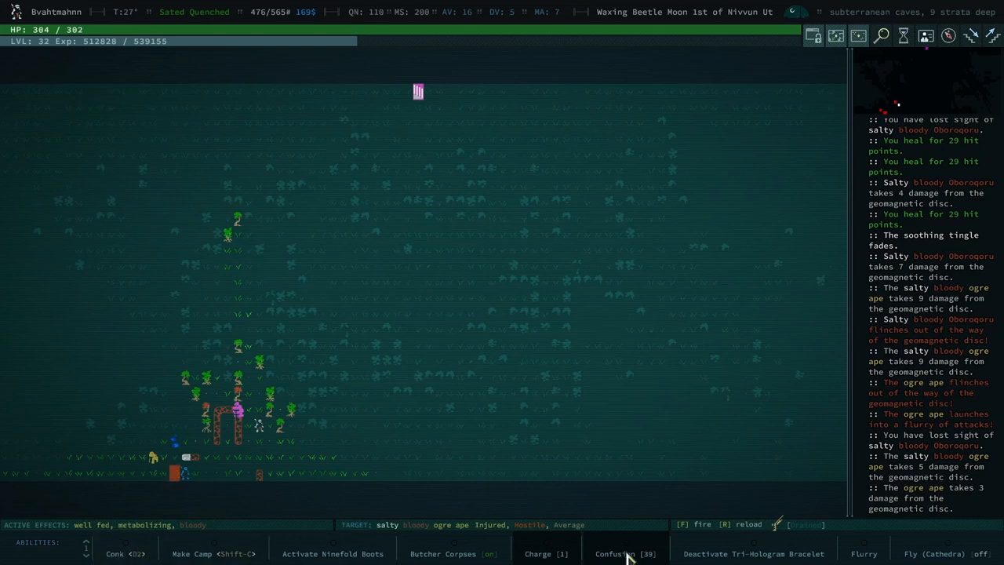
{"action": "mouse_move", "coordinate": [714, 553]}
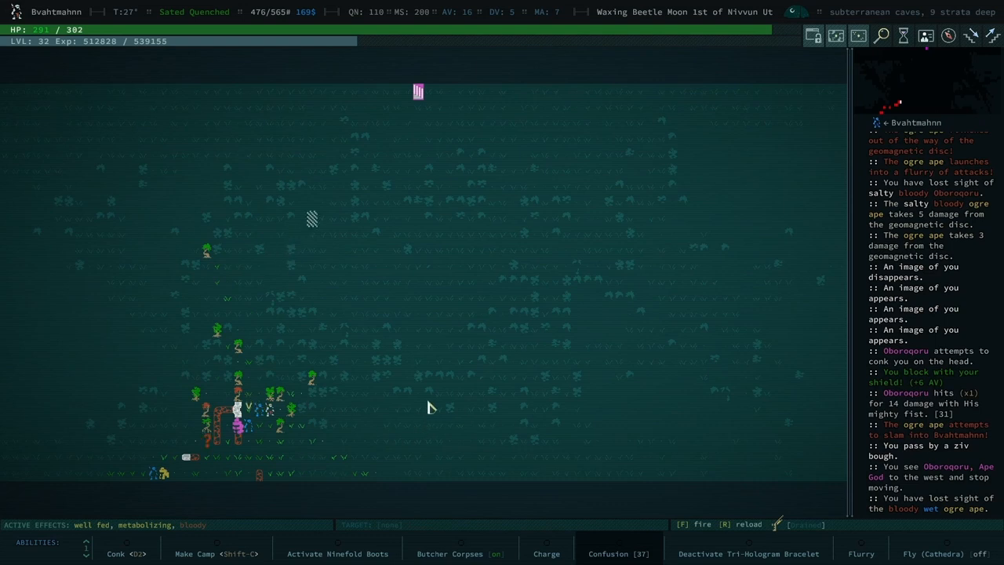
{"action": "mouse_move", "coordinate": [374, 416]}
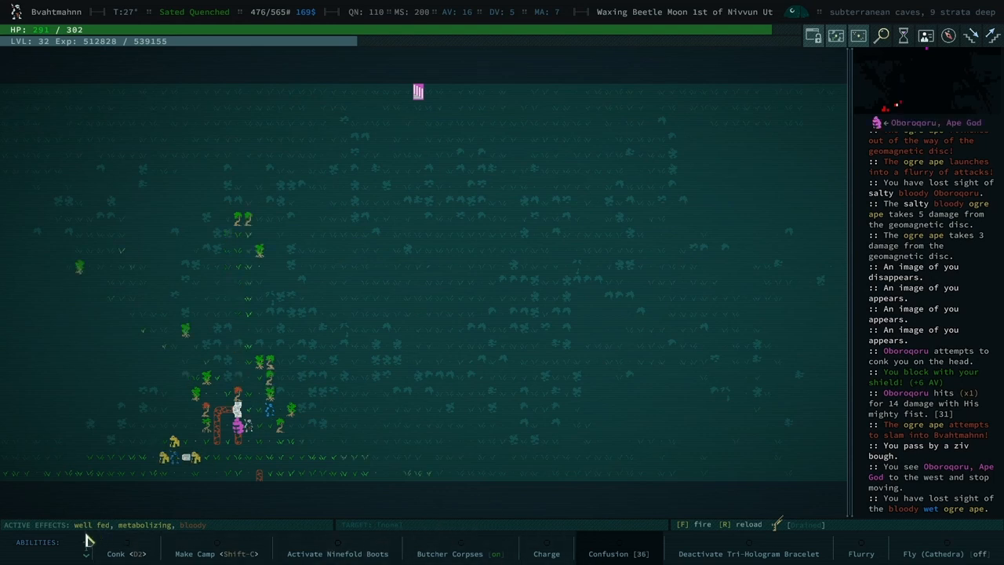
Step: Shield slam Oboroqoru prone, jump away out of his sight, and bring up the inventory
{"action": "left_click", "coordinate": [125, 552]}
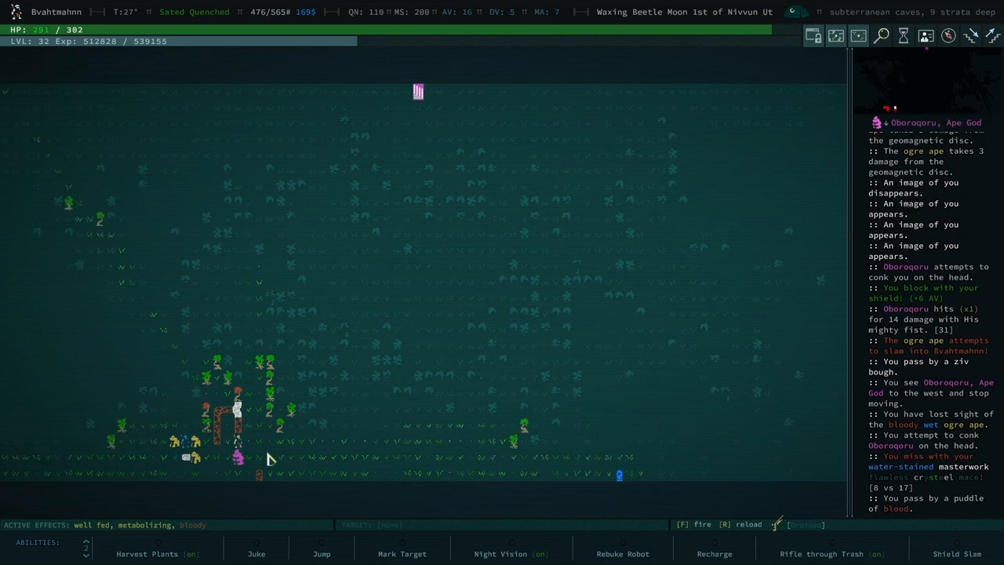
{"action": "mouse_move", "coordinate": [71, 546]}
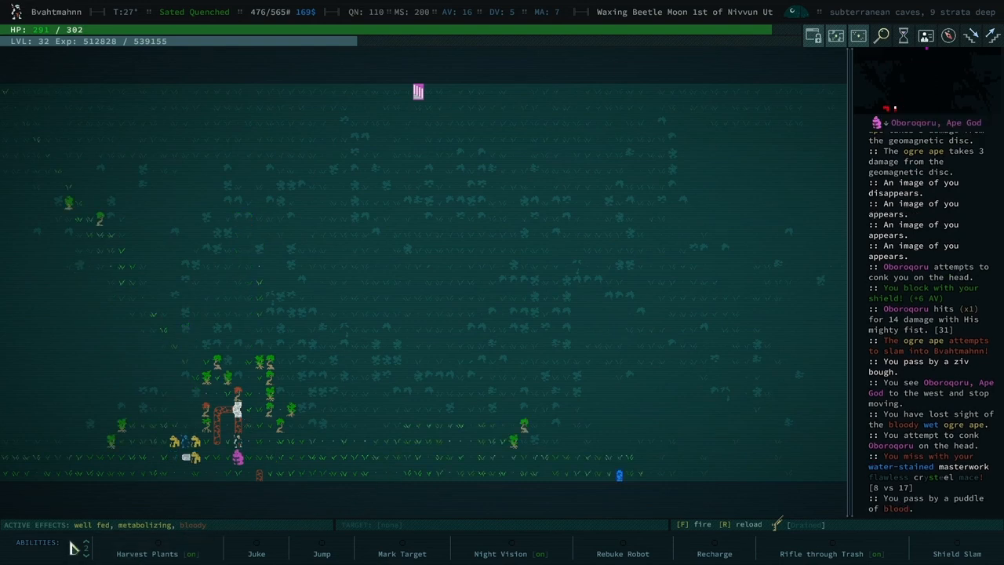
{"action": "left_click", "coordinate": [955, 553]}
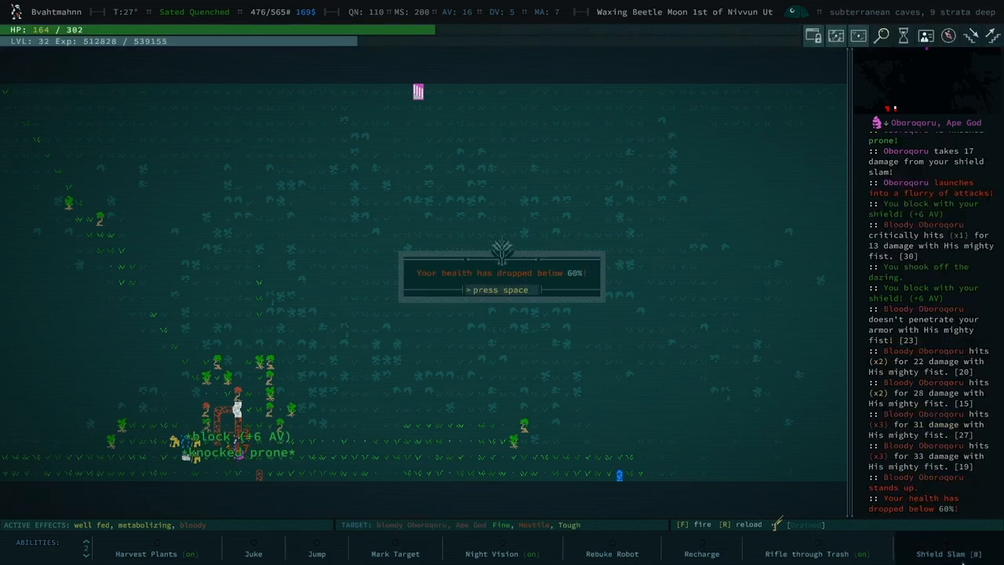
{"action": "key", "text": "space"}
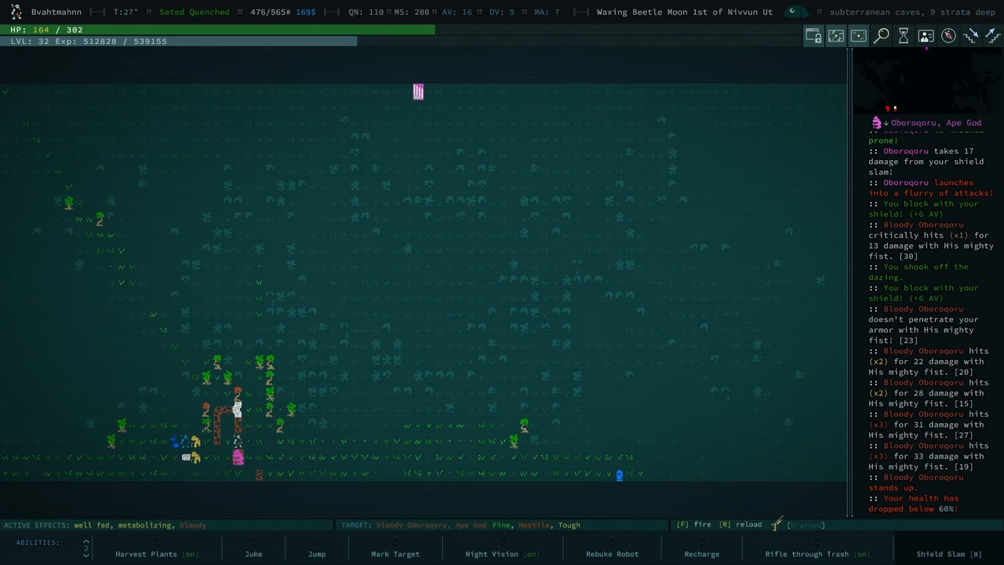
{"action": "left_click", "coordinate": [317, 553]}
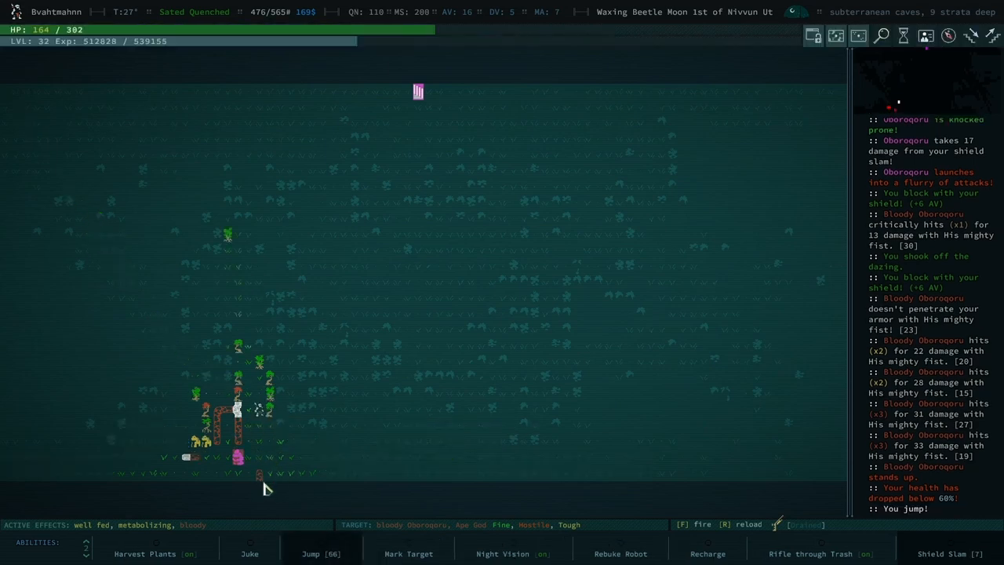
{"action": "mouse_move", "coordinate": [292, 500]}
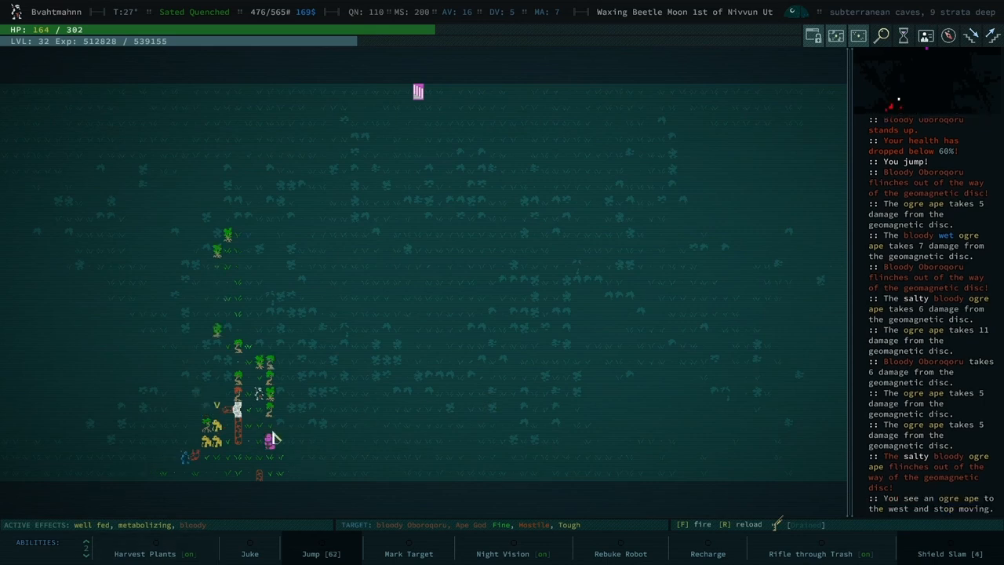
{"action": "mouse_move", "coordinate": [329, 470]}
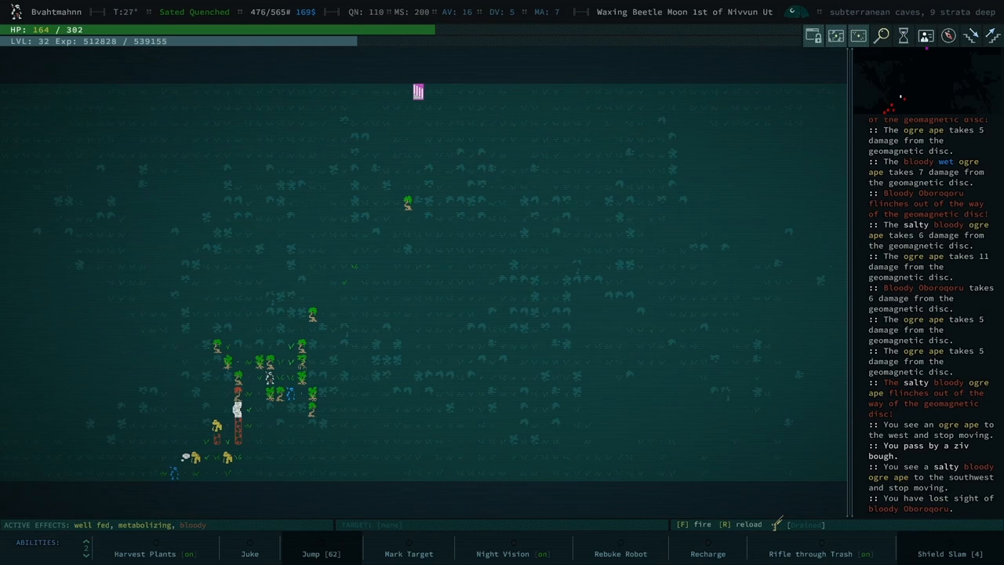
{"action": "key", "text": "i"}
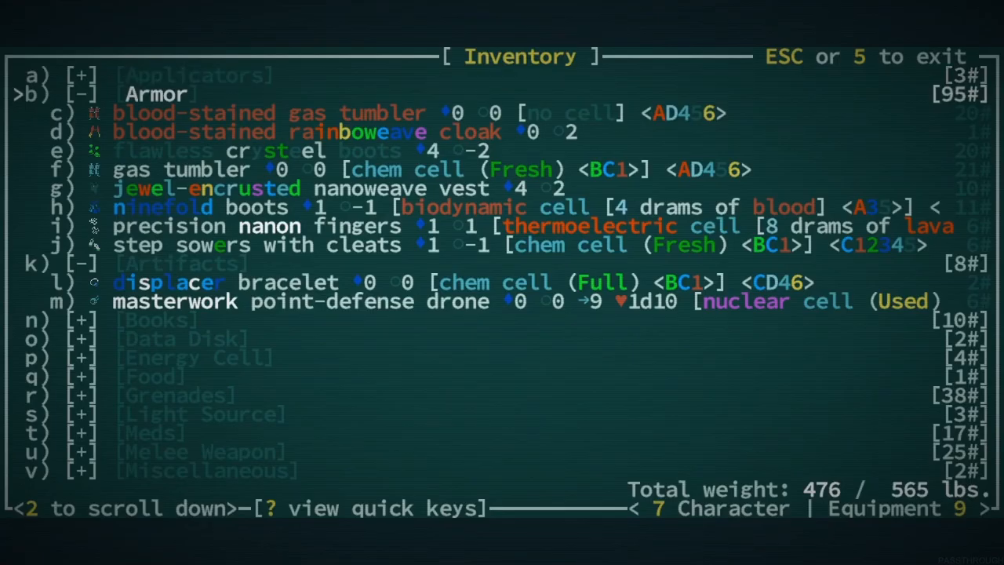
Step: Apply a salve injector from the Tonics so 29 hit points heal twice
{"action": "scroll", "scroll_direction": "down", "scroll_amount": 3}
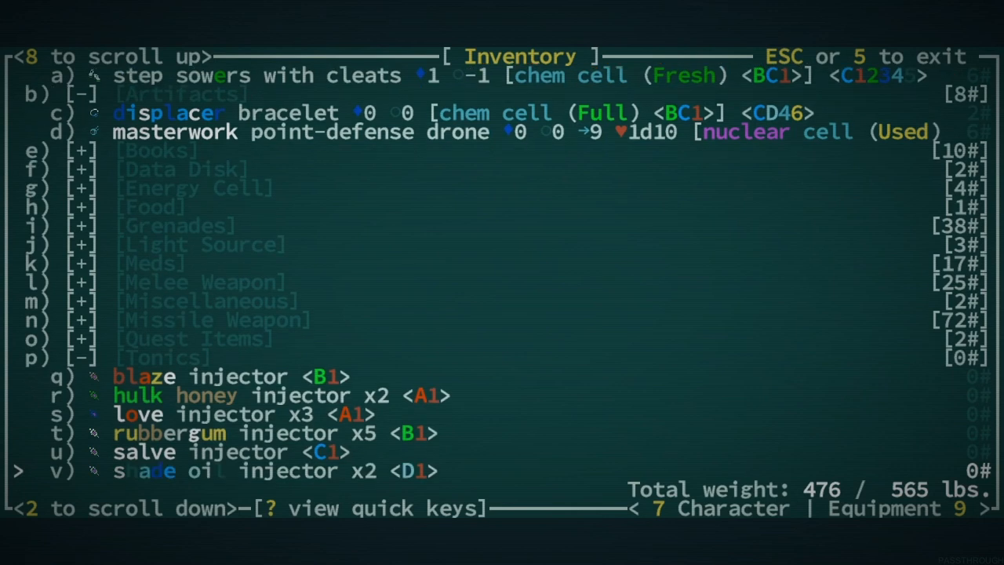
{"action": "left_click", "coordinate": [144, 452]}
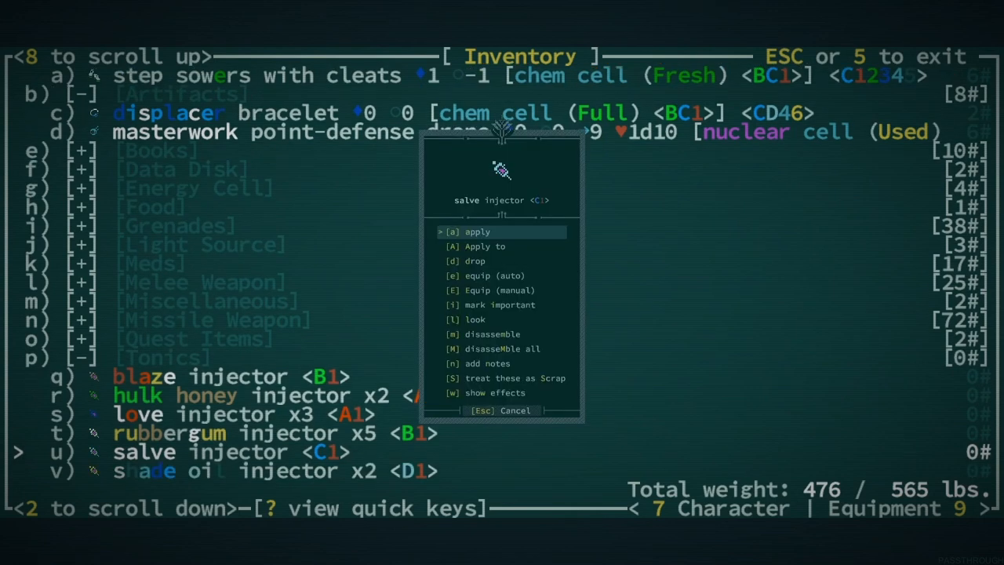
{"action": "left_click", "coordinate": [477, 232]}
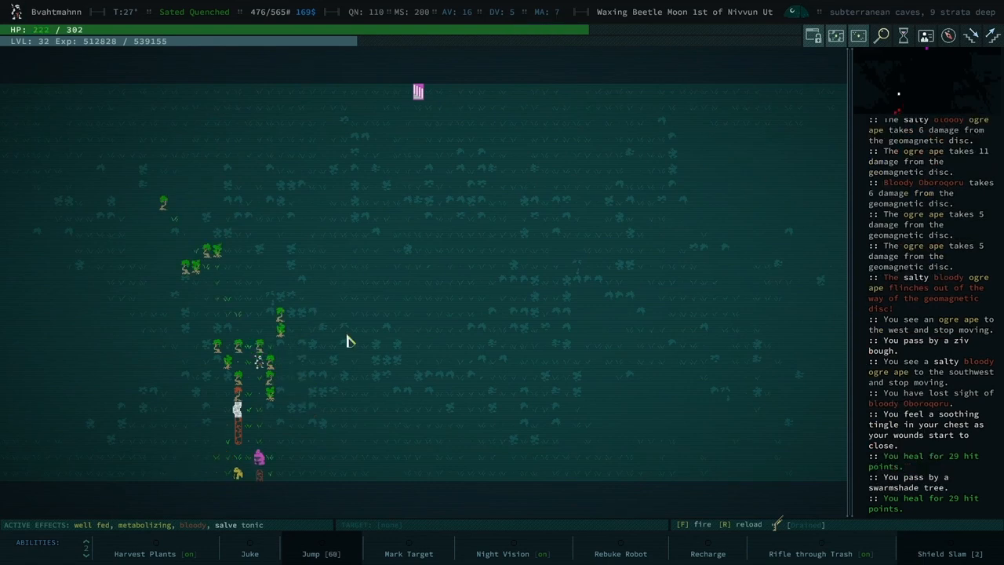
Step: Recharge the light rail's nuclear cell from the equipped gear list
{"action": "key", "text": "i"}
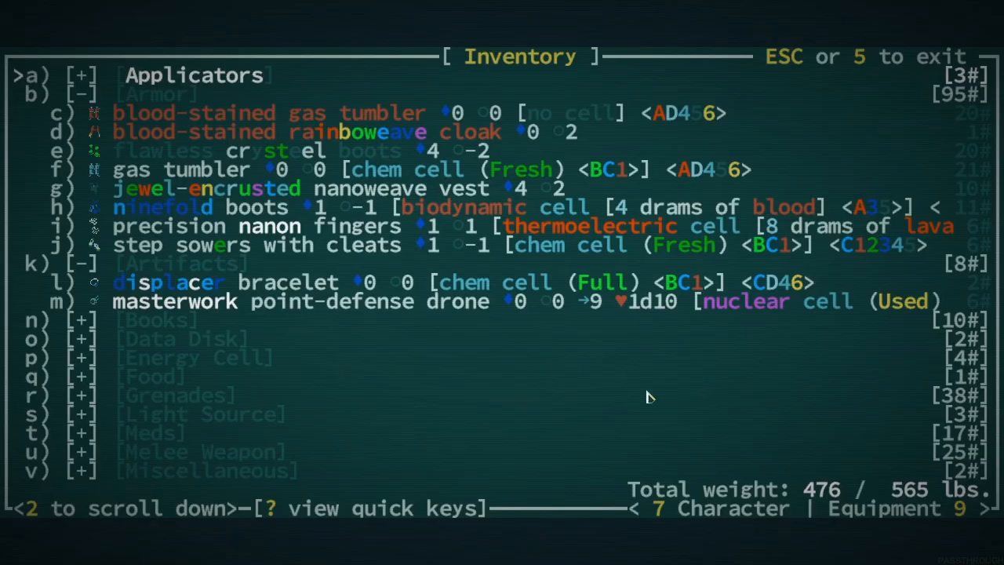
{"action": "key", "text": "9"}
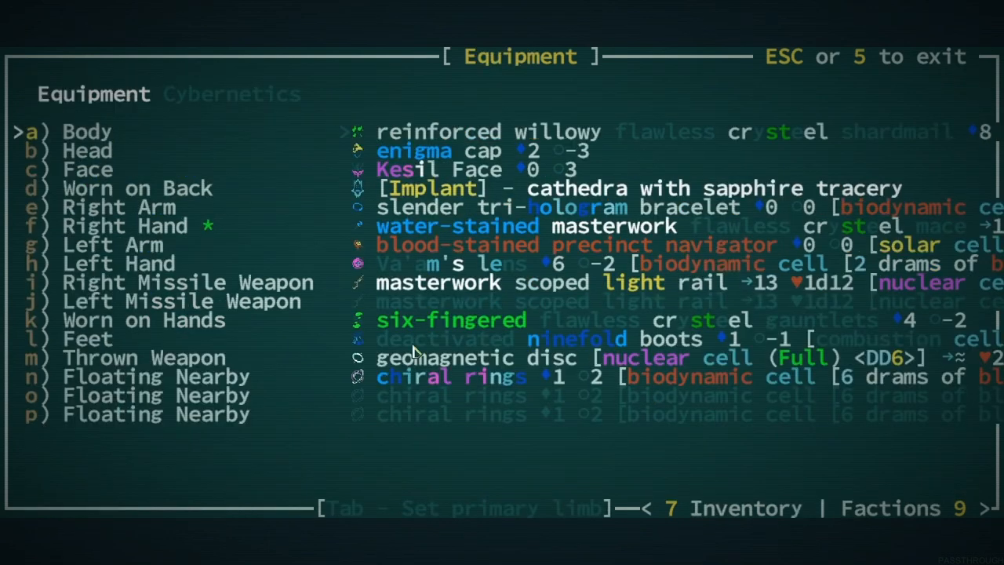
{"action": "mouse_move", "coordinate": [458, 317]}
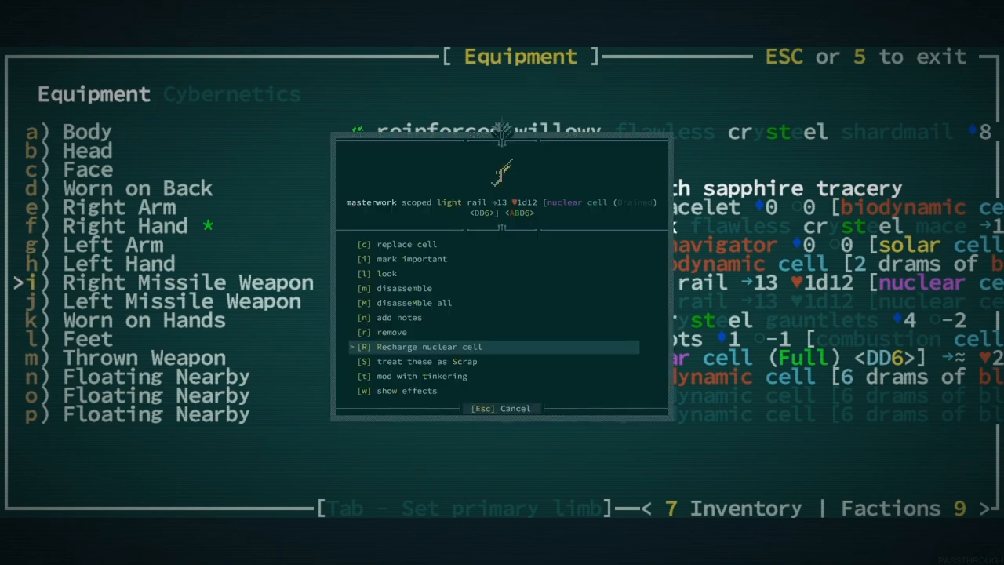
{"action": "left_click", "coordinate": [430, 347]}
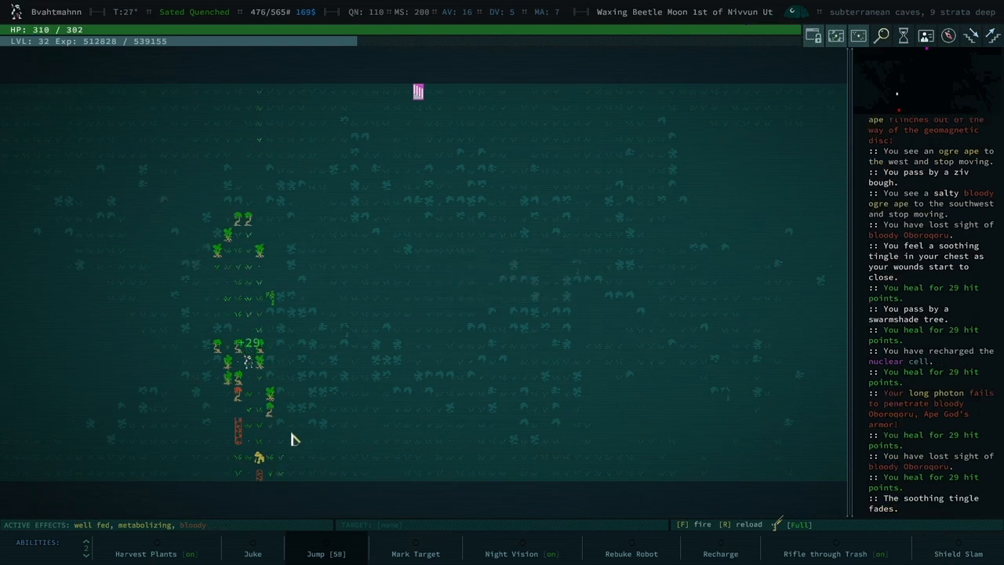
{"action": "mouse_move", "coordinate": [284, 479]}
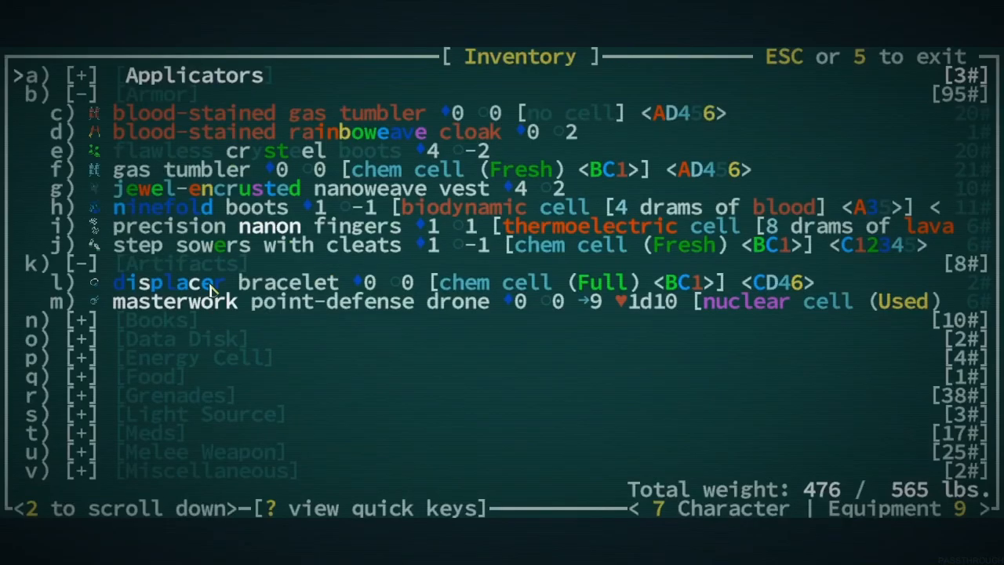
{"action": "mouse_move", "coordinate": [202, 390]}
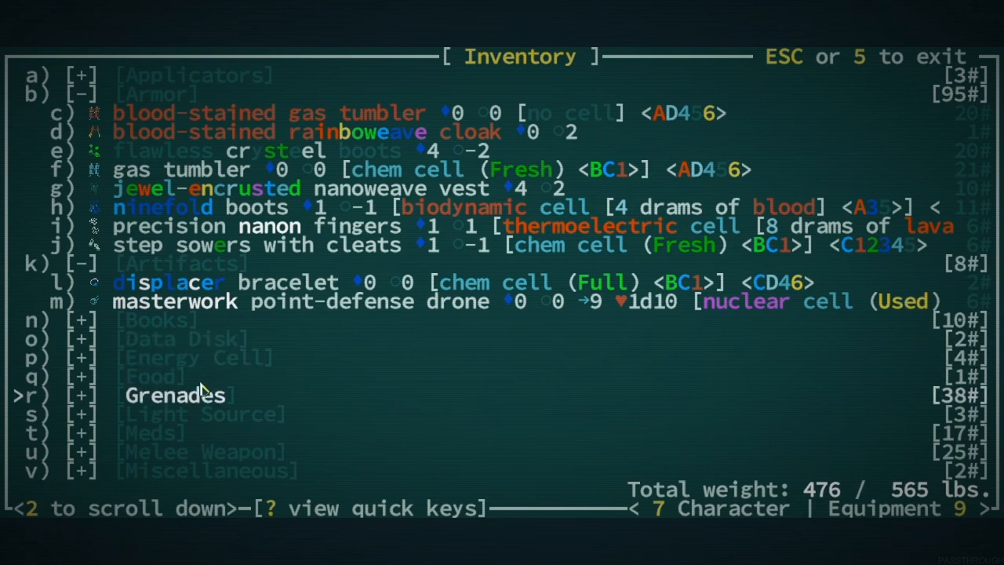
Step: Equip the defunct grenade mk 1 as the thrown weapon in place of the geomagnetic disc
{"action": "left_click", "coordinate": [176, 396]}
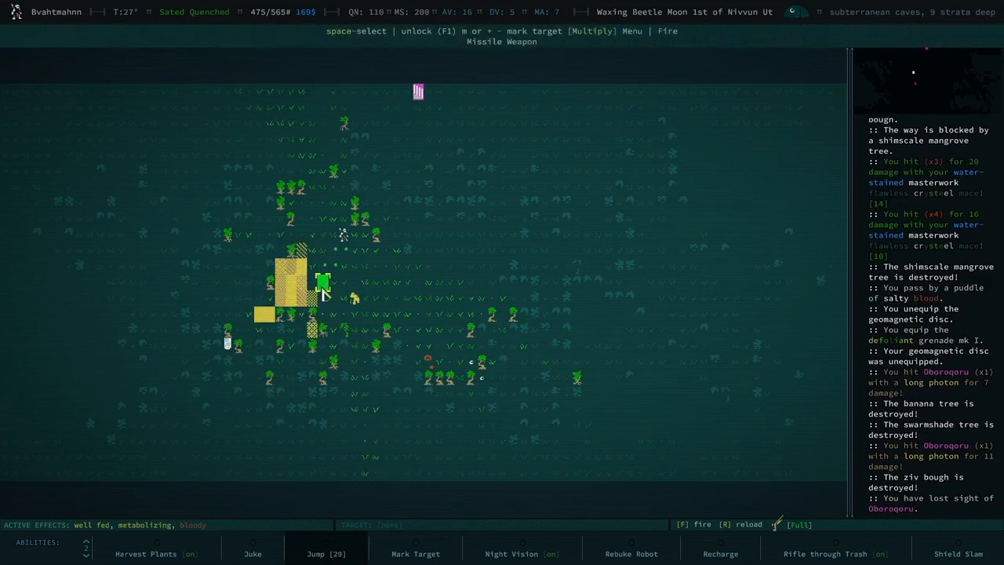
Step: Fire repeated light rail photon shots at Oboroqoru through the trees
{"action": "key", "text": "f"}
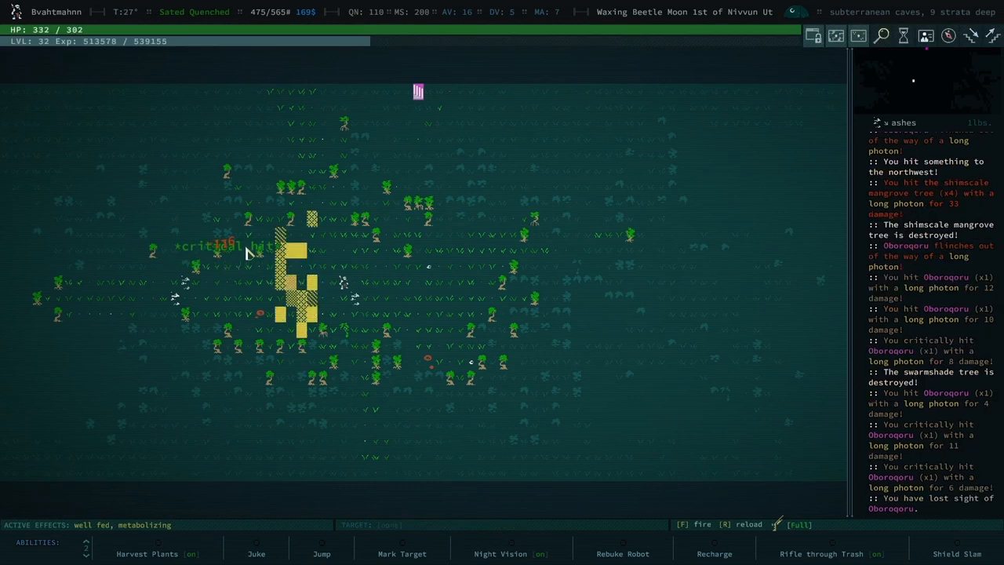
{"action": "key", "text": "f"}
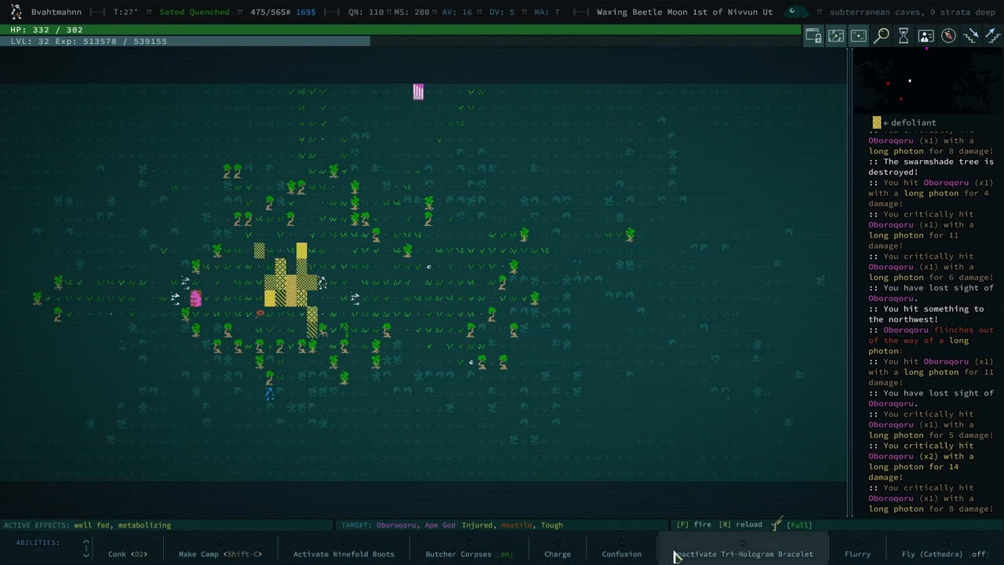
Step: Activate the Tri-Hologram Bracelet decoys and fire another photon shot at Oboroqoru
{"action": "left_click", "coordinate": [740, 552]}
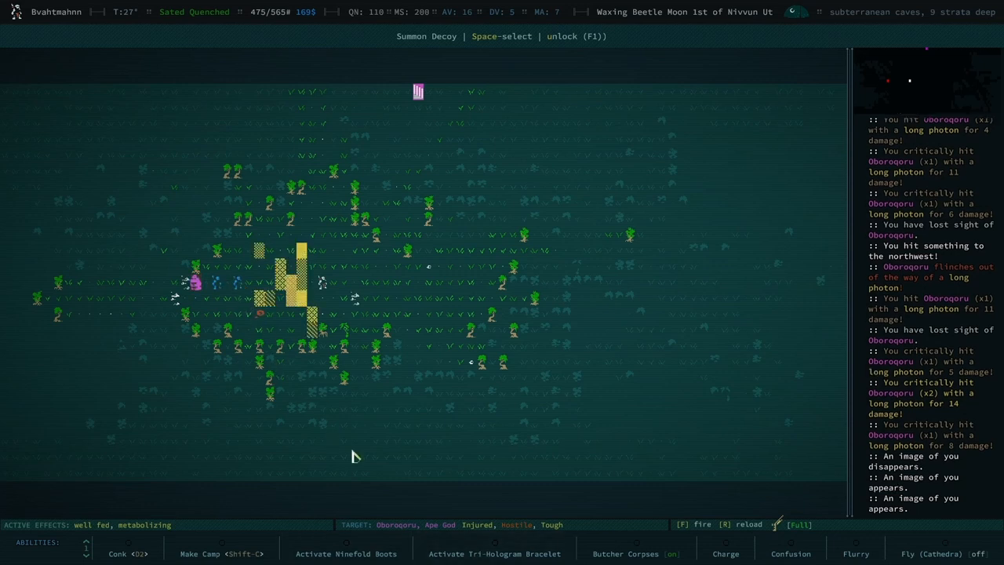
{"action": "mouse_move", "coordinate": [254, 279]}
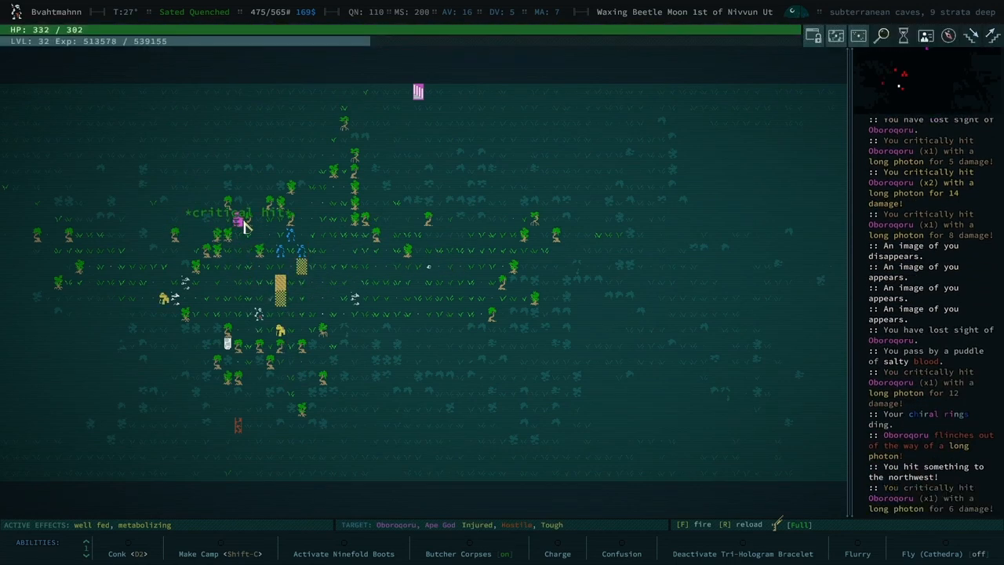
{"action": "key", "text": "f"}
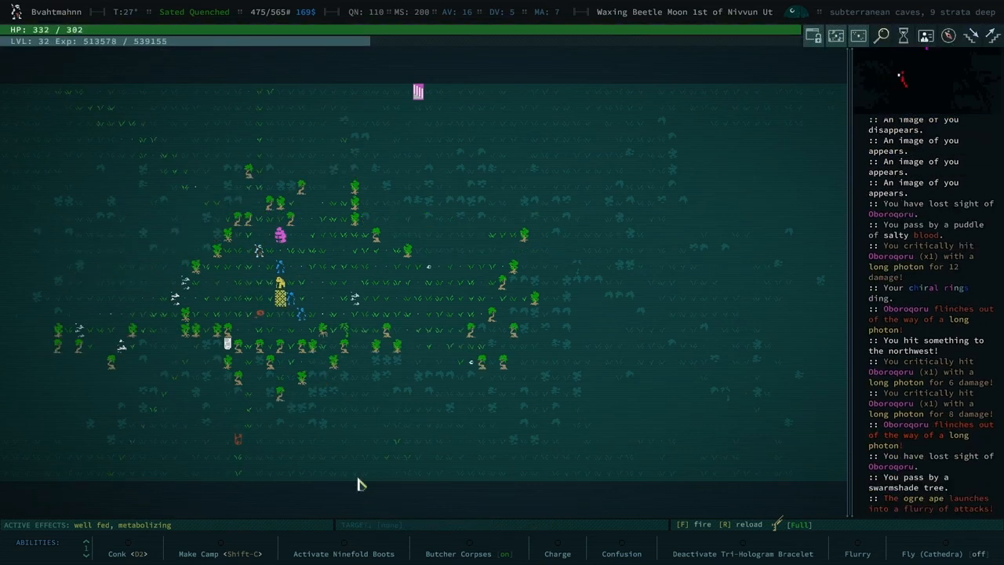
Step: Charge into Oboroqoru, then unleash Stunning Force to stun him and the ogre ape
{"action": "left_click", "coordinate": [557, 553]}
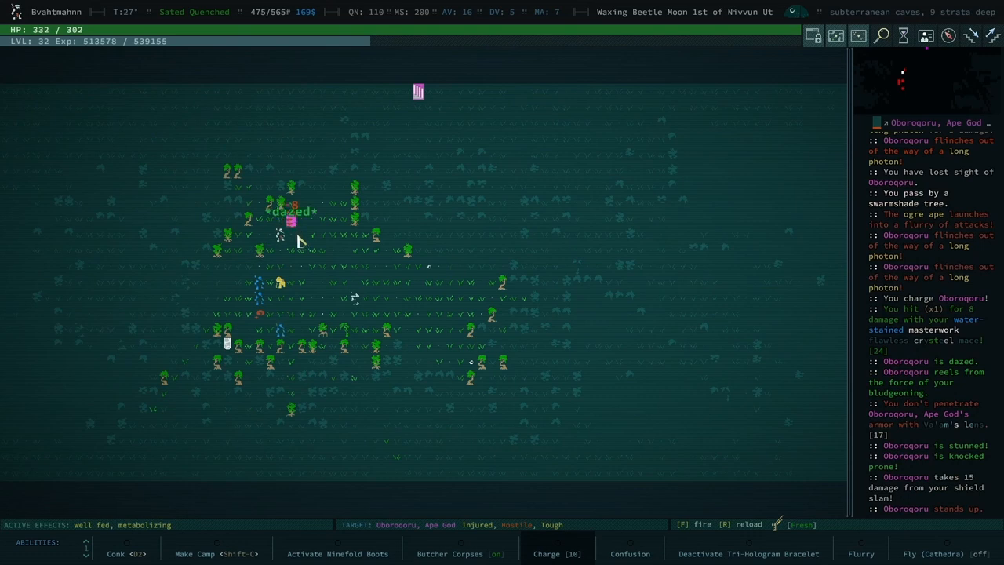
{"action": "left_click", "coordinate": [126, 553]}
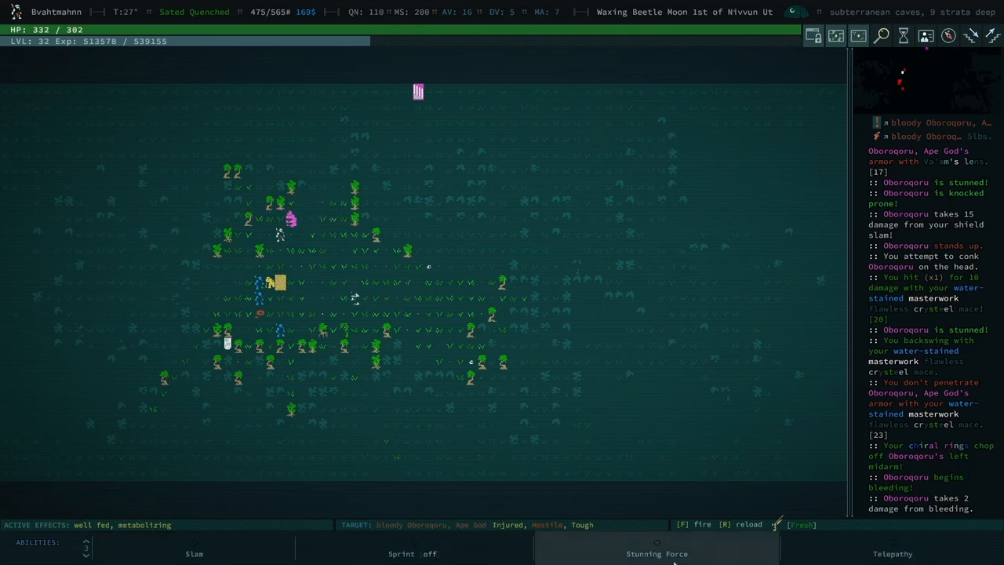
{"action": "left_click", "coordinate": [656, 552]}
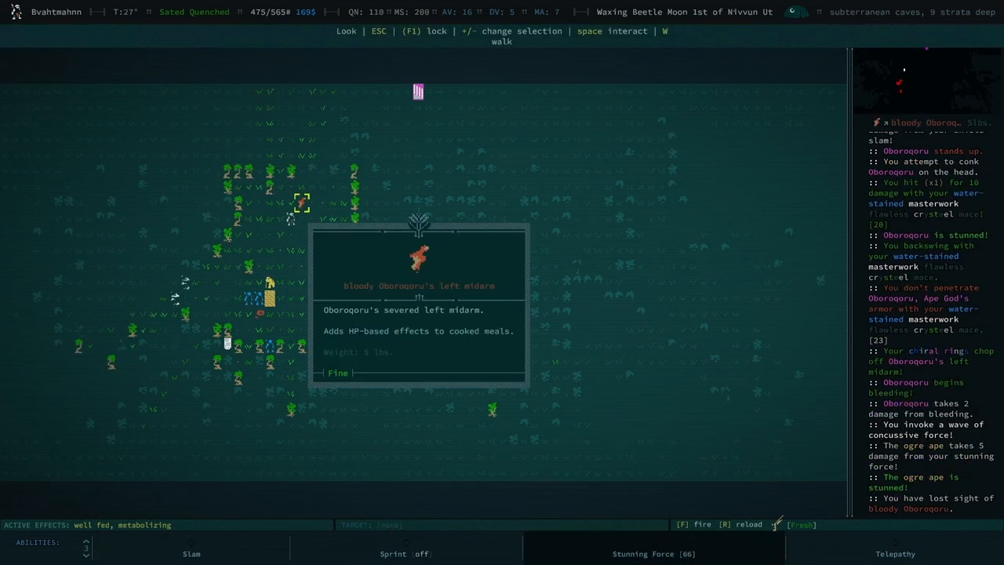
{"action": "mouse_move", "coordinate": [373, 362]}
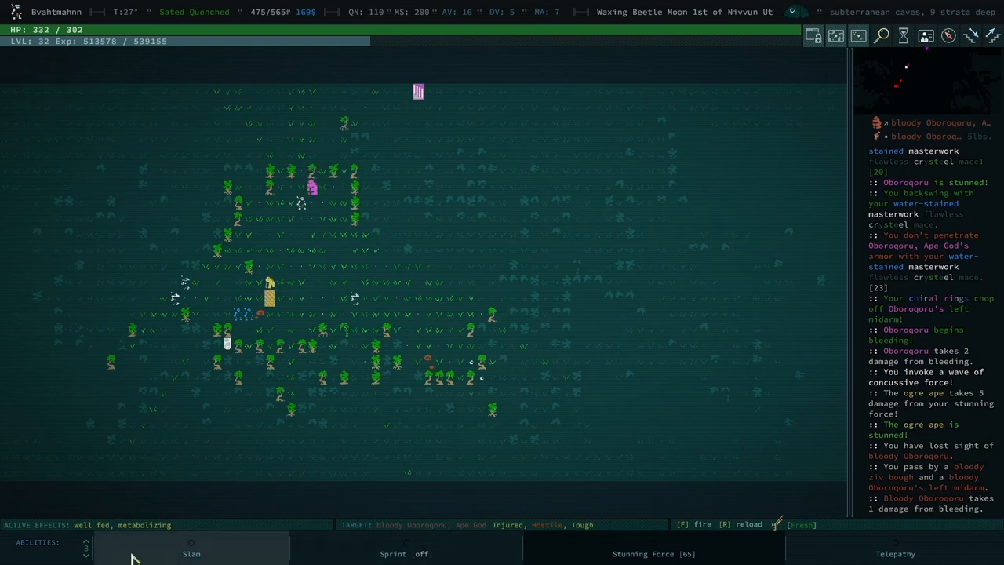
Step: Jump away from Oboroqoru and switch the ability bar to Conk, Confusion and Flurry
{"action": "left_click", "coordinate": [191, 552]}
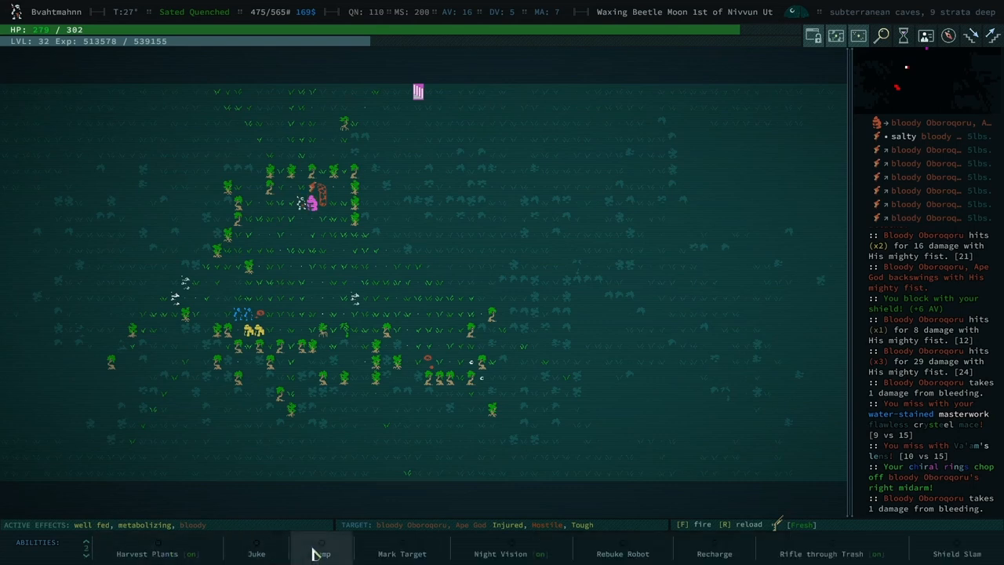
{"action": "left_click", "coordinate": [321, 553]}
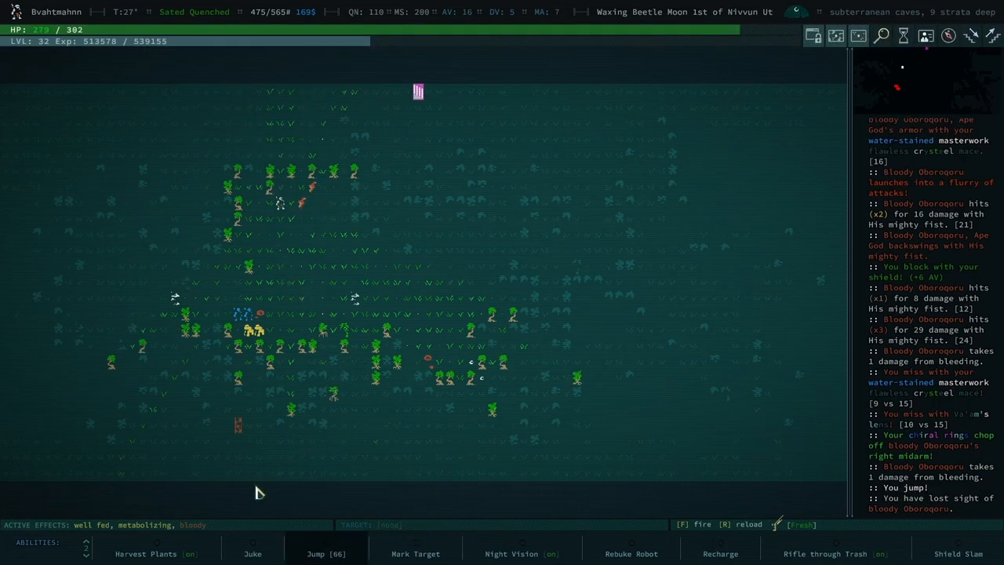
{"action": "mouse_move", "coordinate": [353, 405]}
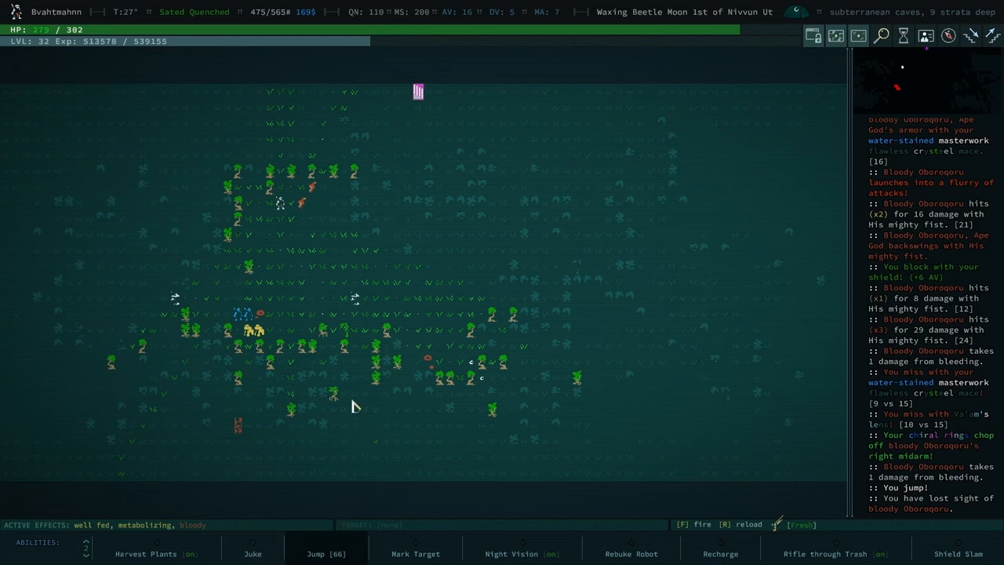
{"action": "mouse_move", "coordinate": [295, 509]}
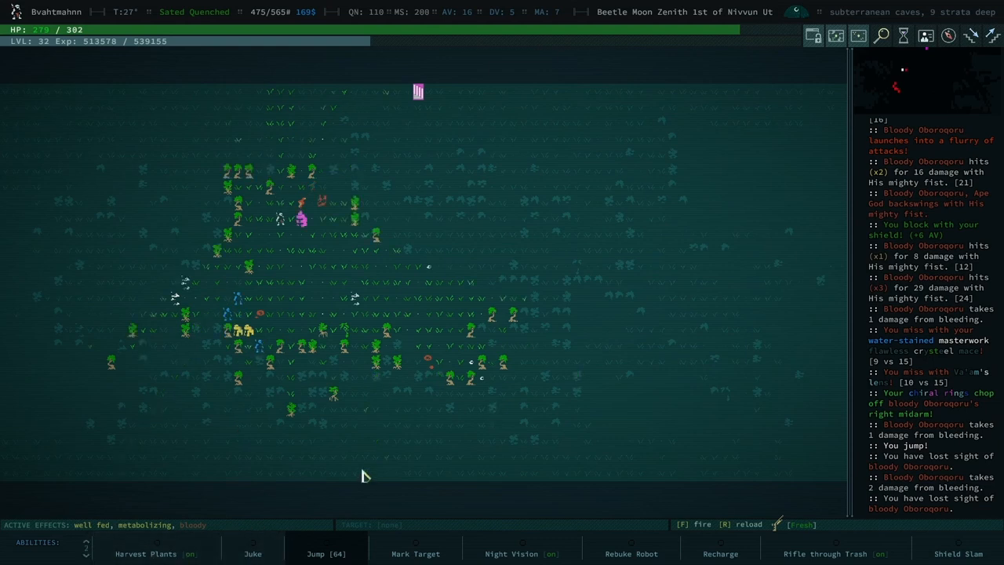
{"action": "left_click", "coordinate": [957, 553]}
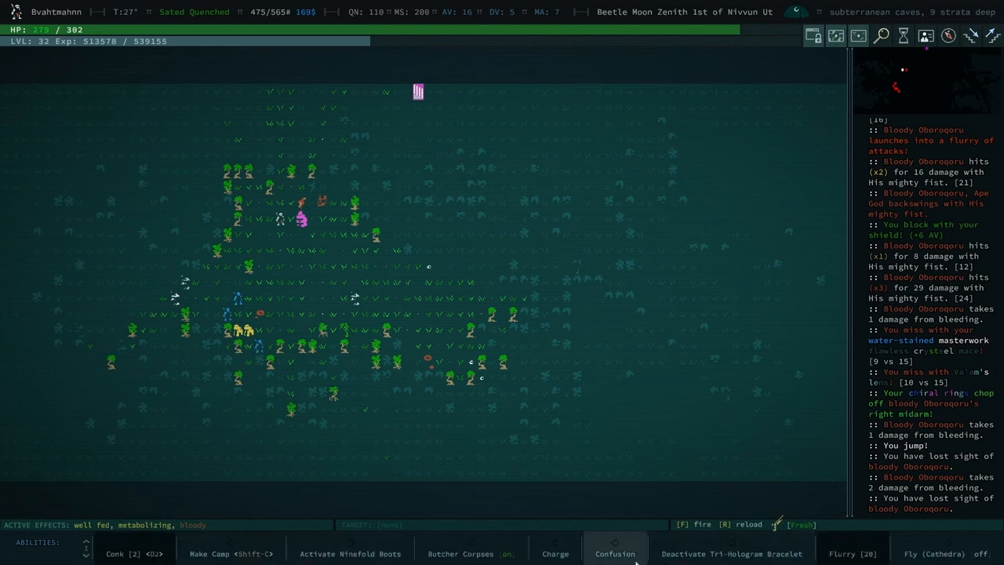
Step: Confuse Oboroqoru, conk him on the head, and keep battering him while stunned
{"action": "left_click", "coordinate": [615, 552]}
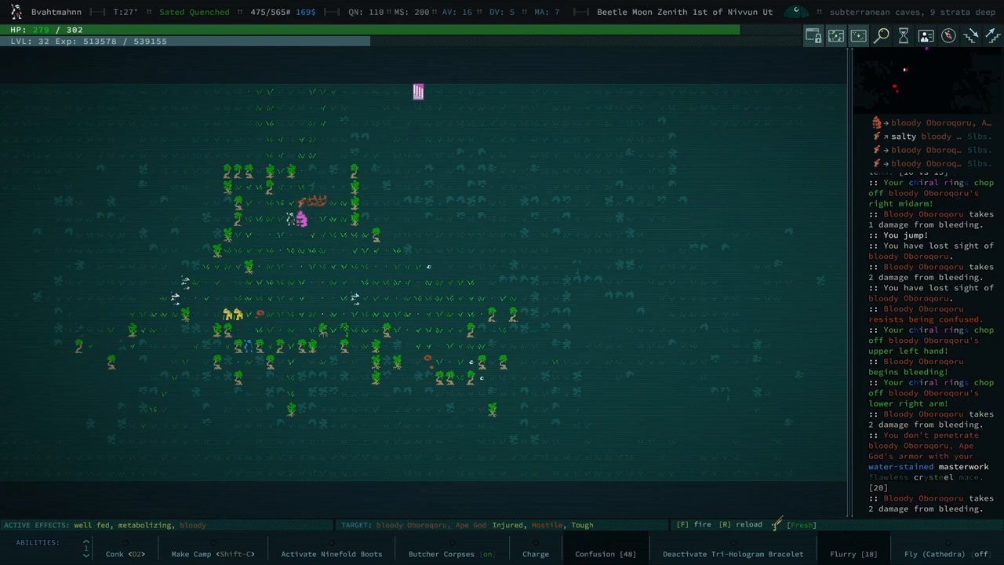
{"action": "left_click", "coordinate": [124, 552]}
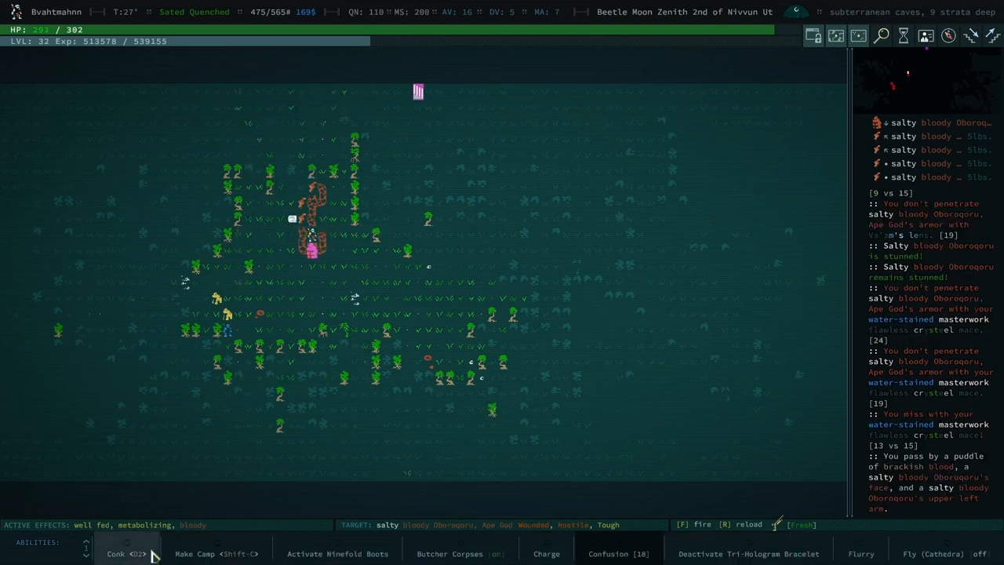
{"action": "left_click", "coordinate": [116, 552]}
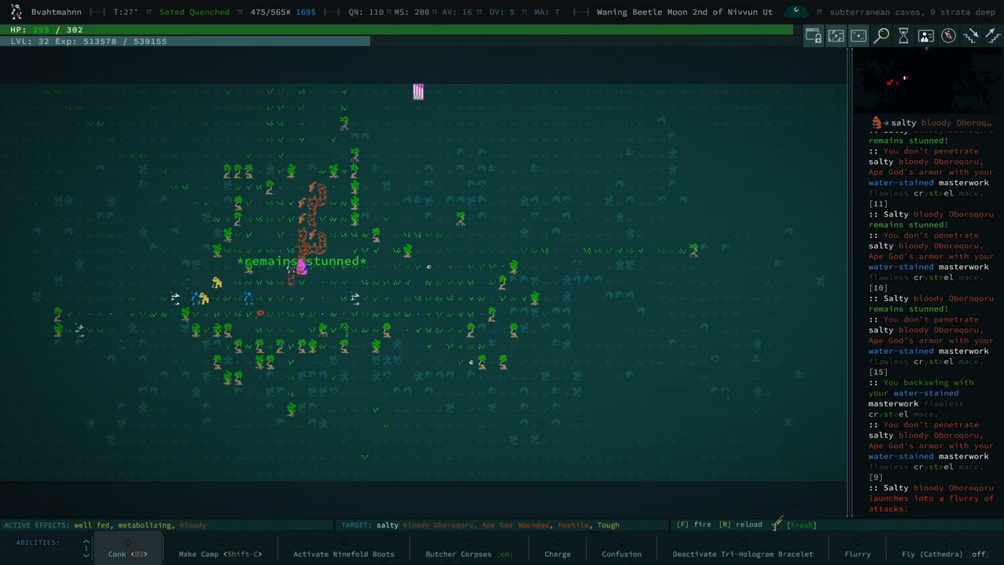
{"action": "left_click", "coordinate": [126, 552]}
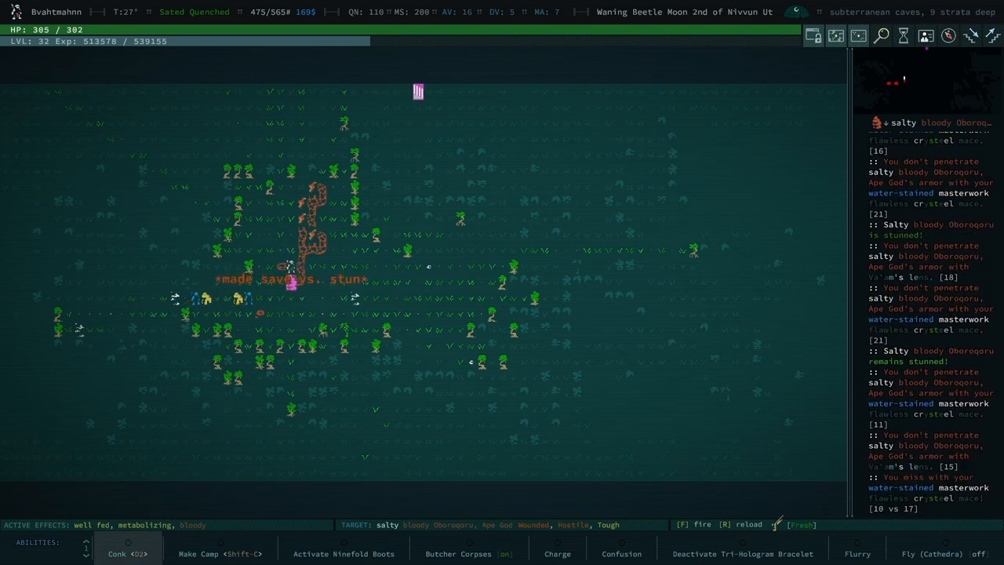
{"action": "left_click", "coordinate": [116, 552]}
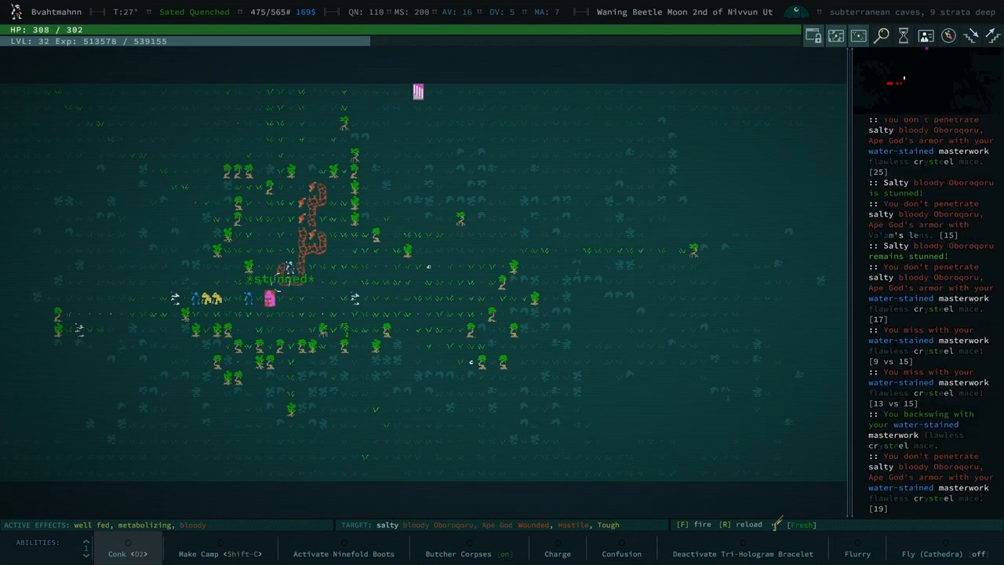
{"action": "left_click", "coordinate": [116, 552]}
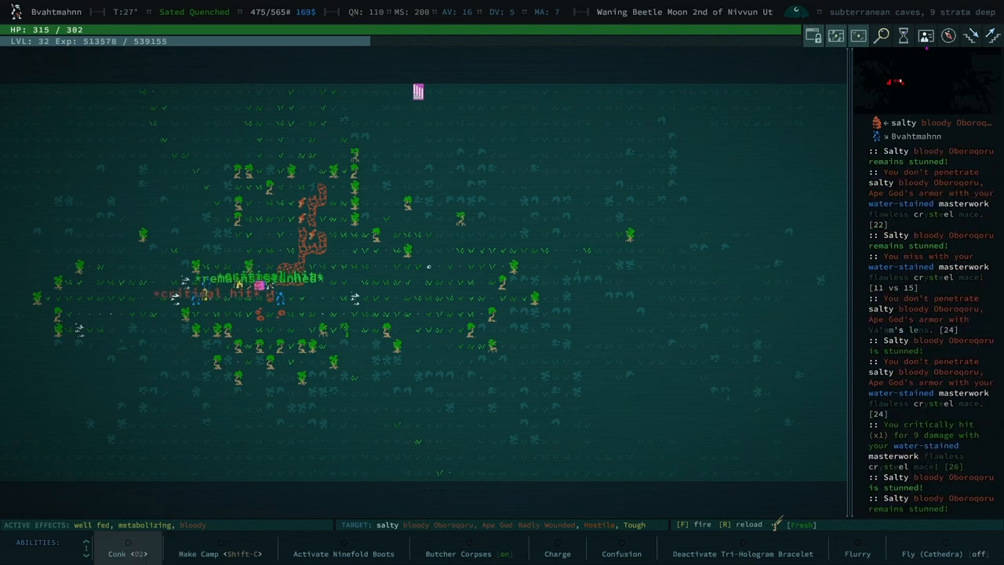
{"action": "left_click", "coordinate": [116, 553]}
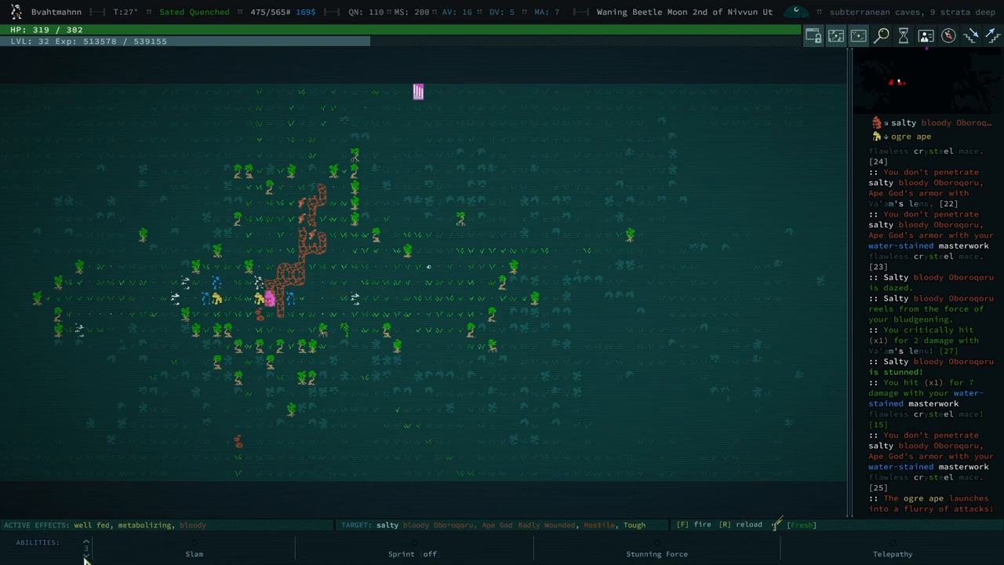
{"action": "mouse_move", "coordinate": [195, 549]}
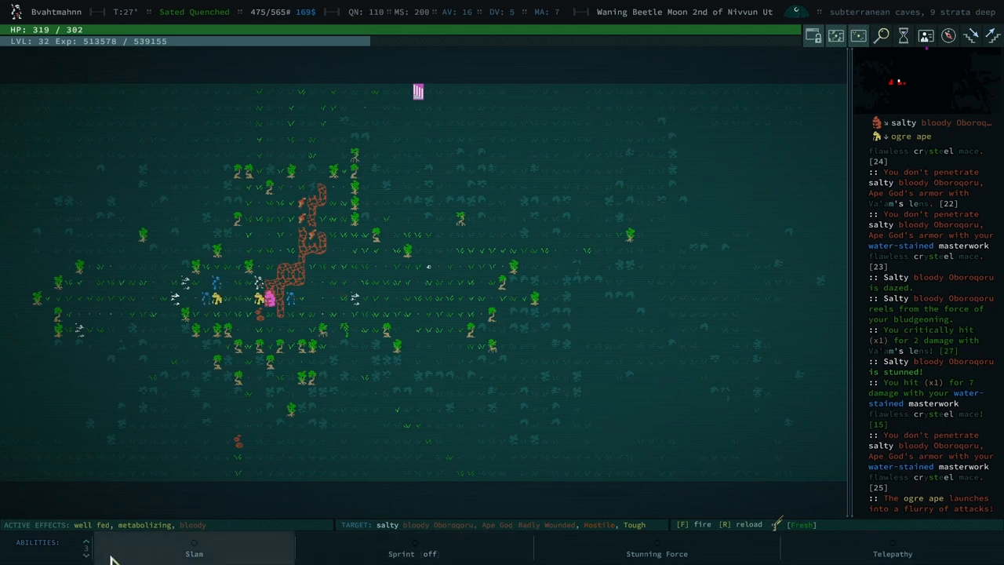
Step: Slam into Oboroqoru and conk him again until the Ape God dies for 2000 XP
{"action": "left_click", "coordinate": [195, 552]}
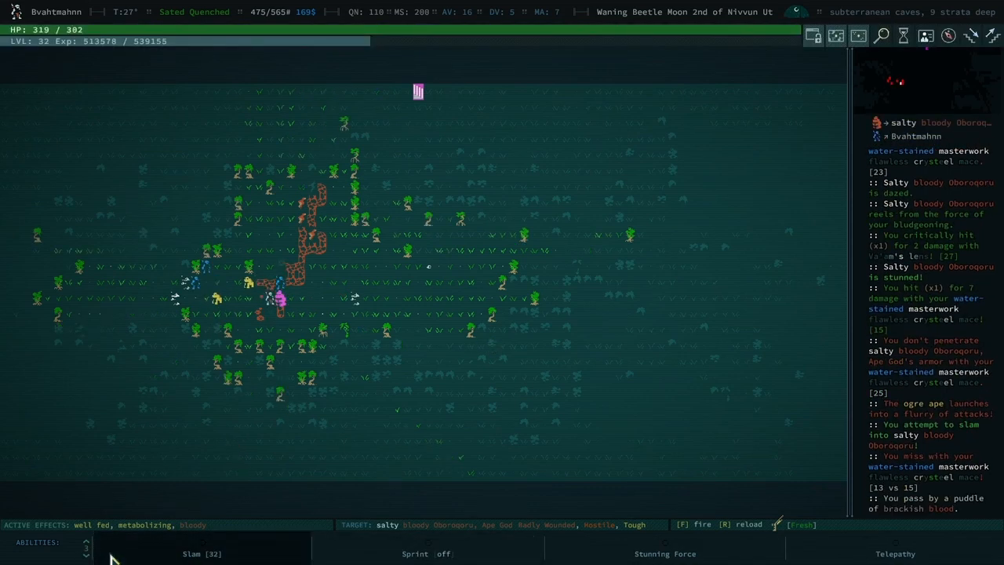
{"action": "left_click", "coordinate": [87, 540]}
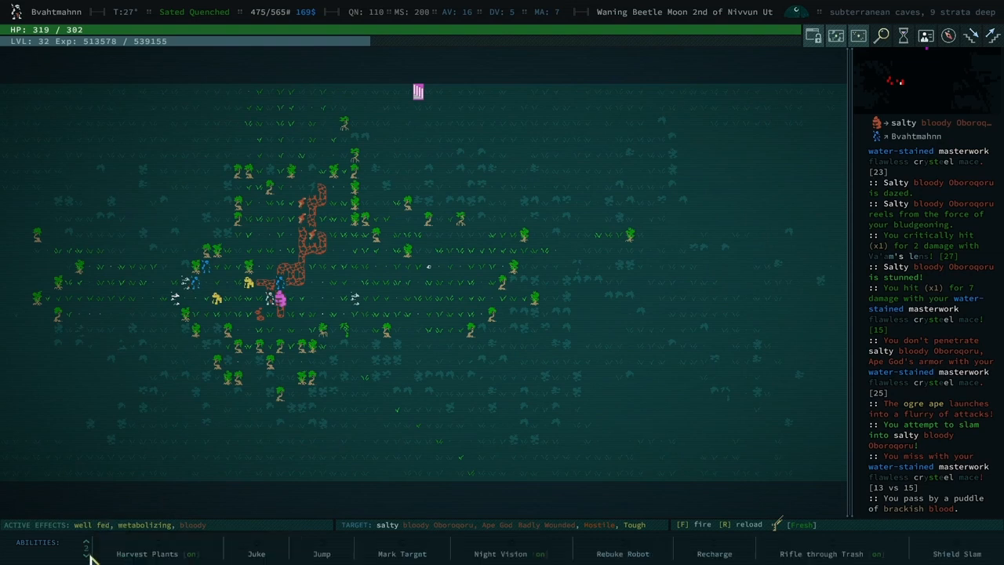
{"action": "left_click", "coordinate": [129, 553]}
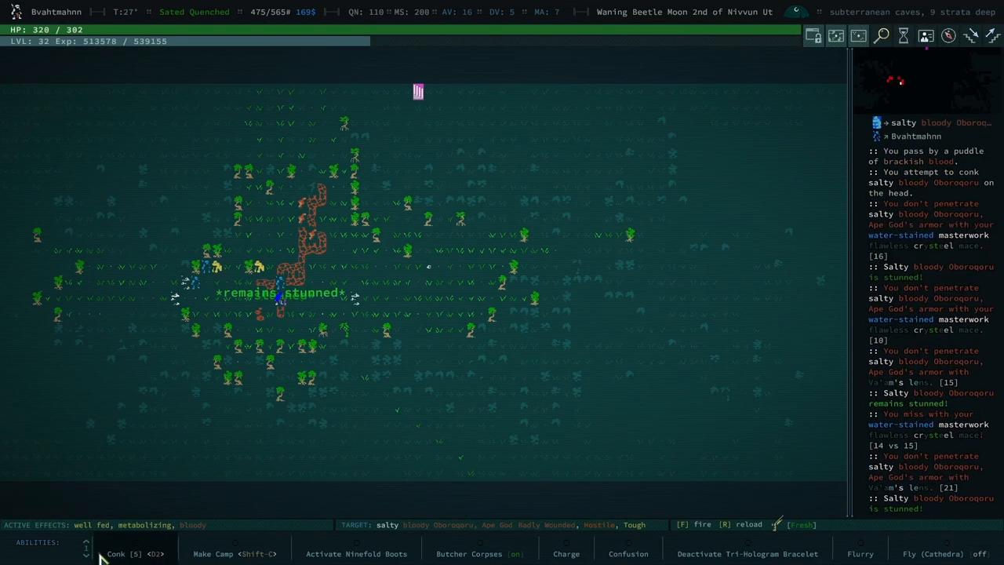
{"action": "left_click", "coordinate": [126, 553]}
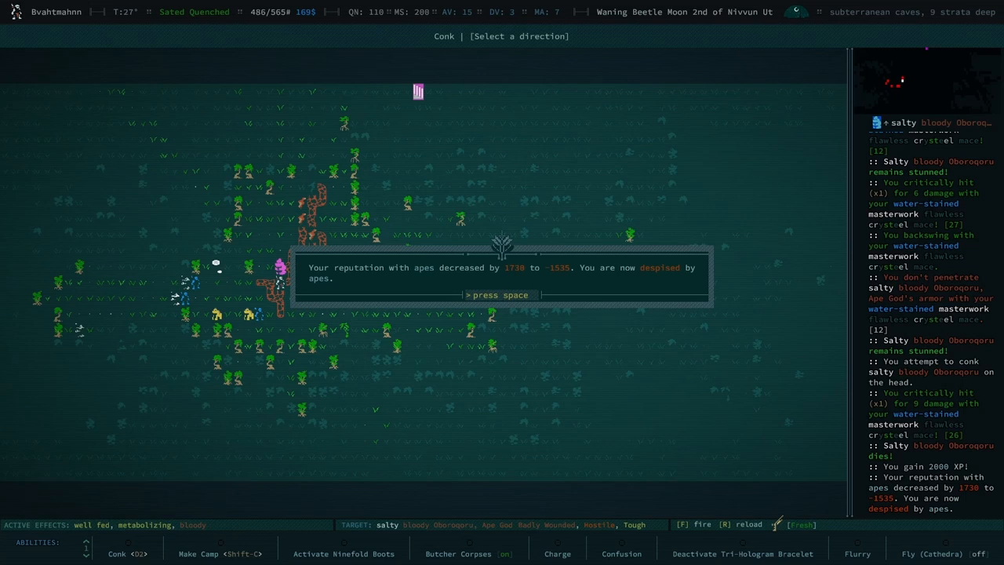
Step: Dismiss the ape and Orotafian Church reputation popups before taking the Fist
{"action": "key", "text": "space"}
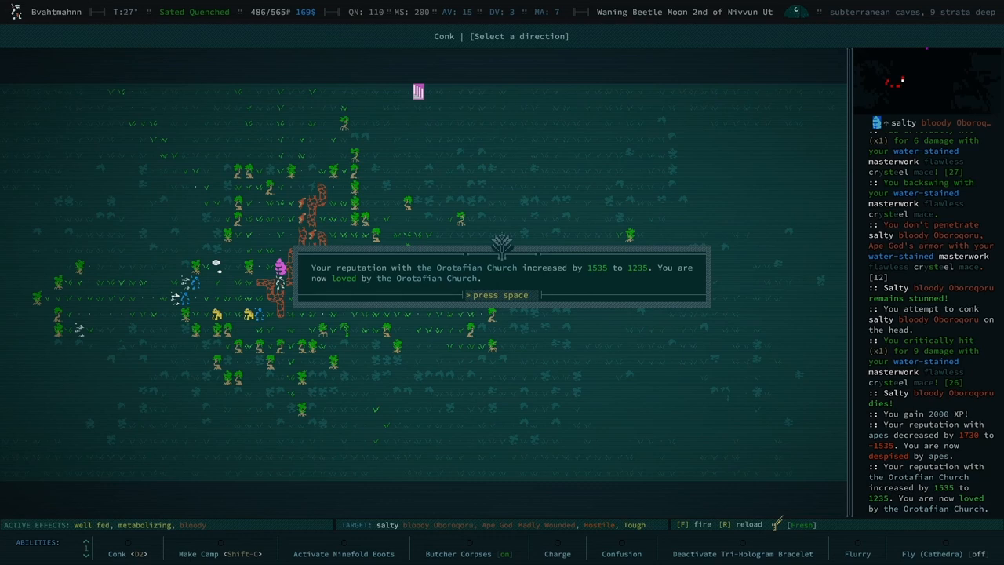
{"action": "key", "text": "space"}
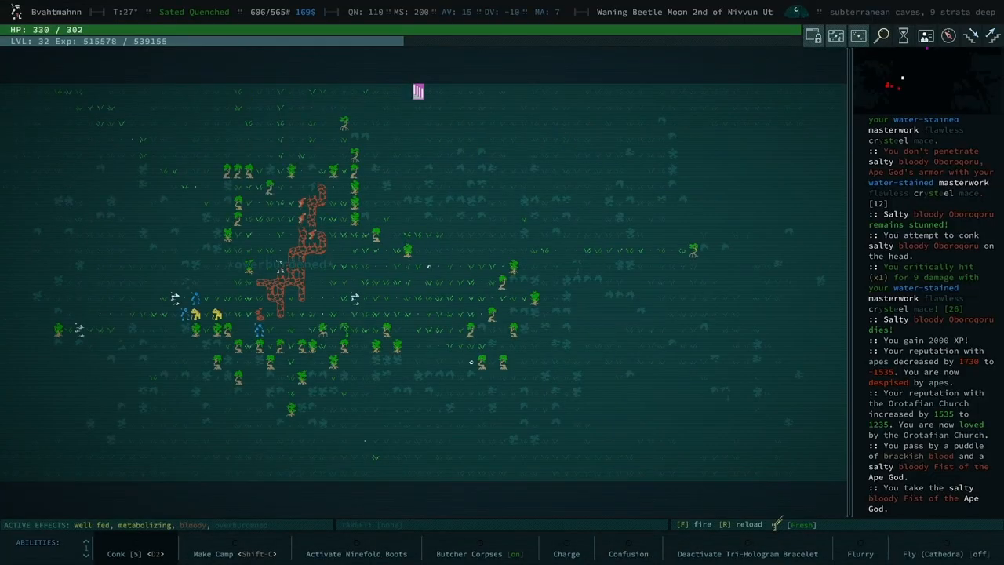
Step: Bring up the inventory to reach the salty bloody Fist of the Ape God
{"action": "key", "text": "i"}
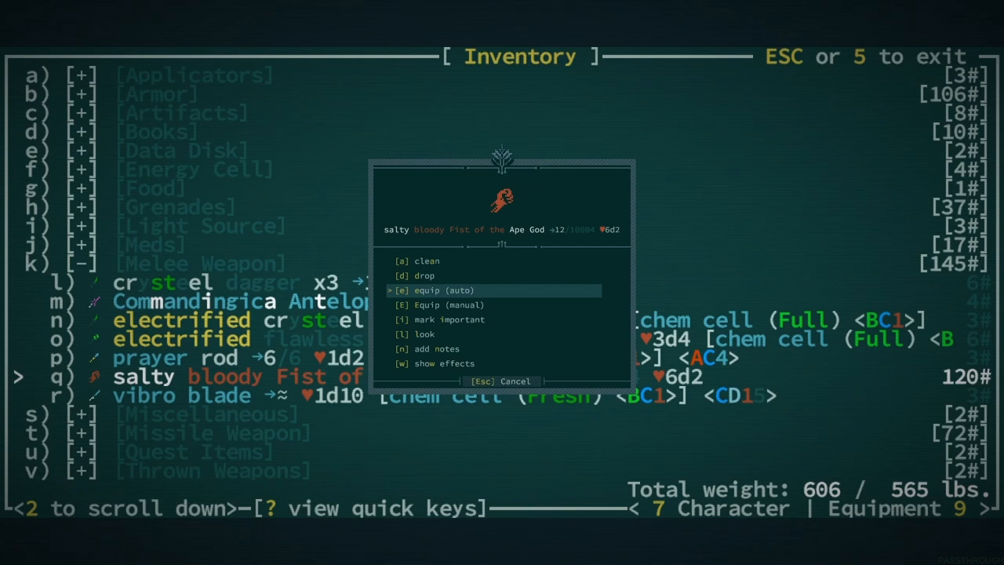
Step: Back out of the Fist's action menu toward the equipment list
{"action": "key", "text": "down"}
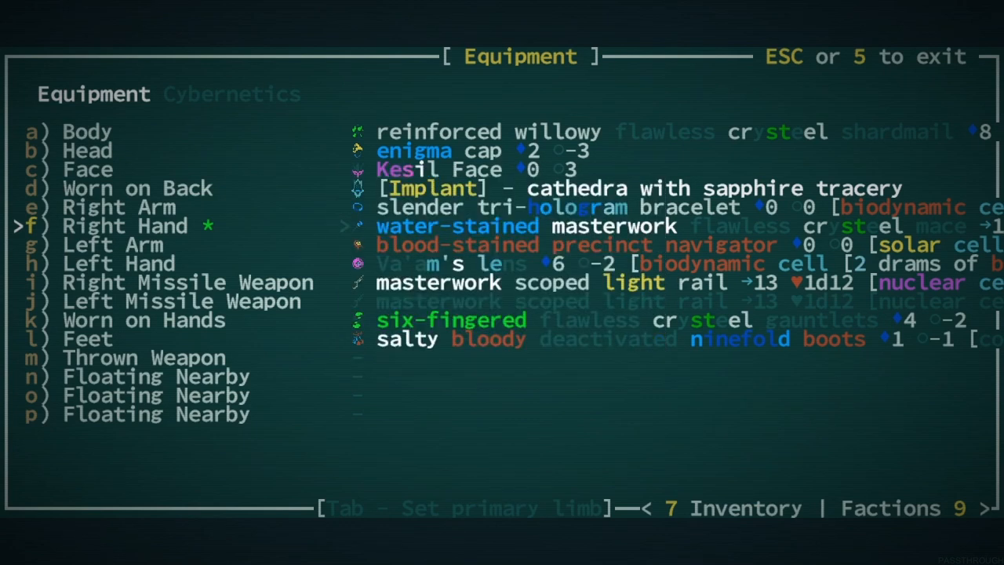
Step: Wield the Fist of the Ape God in the right hand and return to the map
{"action": "left_click", "coordinate": [459, 226]}
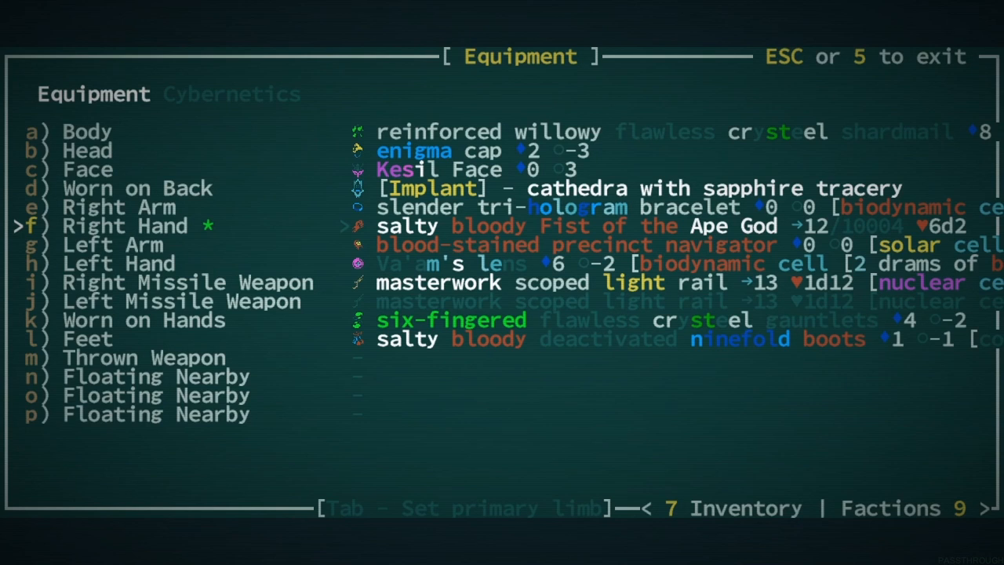
{"action": "key", "text": "Escape"}
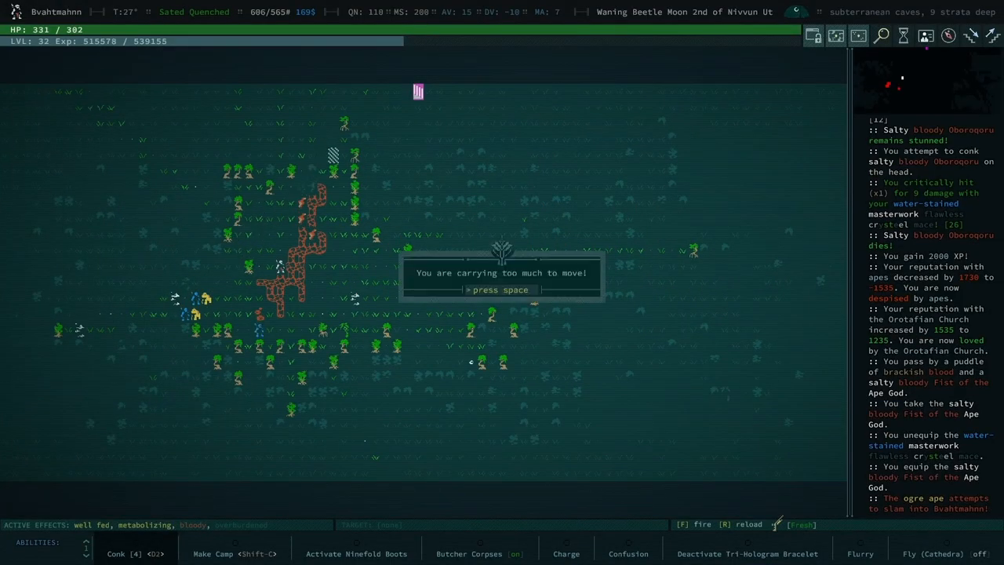
Step: Acknowledge the overweight warning and browse the inventory past the prayer rod for something to shed
{"action": "key", "text": "space"}
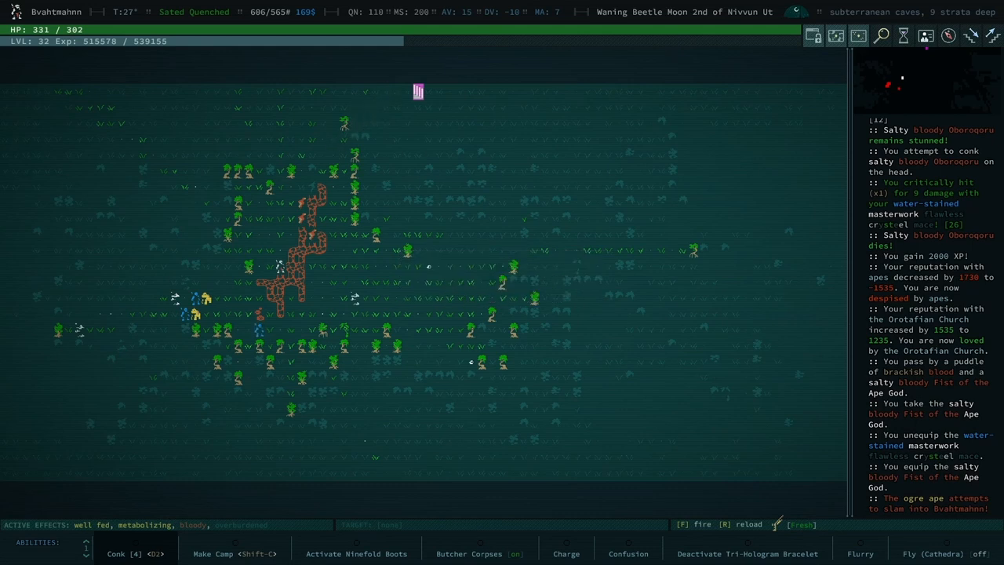
{"action": "key", "text": "i"}
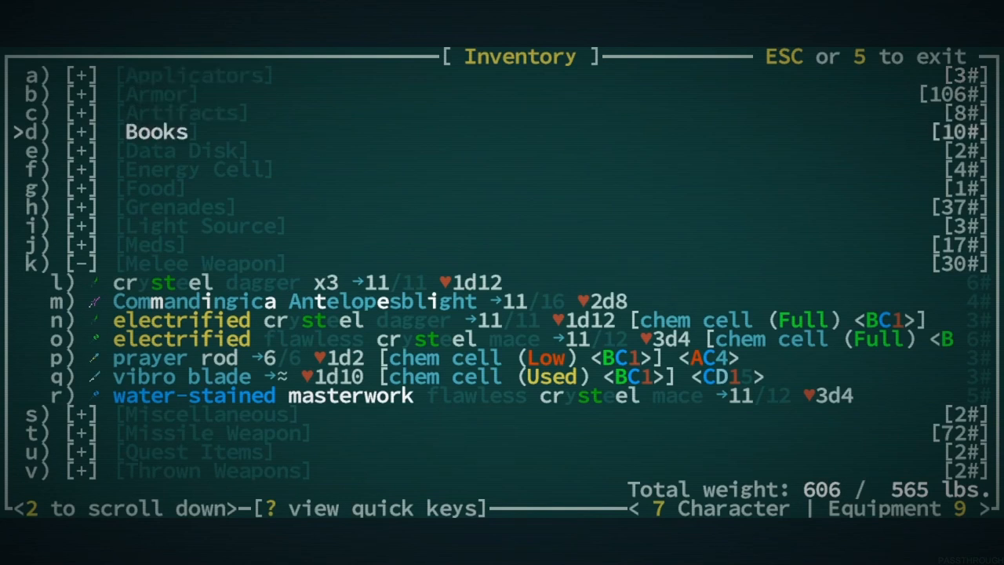
{"action": "key", "text": "down"}
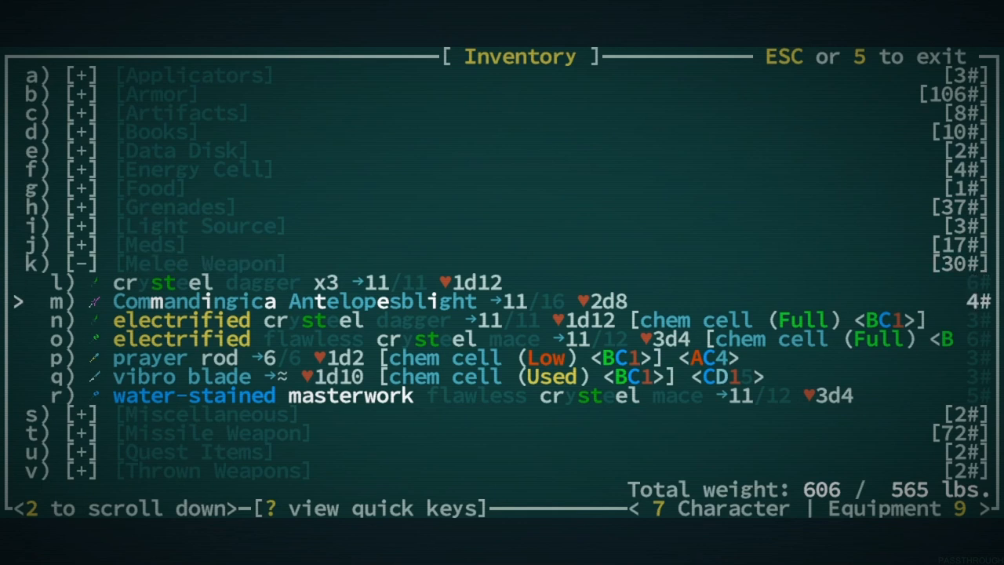
{"action": "key", "text": "down"}
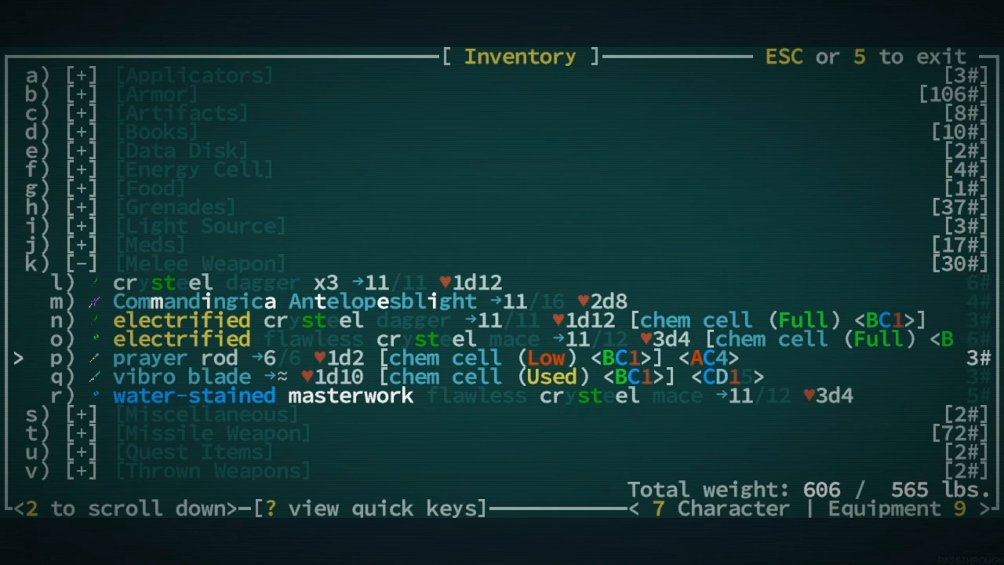
{"action": "left_click", "coordinate": [151, 357]}
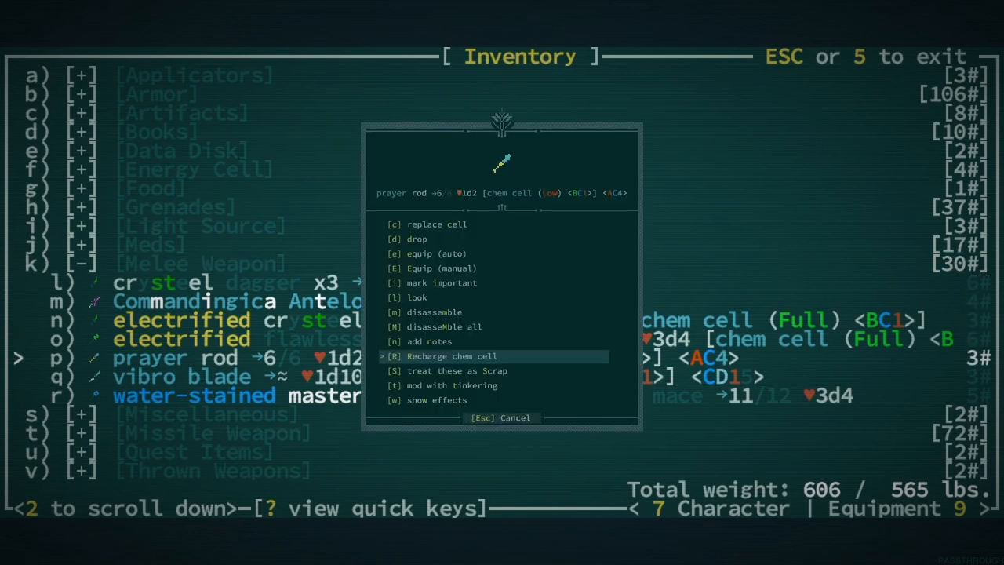
{"action": "left_click", "coordinate": [452, 355]}
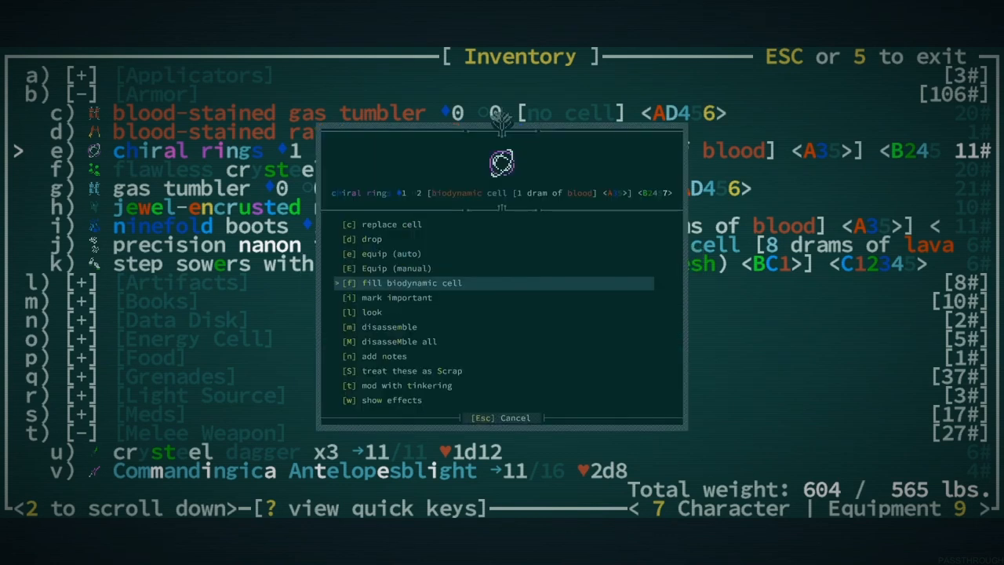
Step: Disassemble the blood-stained gas tumbler into tinkering bits, bringing weight to 572 lbs
{"action": "left_click", "coordinate": [411, 283]}
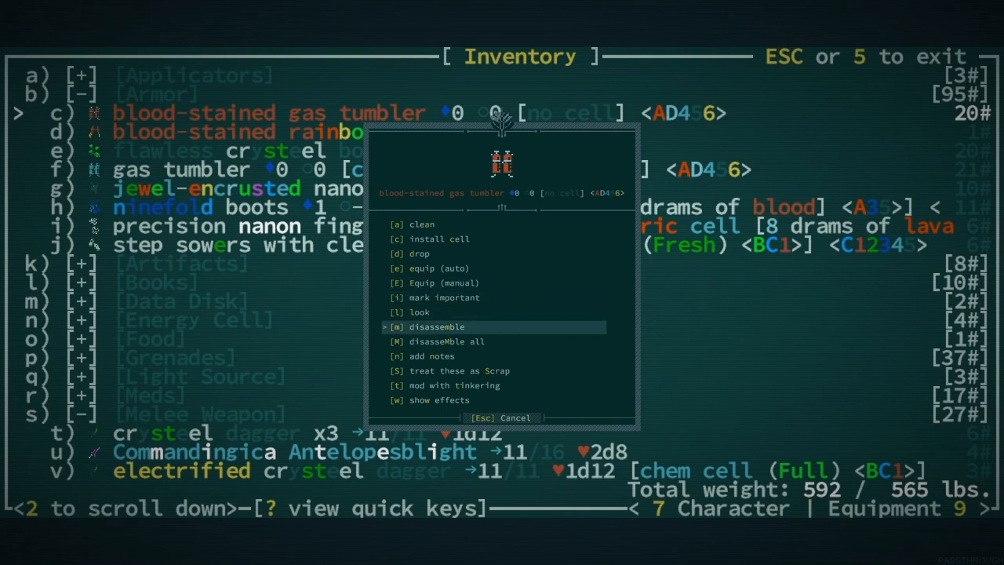
{"action": "left_click", "coordinate": [436, 327]}
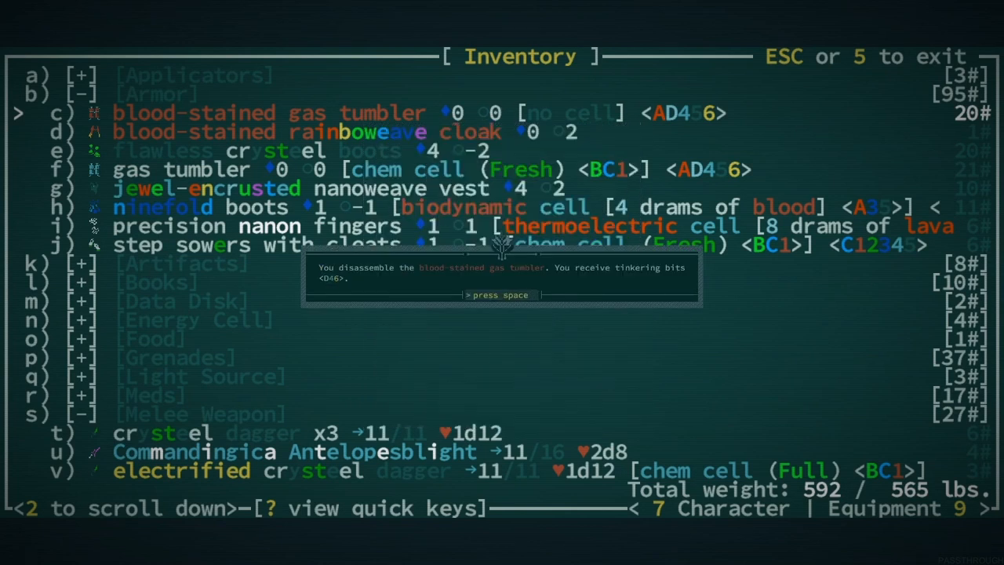
{"action": "key", "text": "space"}
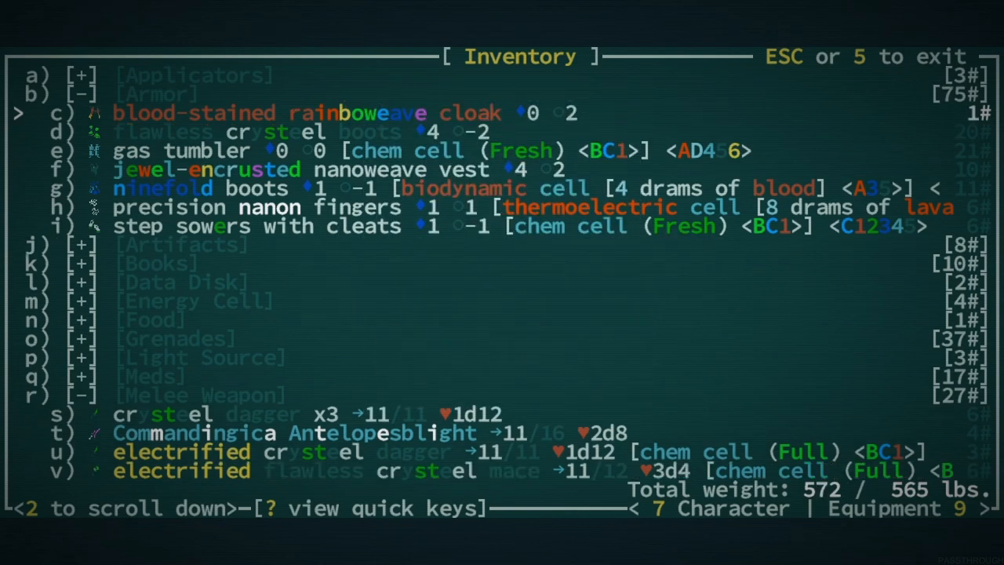
{"action": "key", "text": "Down"}
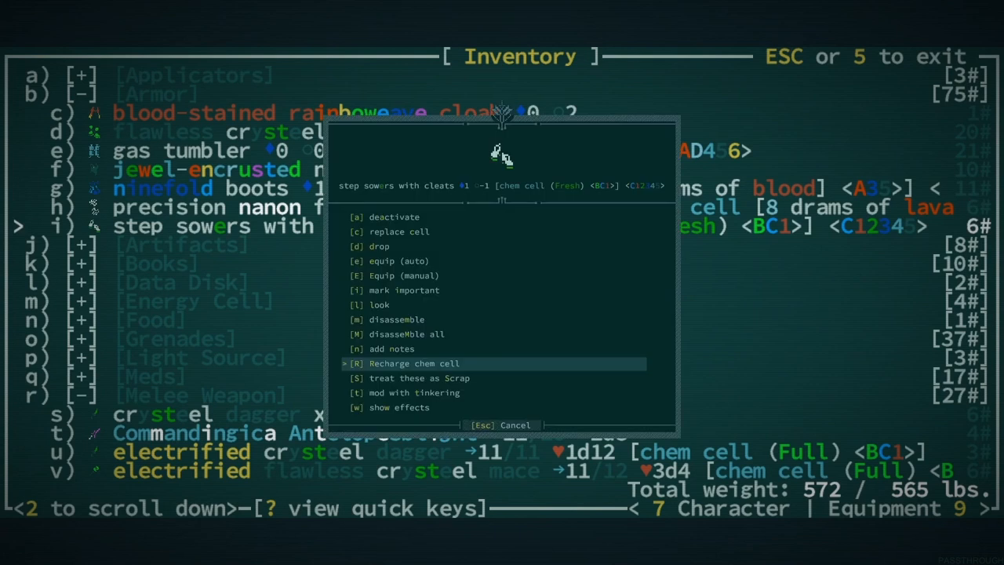
{"action": "left_click", "coordinate": [414, 364]}
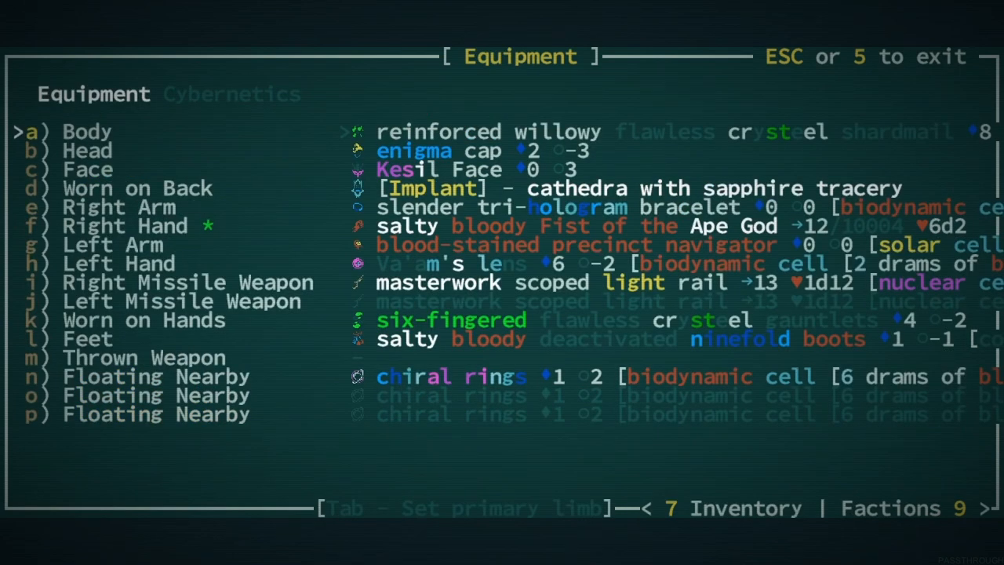
Step: Leave the equipment screen and head out through the swarmshade grove
{"action": "key", "text": "Down"}
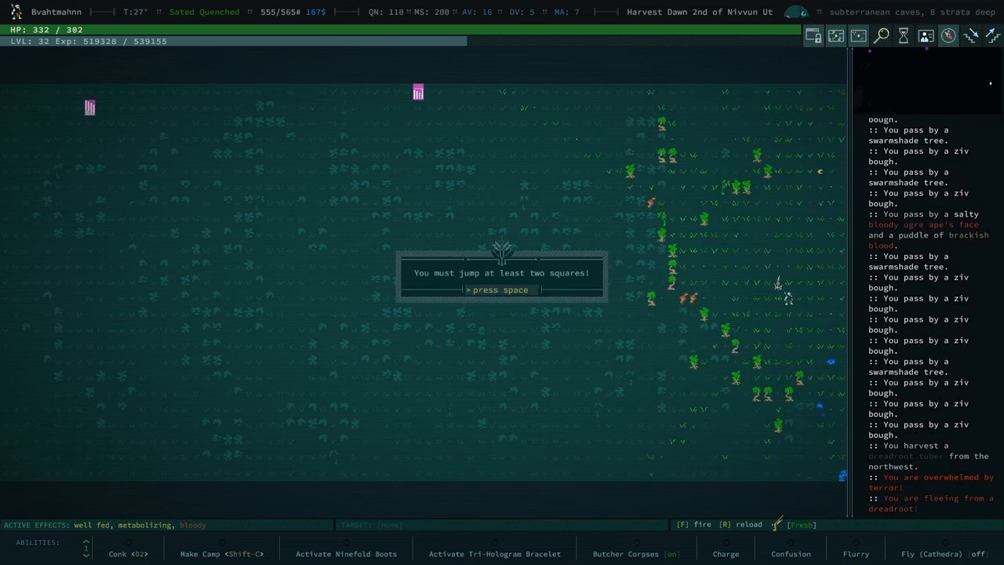
Step: Dismiss the jump warning and messages, auto-exploring until an albino ape is slain and butchered
{"action": "key", "text": "space"}
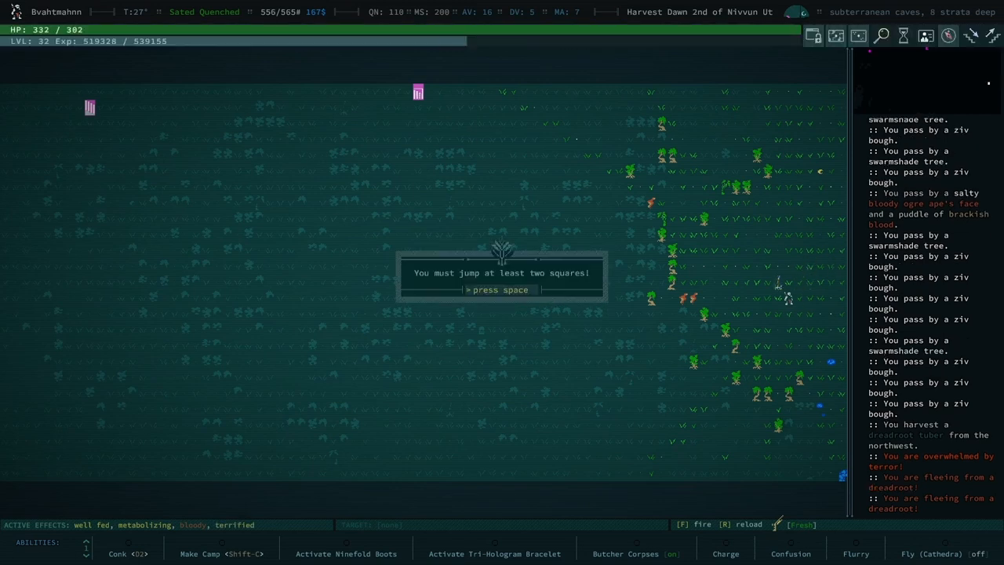
{"action": "key", "text": "space"}
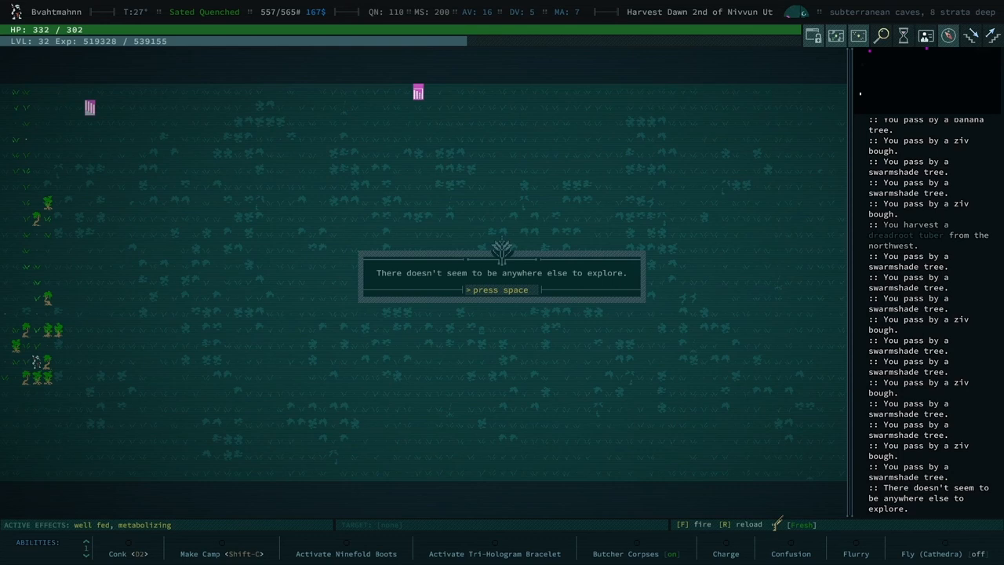
{"action": "key", "text": "space"}
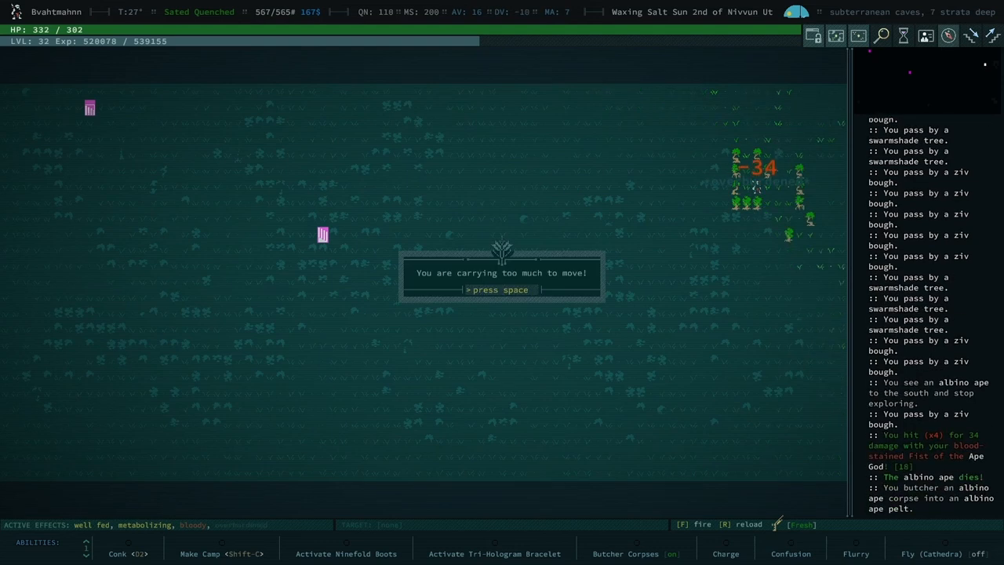
Step: Collapse the Armor and Melee Weapon categories and expand Trade Goods in the inventory
{"action": "key", "text": "space"}
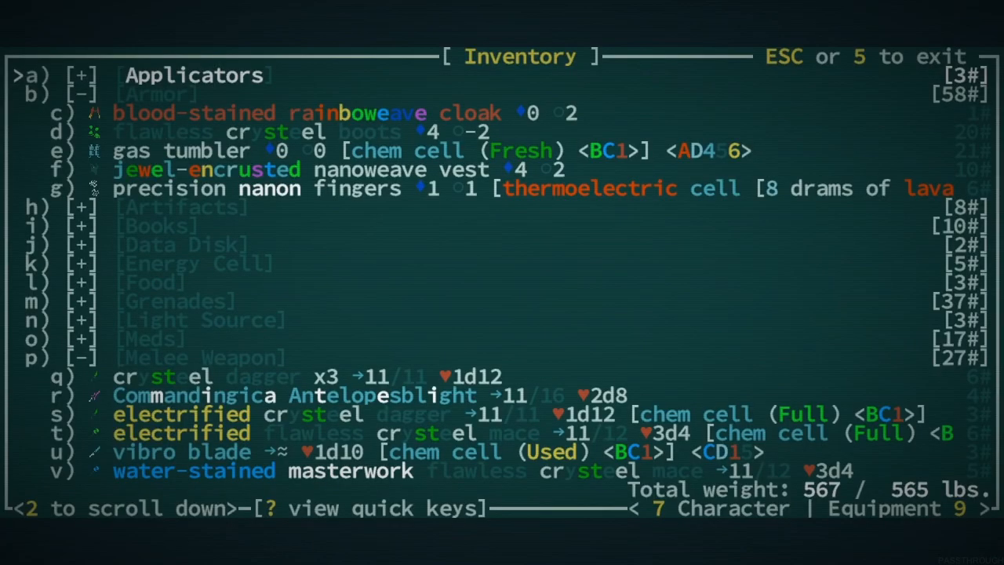
{"action": "key", "text": "down"}
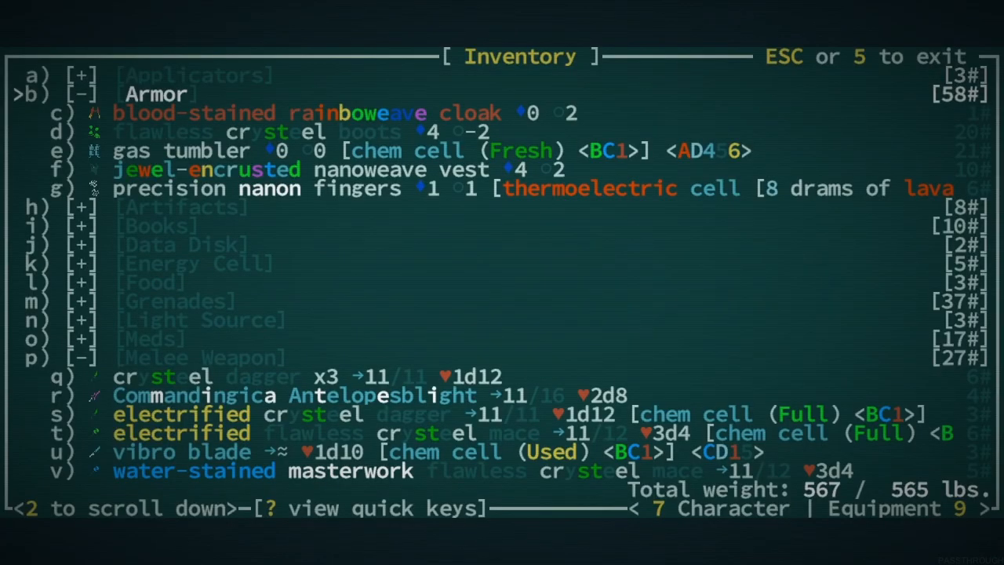
{"action": "left_click", "coordinate": [79, 94]}
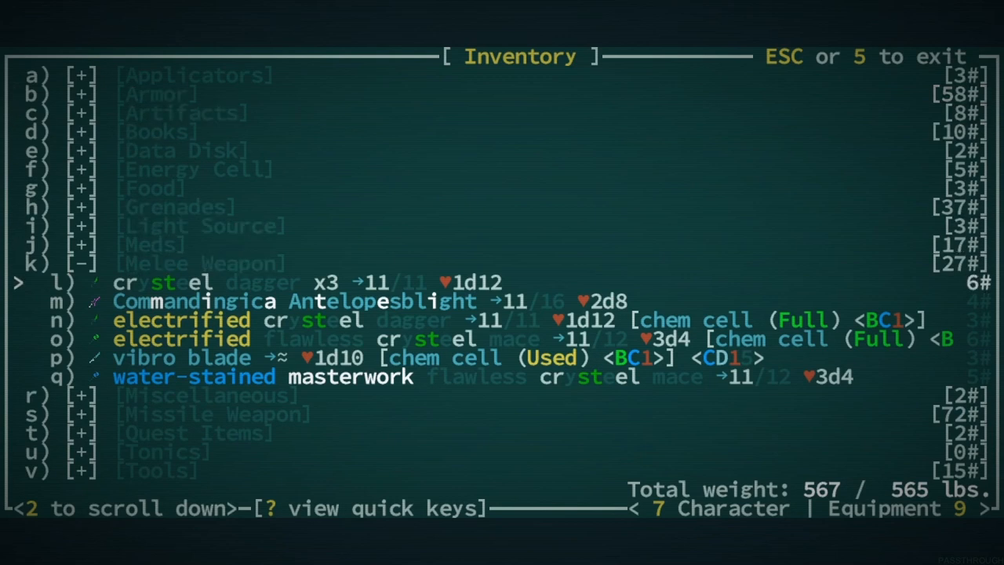
{"action": "key", "text": "down"}
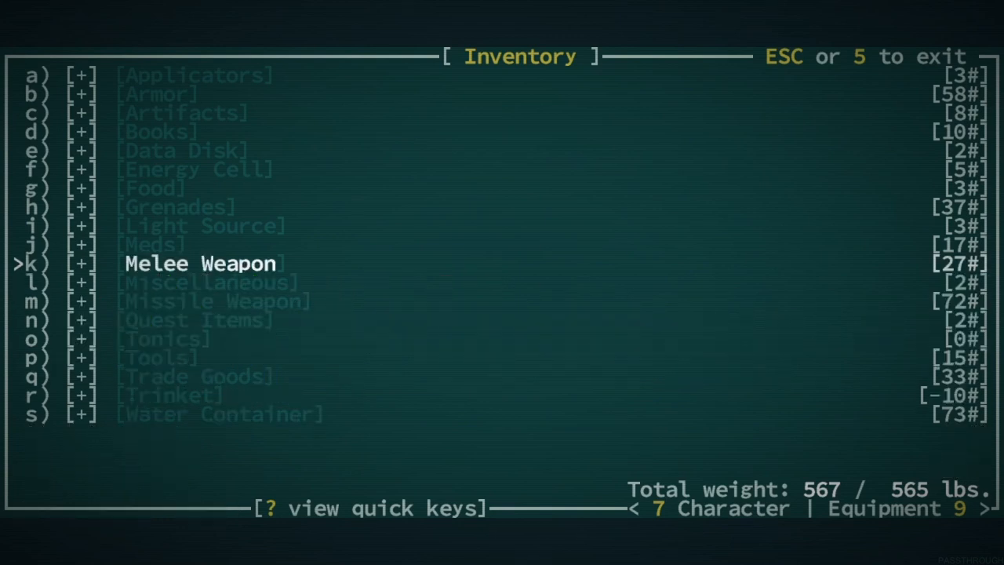
{"action": "key", "text": "down"}
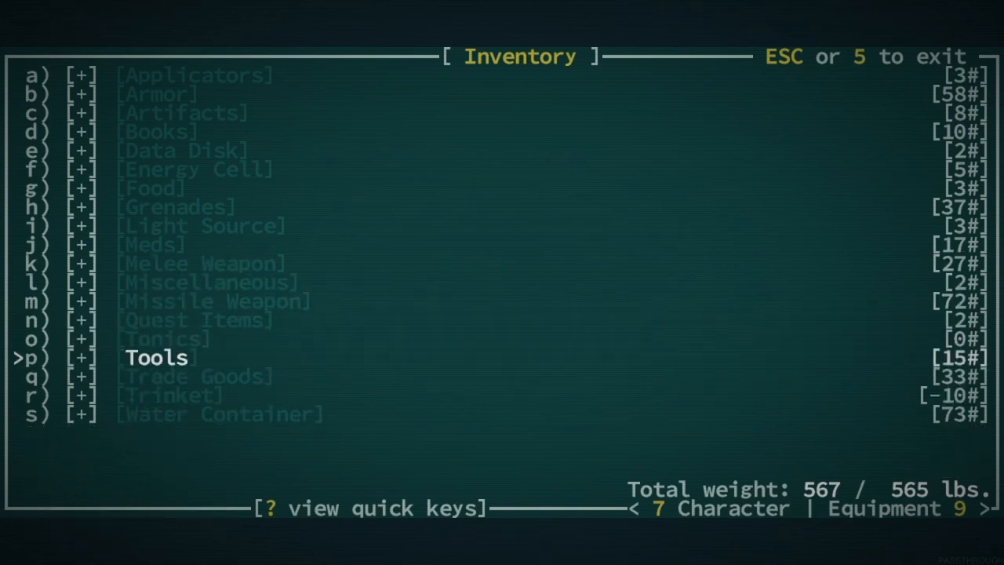
{"action": "left_click", "coordinate": [196, 376]}
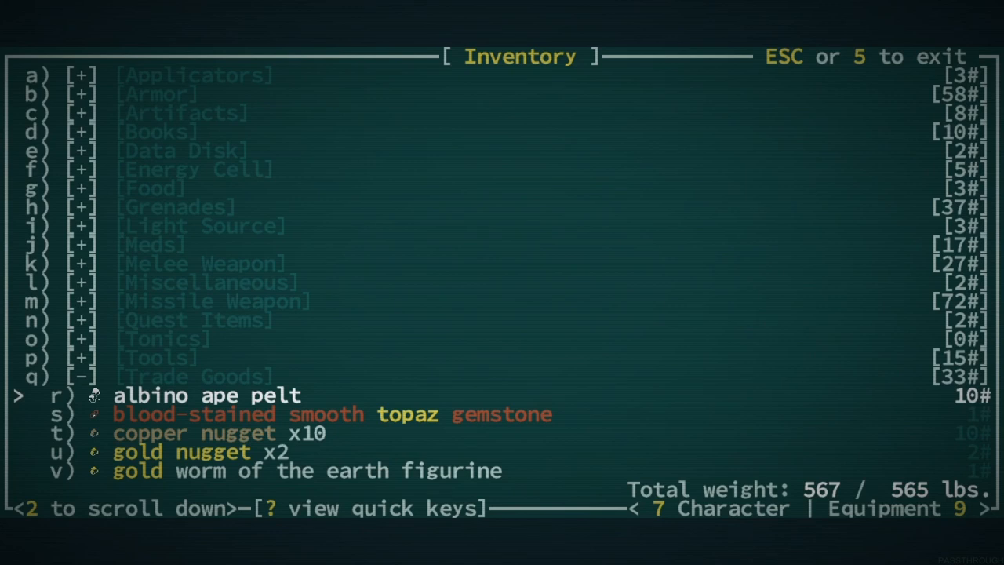
Step: Drop the albino ape pelt to 557 of 565 lbs, then start dropping the ten copper nuggets
{"action": "left_click", "coordinate": [207, 395]}
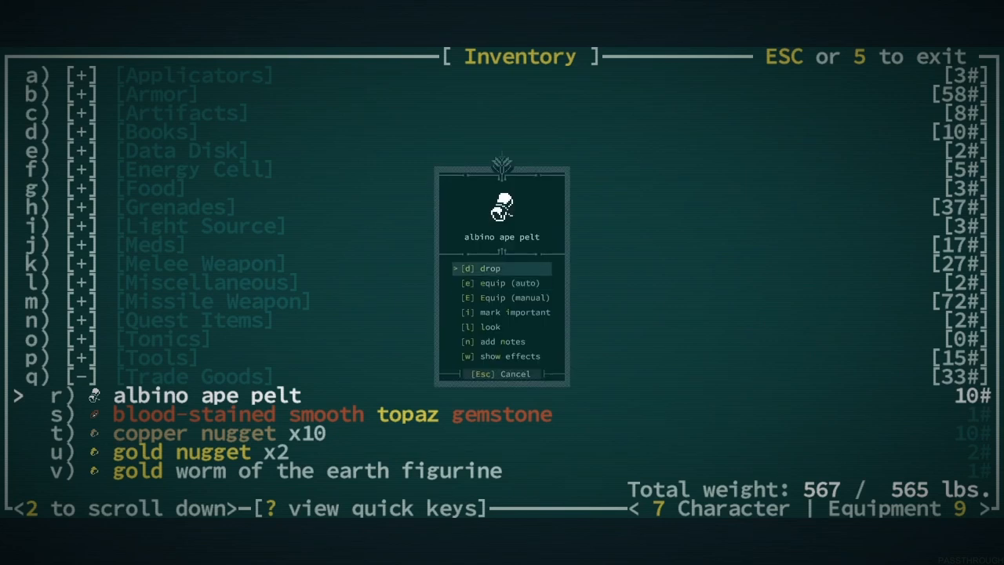
{"action": "left_click", "coordinate": [490, 266]}
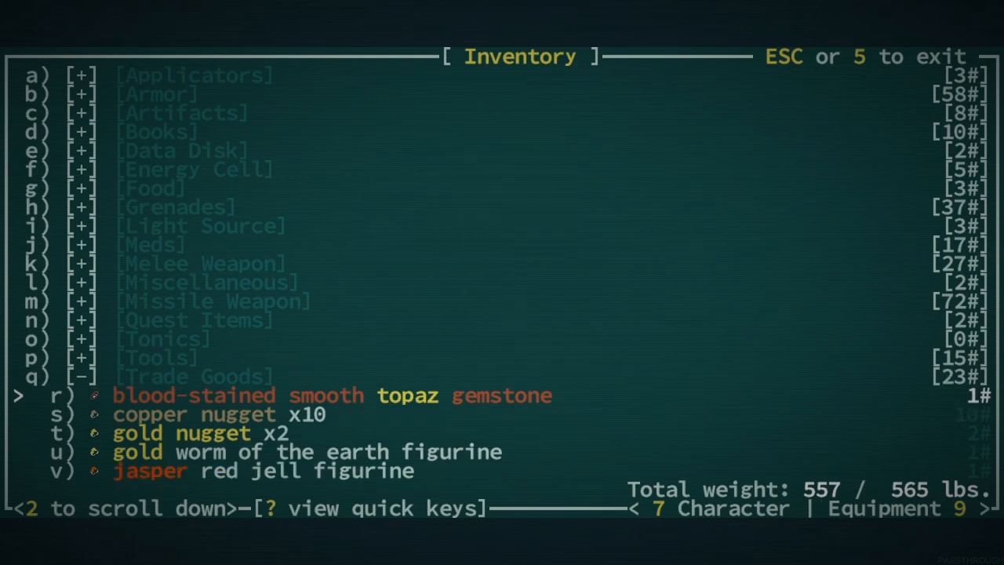
{"action": "left_click", "coordinate": [195, 415]}
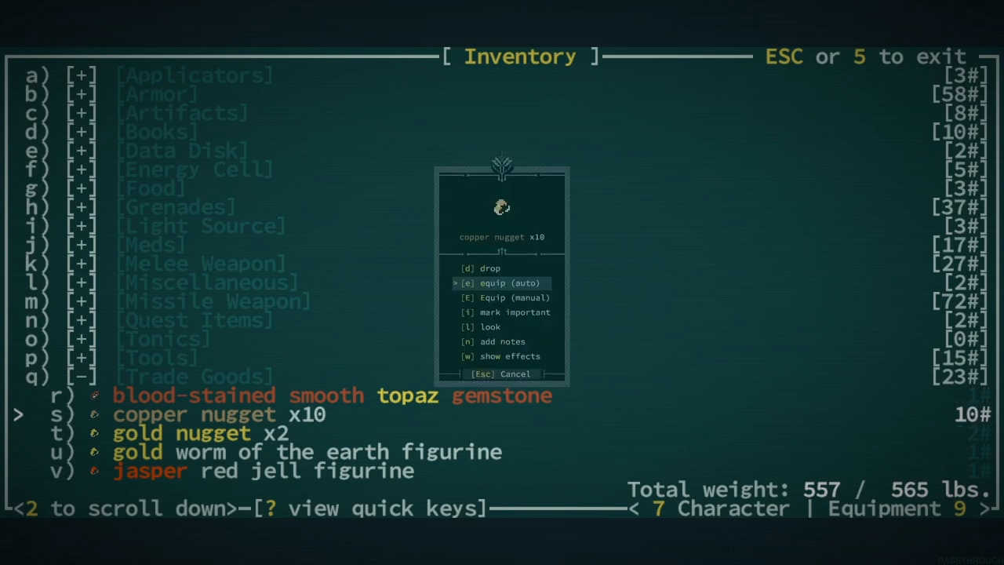
{"action": "left_click", "coordinate": [489, 268]}
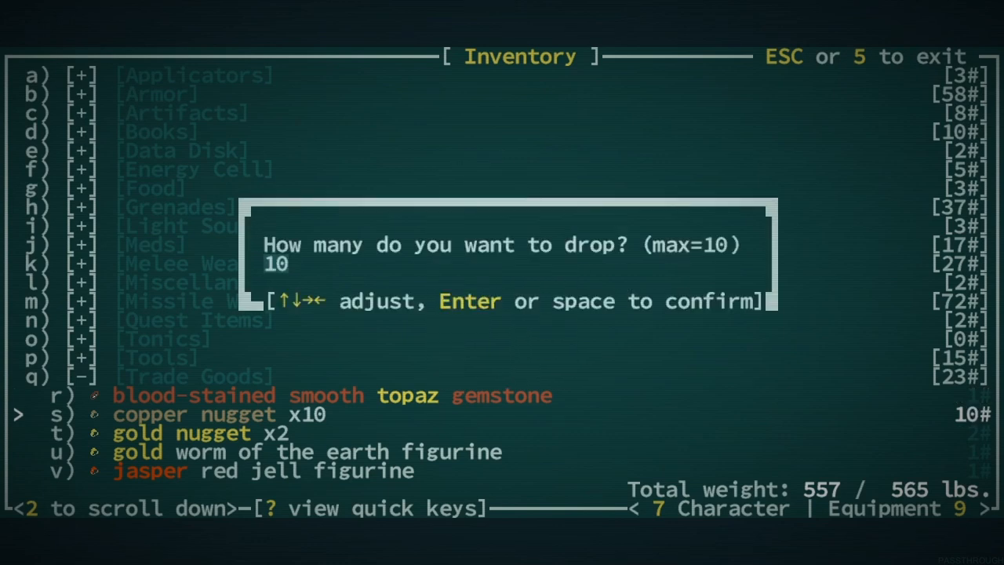